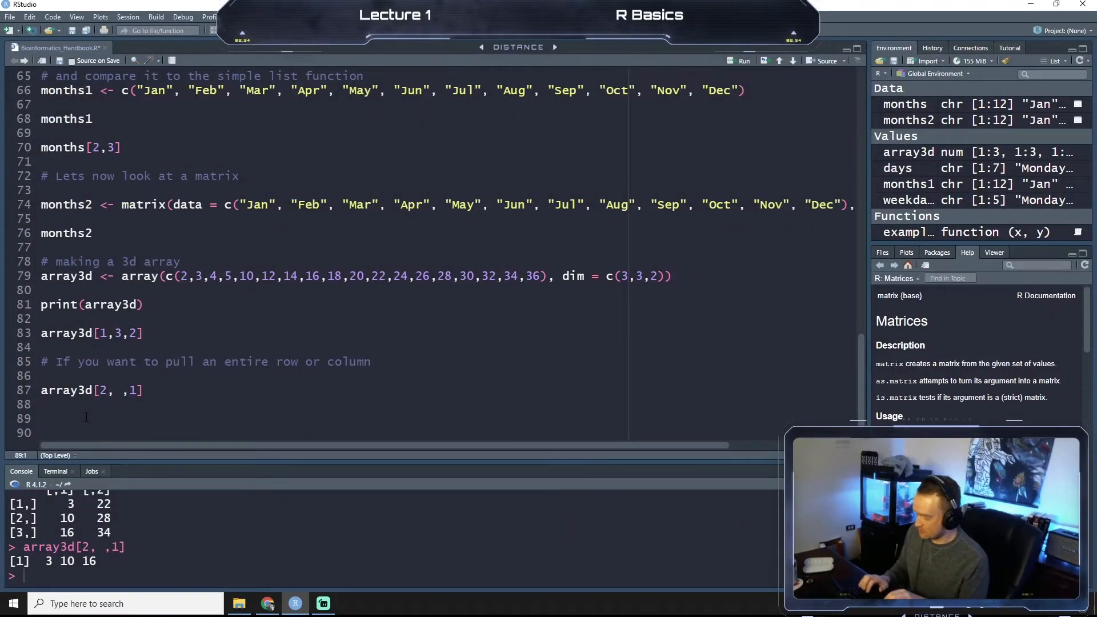
- Add the comment heading '# List and Data Frames' below the 3D array code
{"action": "type", "text": "#"}
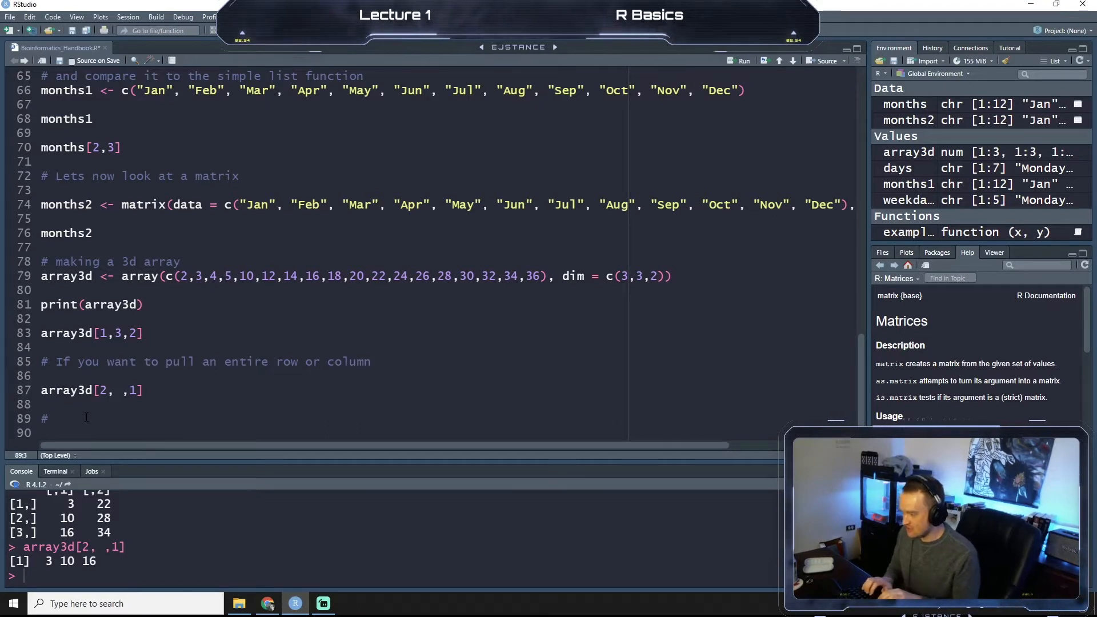
{"action": "type", "text": "List and Data Frame"}
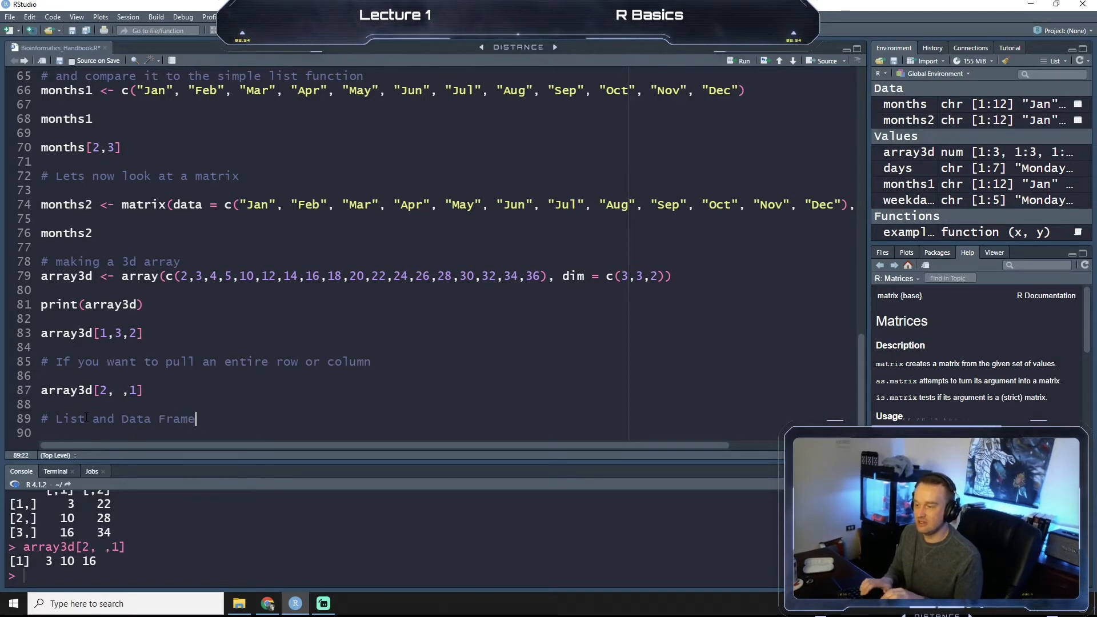
{"action": "type", "text": "s"}
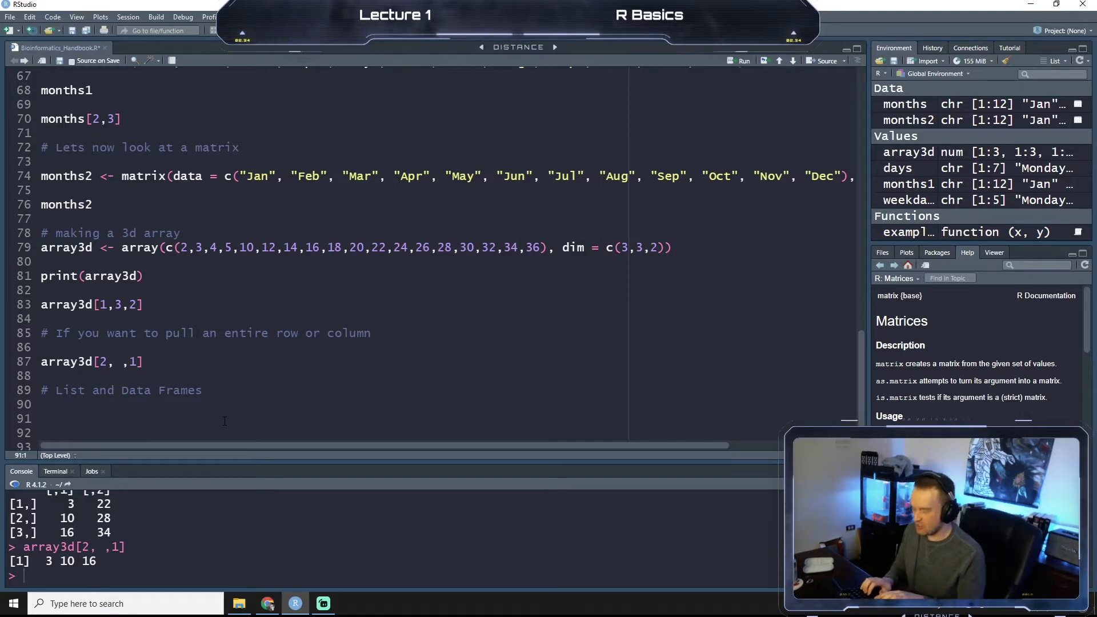
- Begin the HSPA1A list with gene = "HSPA1a", correcting genes to gene
{"action": "type", "text": "HSPA1"}
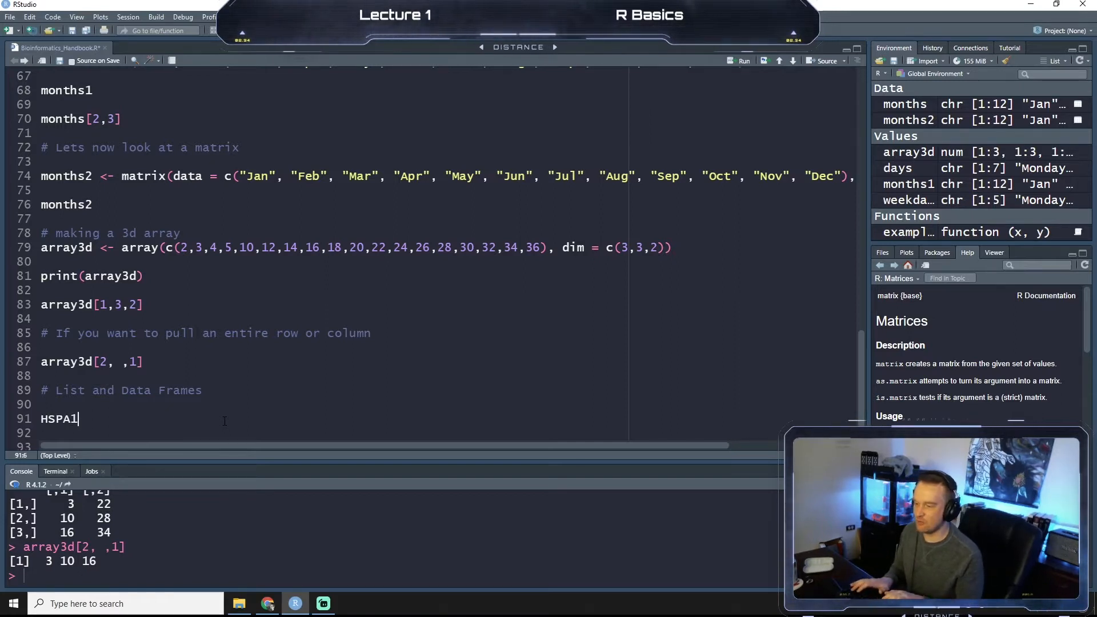
{"action": "type", "text": "A <-"}
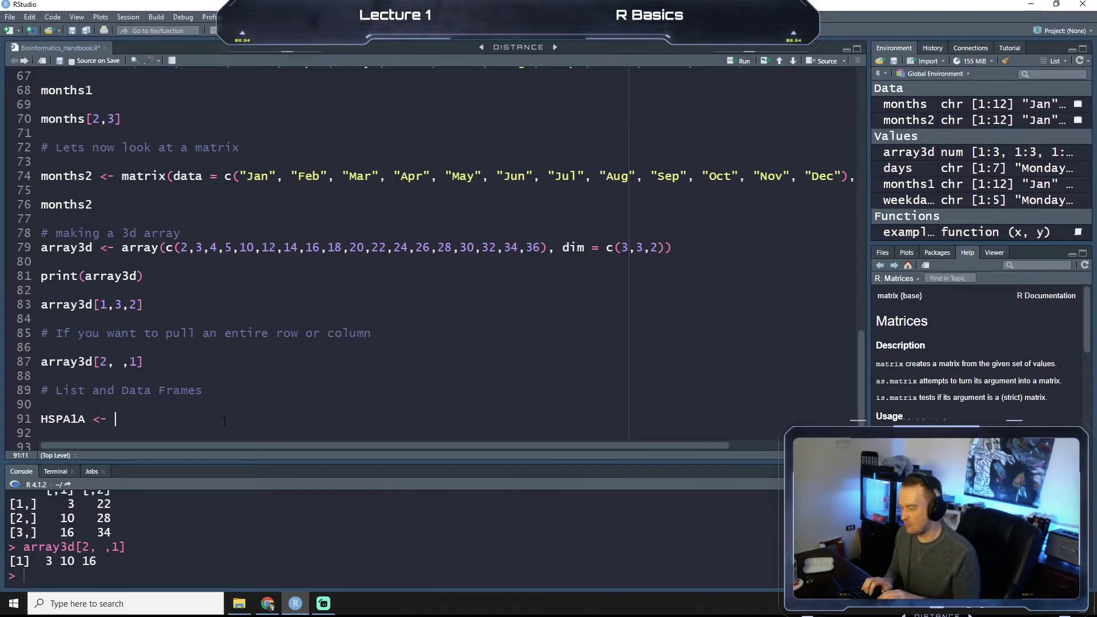
{"action": "type", "text": "list"}
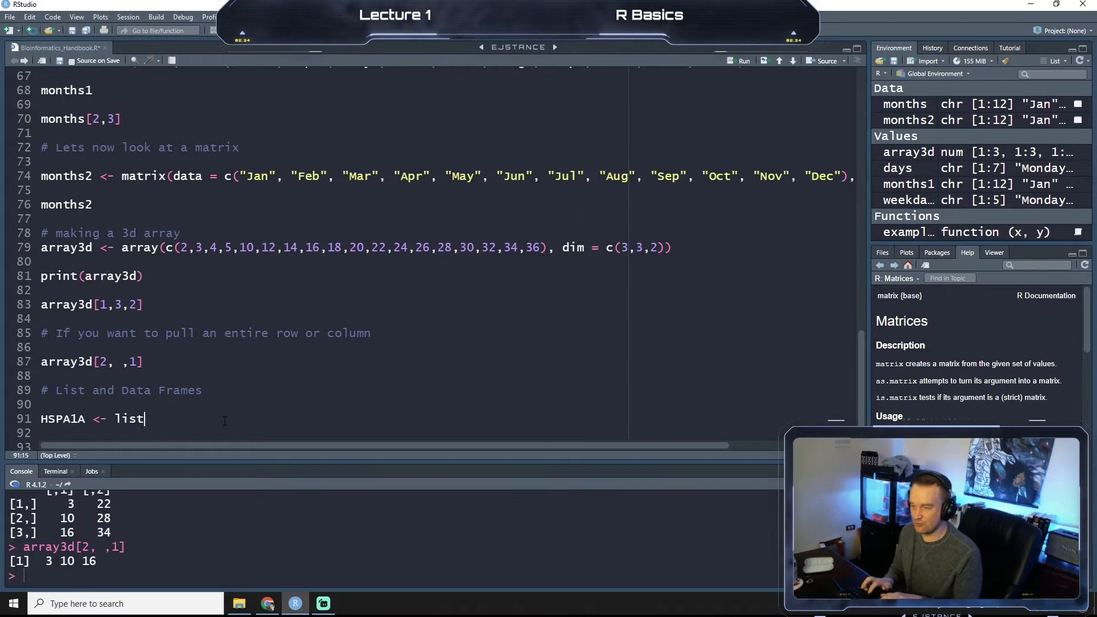
{"action": "type", "text": "()"}
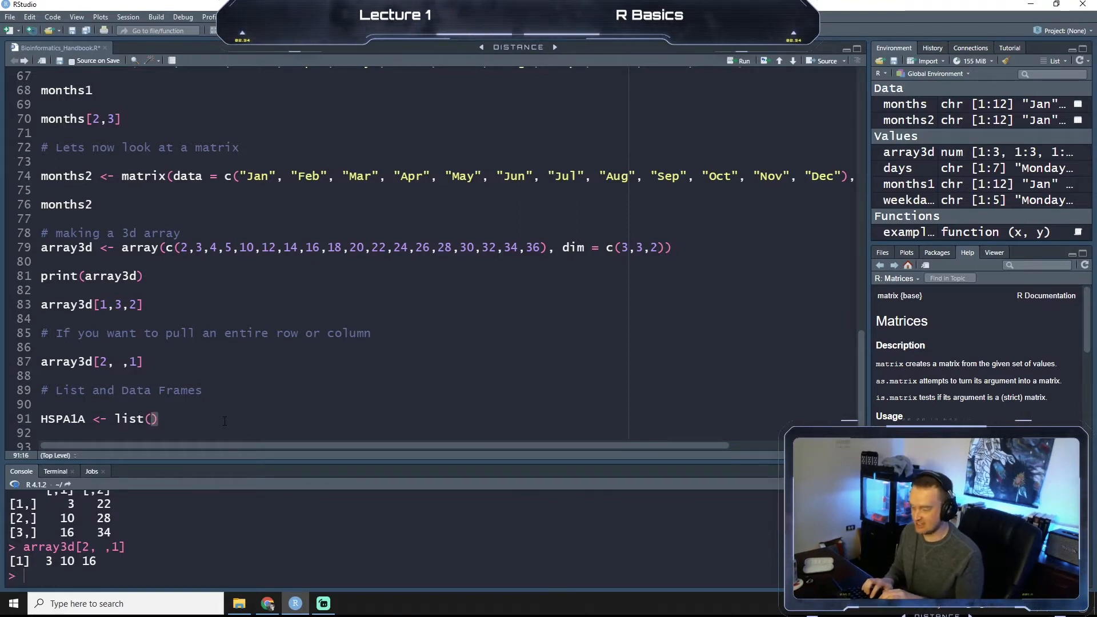
{"action": "type", "text": "genes="}
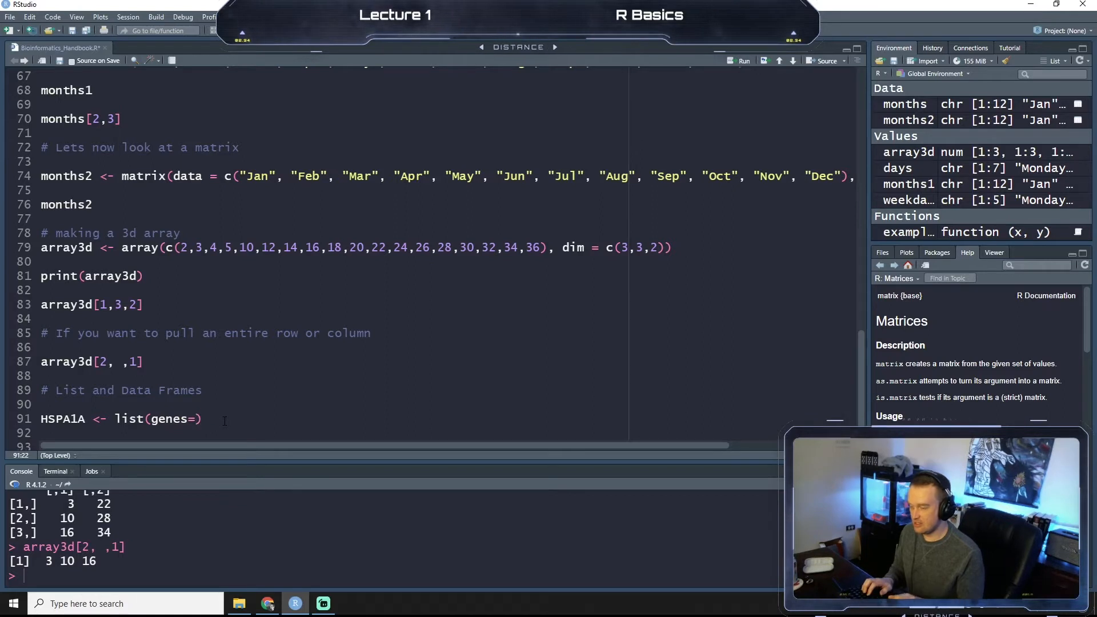
{"action": "key", "text": "BackSpace"}
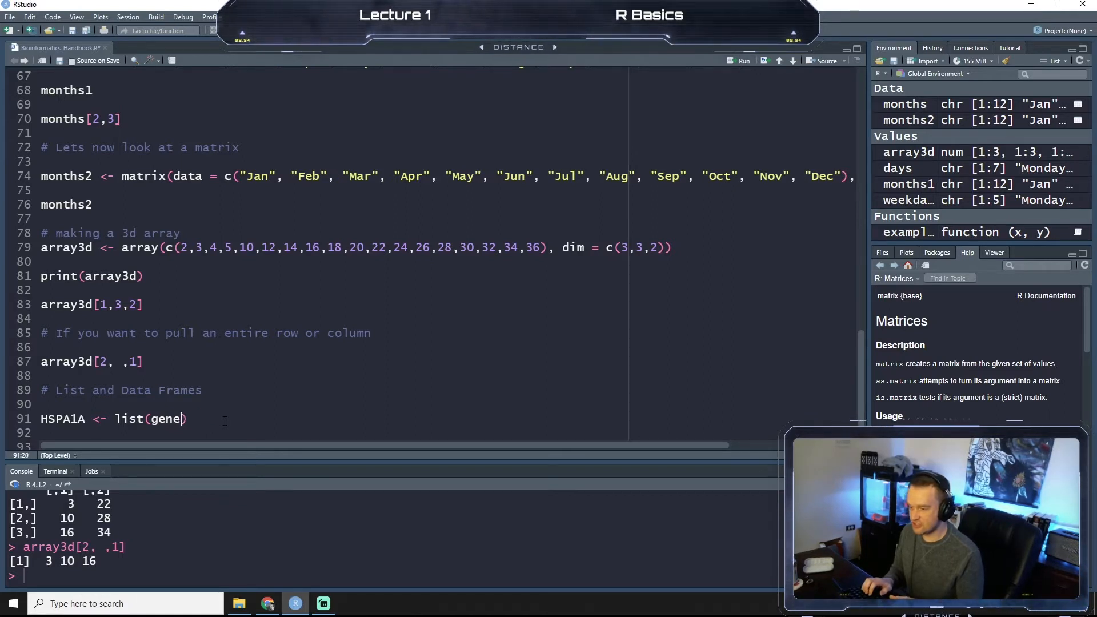
{"action": "type", "text": "="}
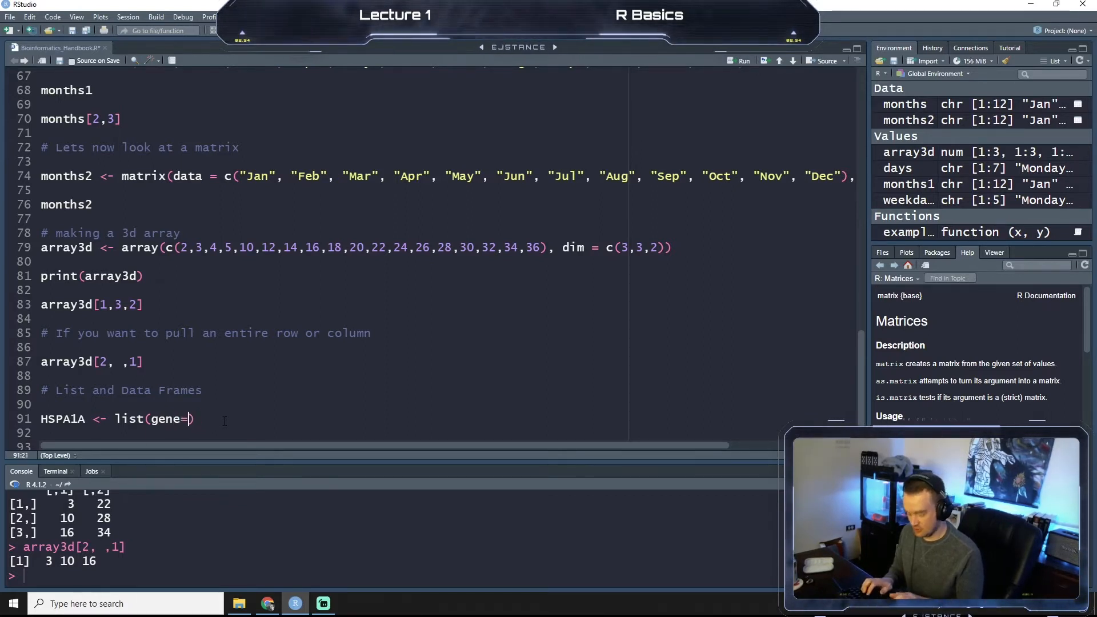
{"action": "type", "text": "\"\""}
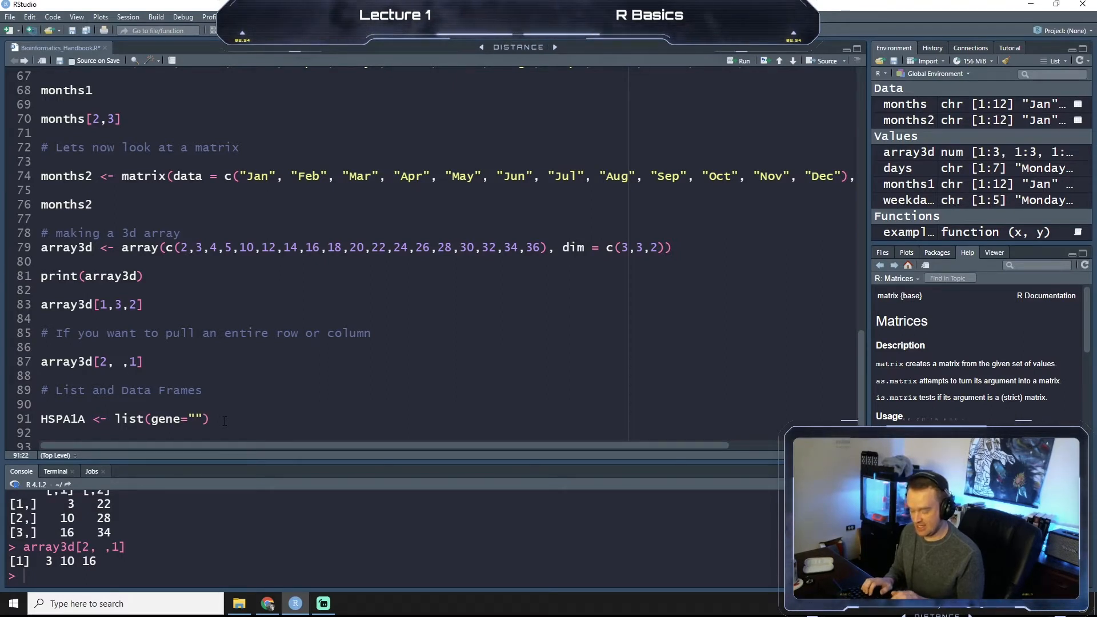
{"action": "type", "text": "H"}
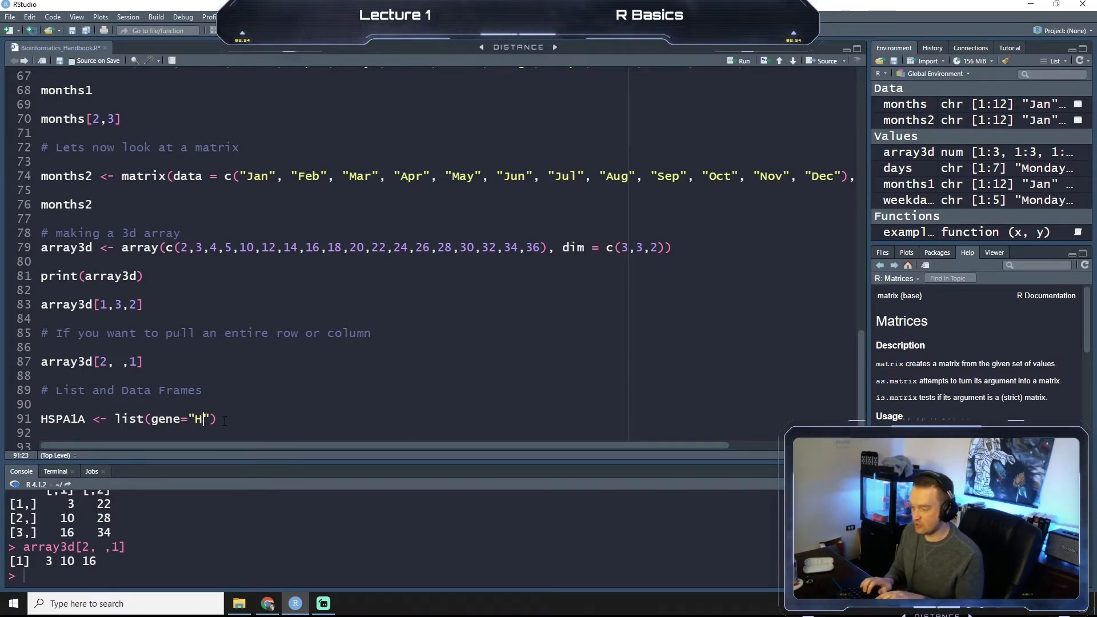
{"action": "type", "text": "SPA1a"}
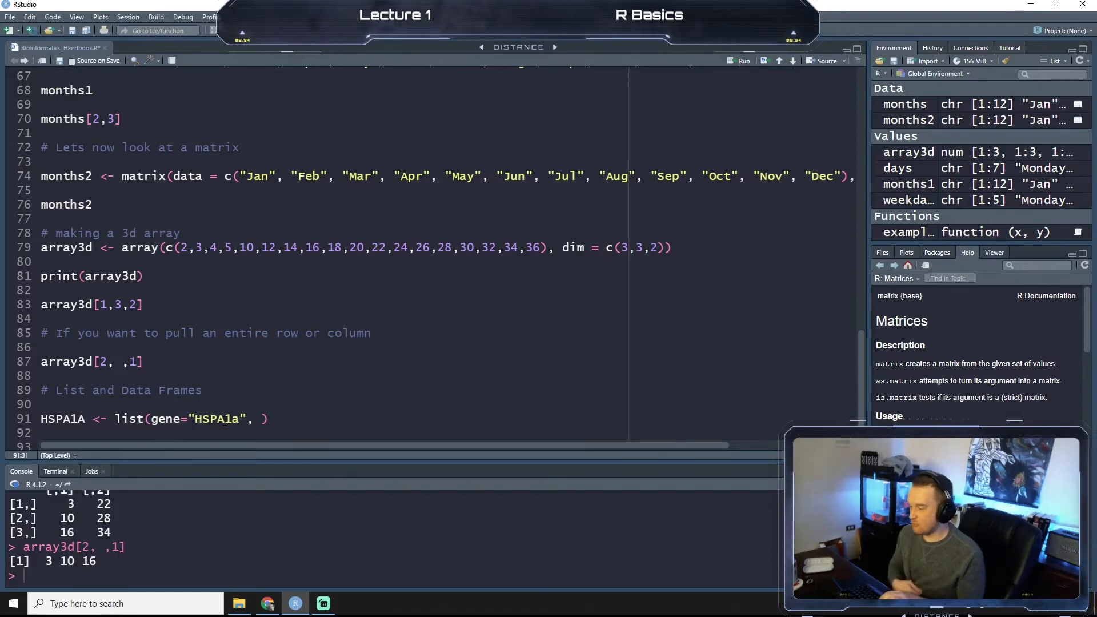
- Add amino.acids = 641 and the nucleotides entry, fixing the nucleotides spelling
{"action": "type", "text": "amino/"}
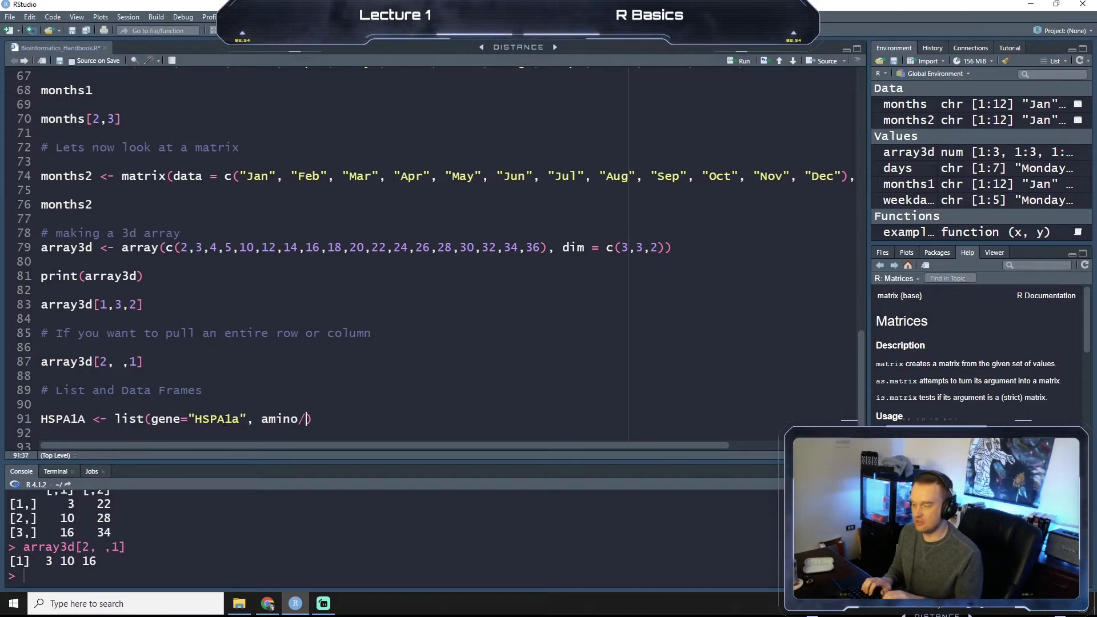
{"action": "type", "text": ".acids"}
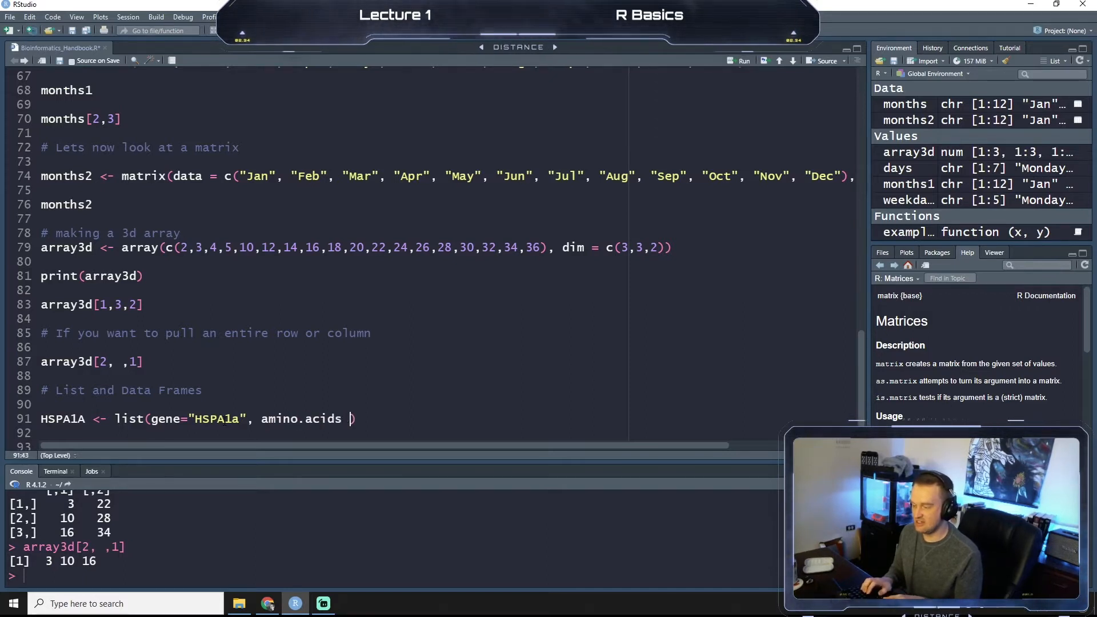
{"action": "type", "text": "="}
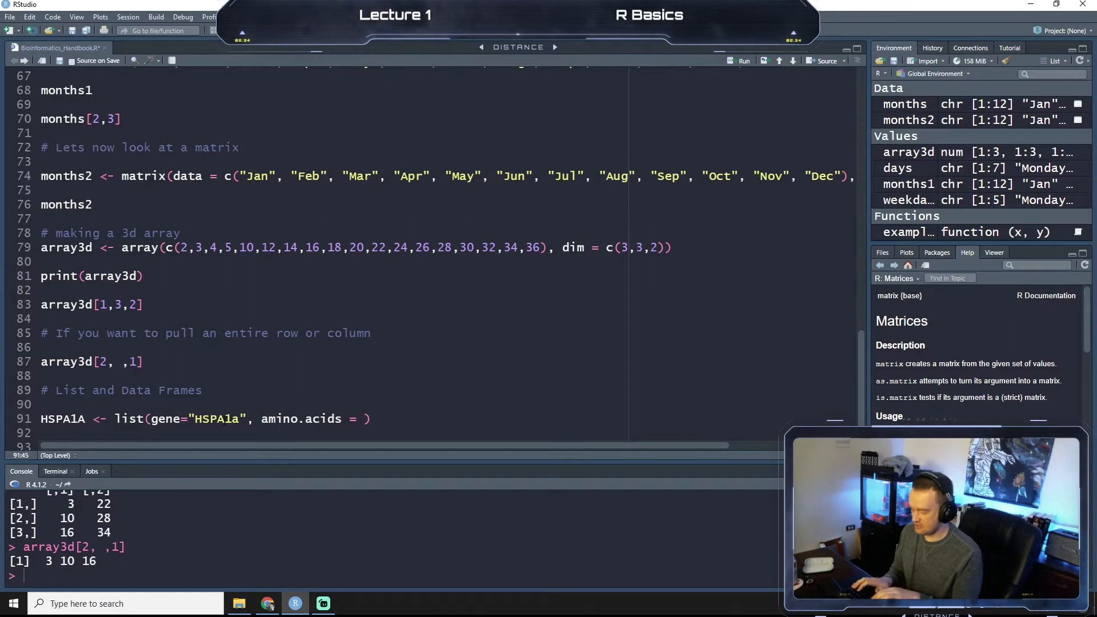
{"action": "type", "text": "641,"}
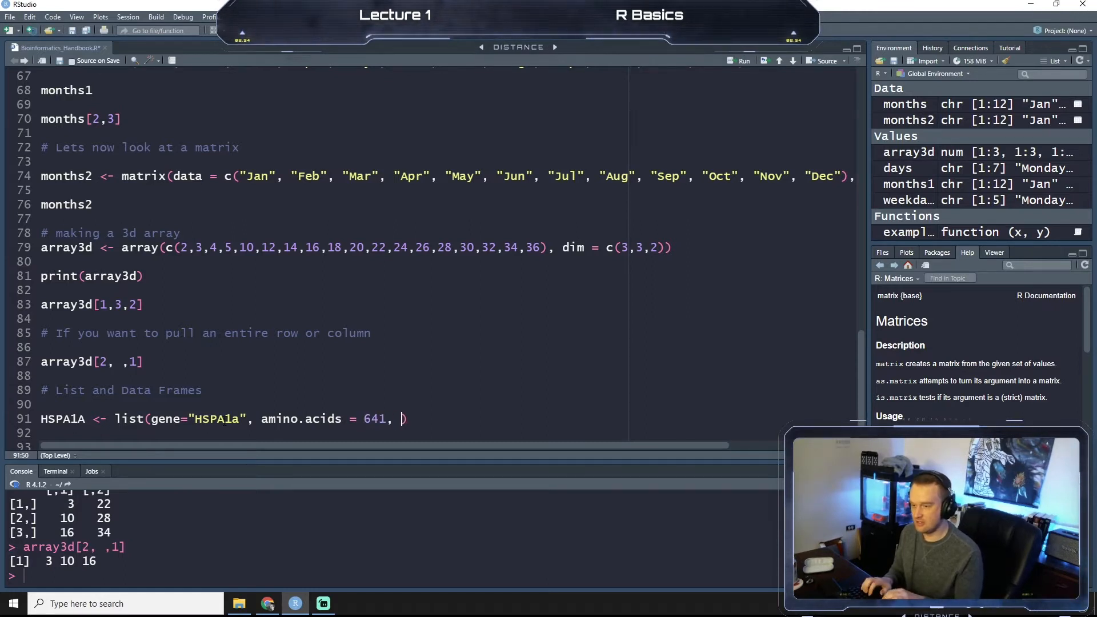
{"action": "type", "text": "niuc"}
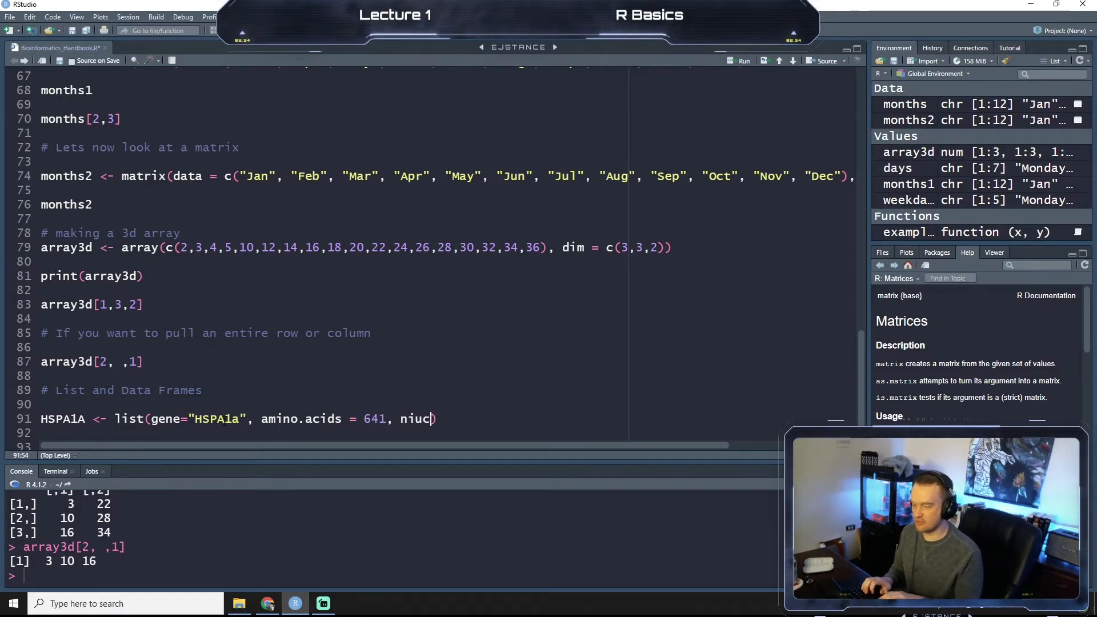
{"action": "key", "text": "BackSpace"}
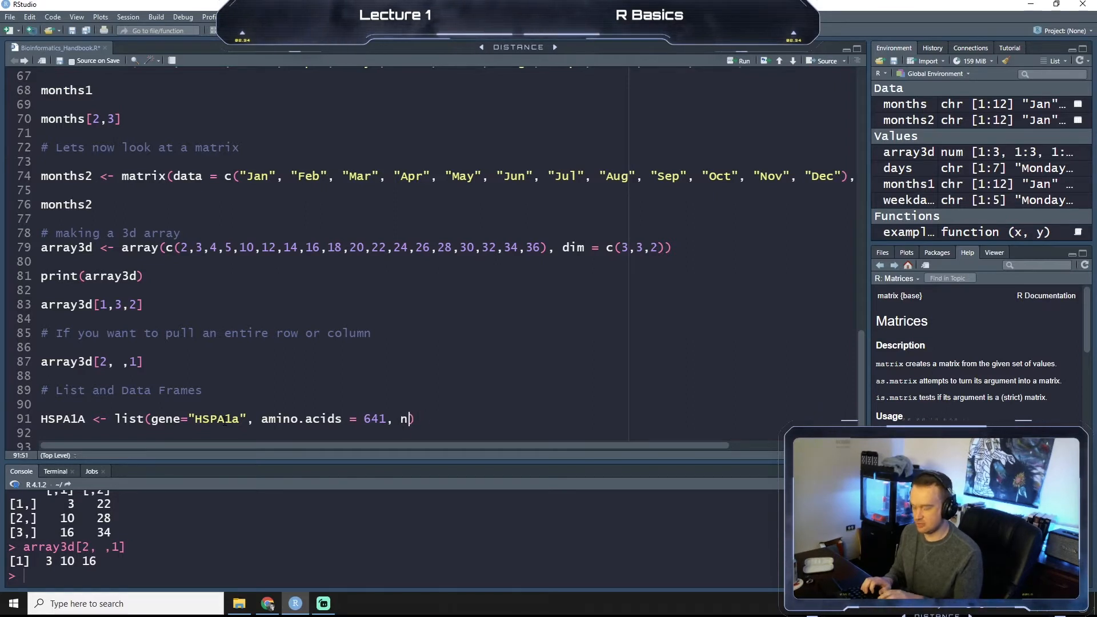
{"action": "type", "text": "ucleod"}
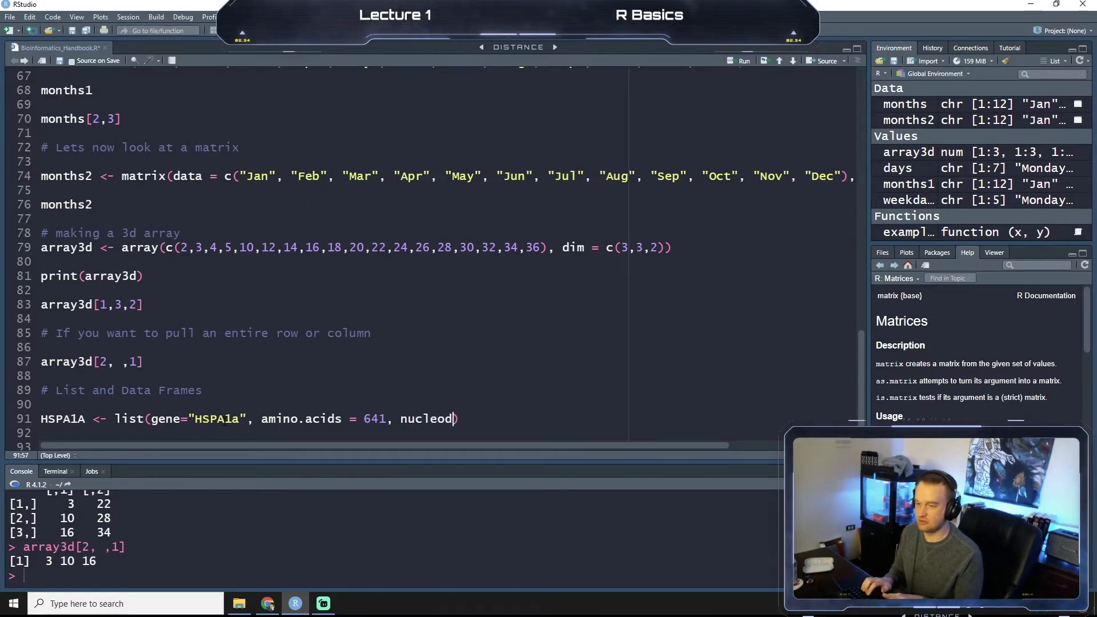
{"action": "key", "text": "backspace"}
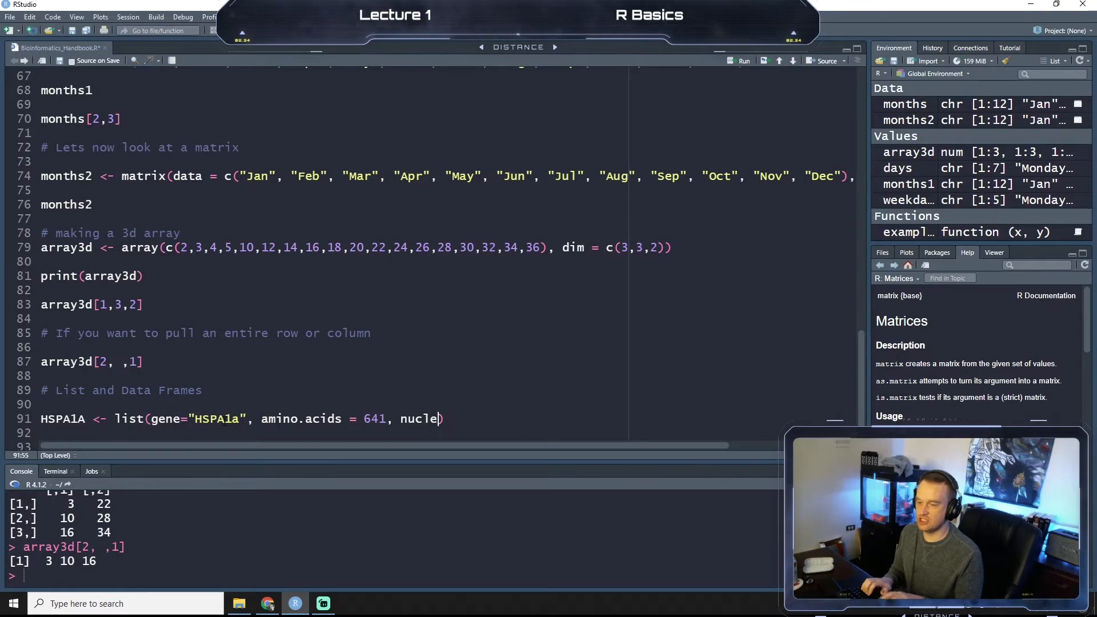
{"action": "type", "text": "otides"}
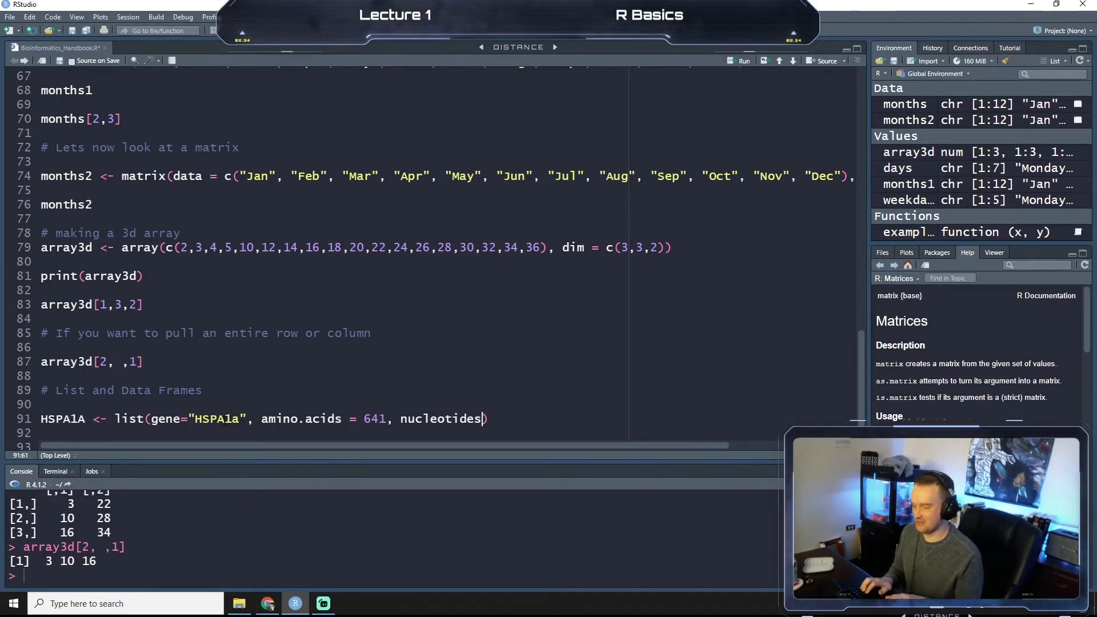
{"action": "type", "text": "= 200"}
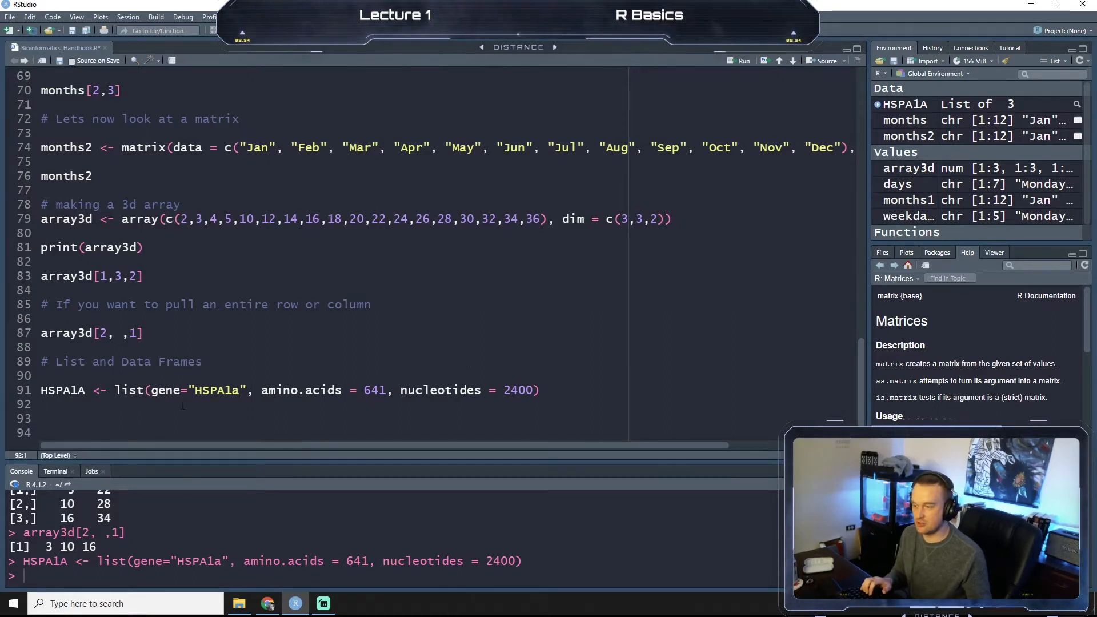
{"action": "type", "text": "priunt"}
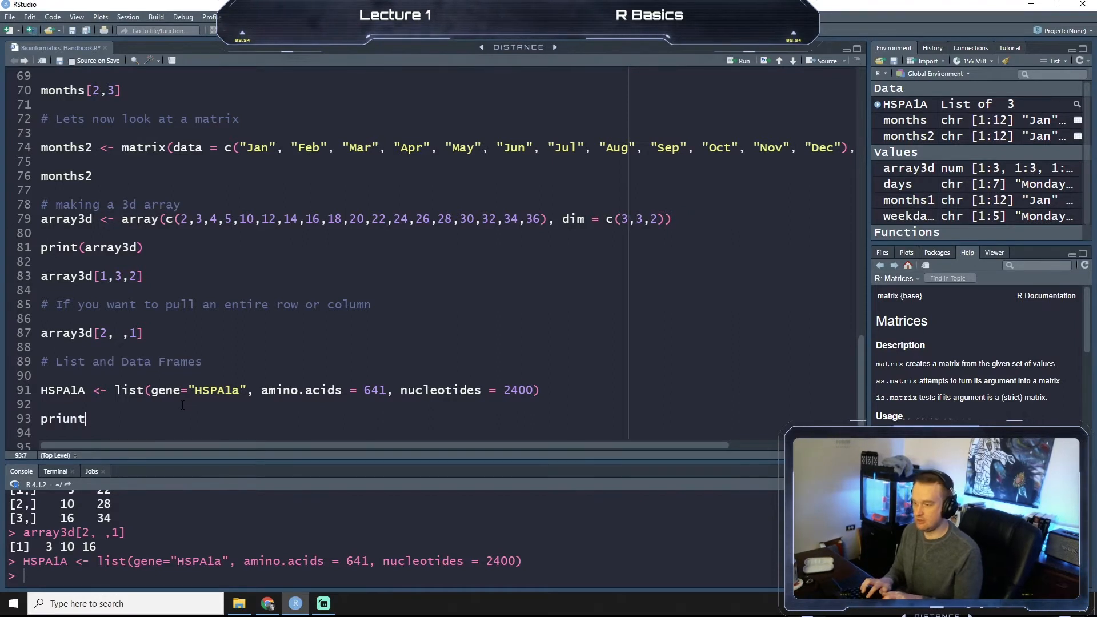
{"action": "type", "text": "print()"}
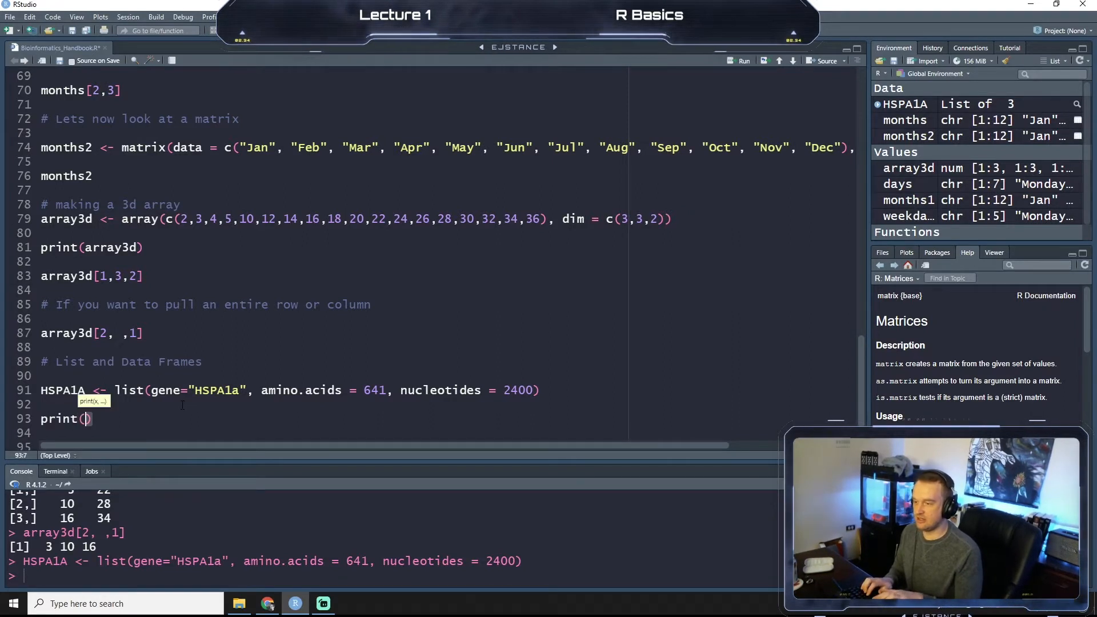
{"action": "type", "text": "HSPA1a"}
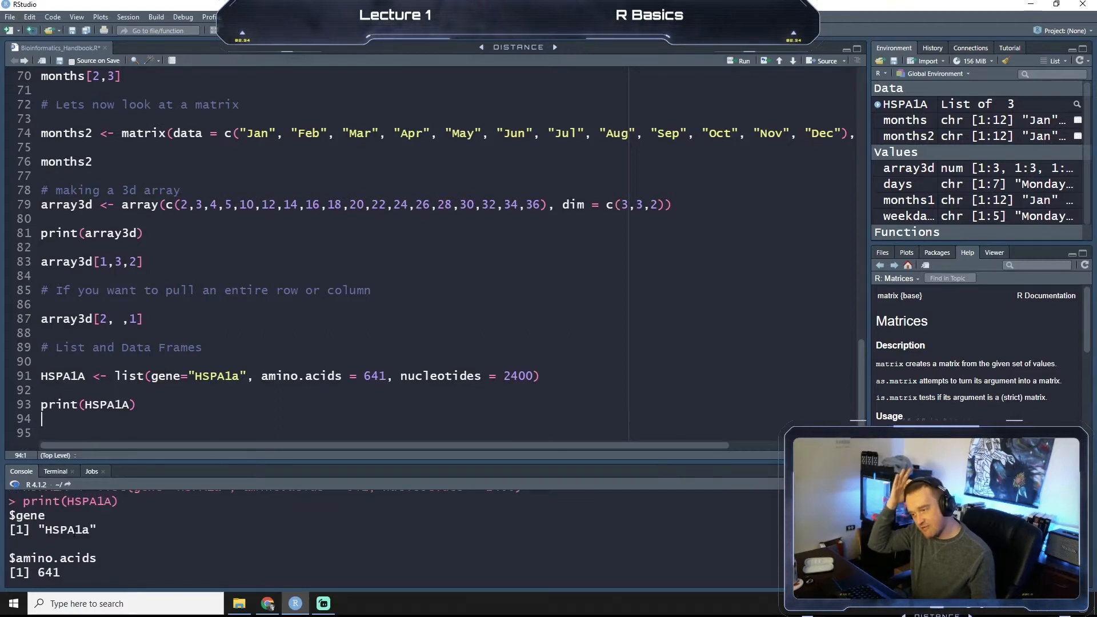
{"action": "double_click", "coordinate": [65, 529]}
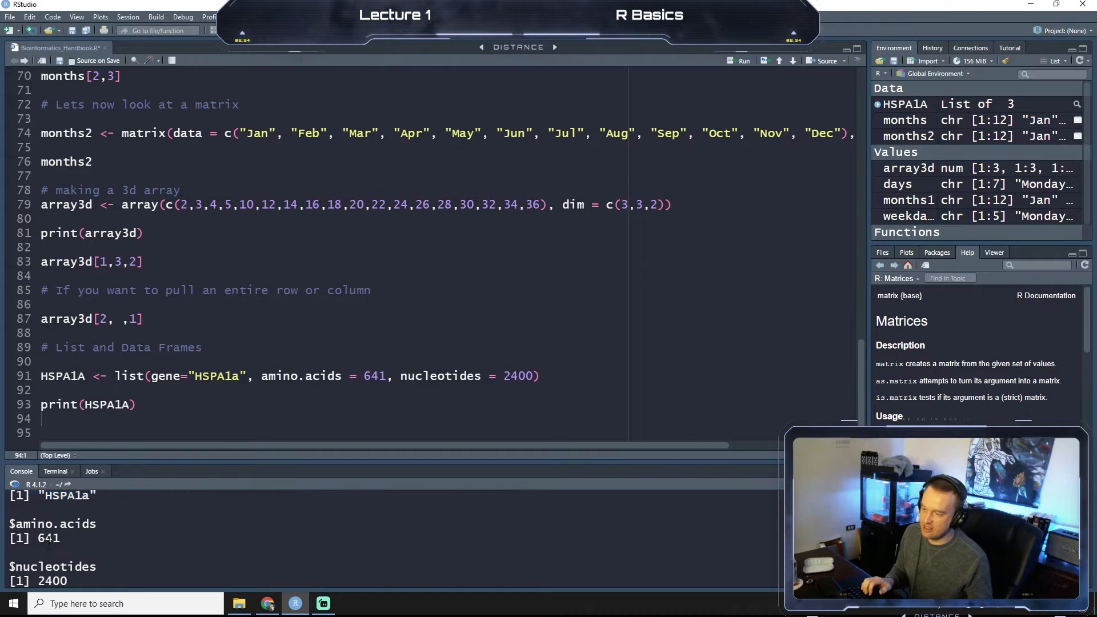
{"action": "double_click", "coordinate": [48, 537]}
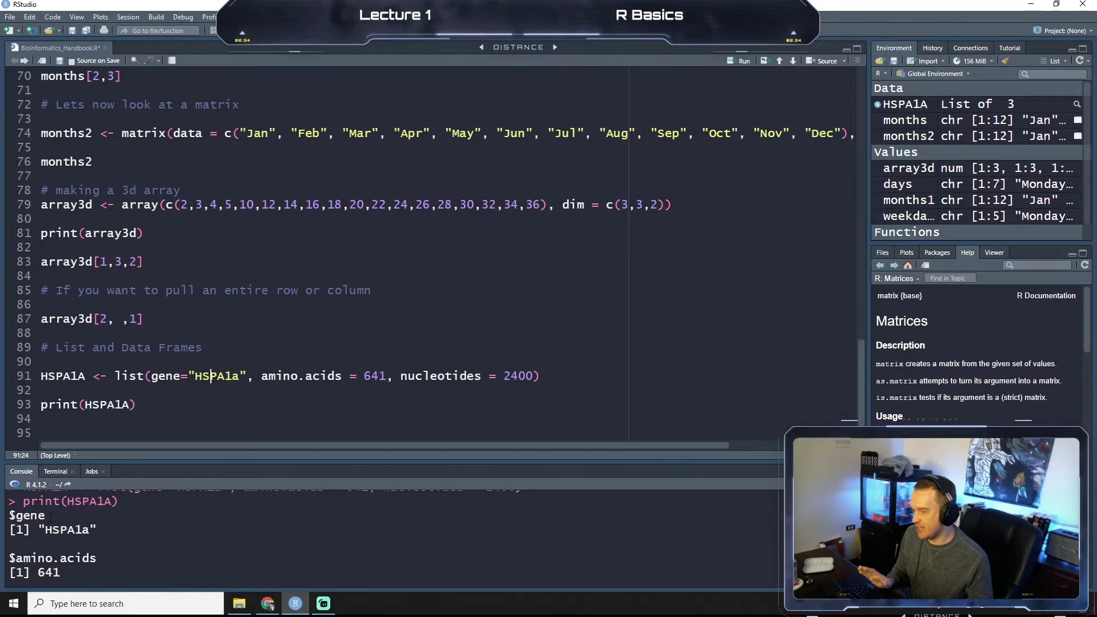
{"action": "double_click", "coordinate": [27, 515]}
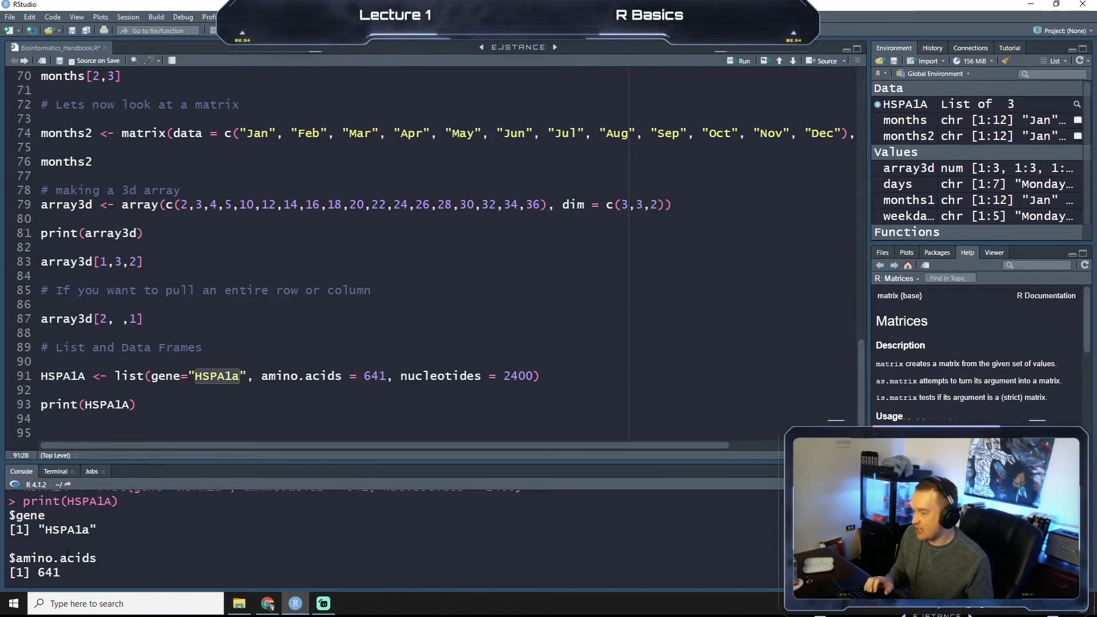
{"action": "double_click", "coordinate": [301, 376]}
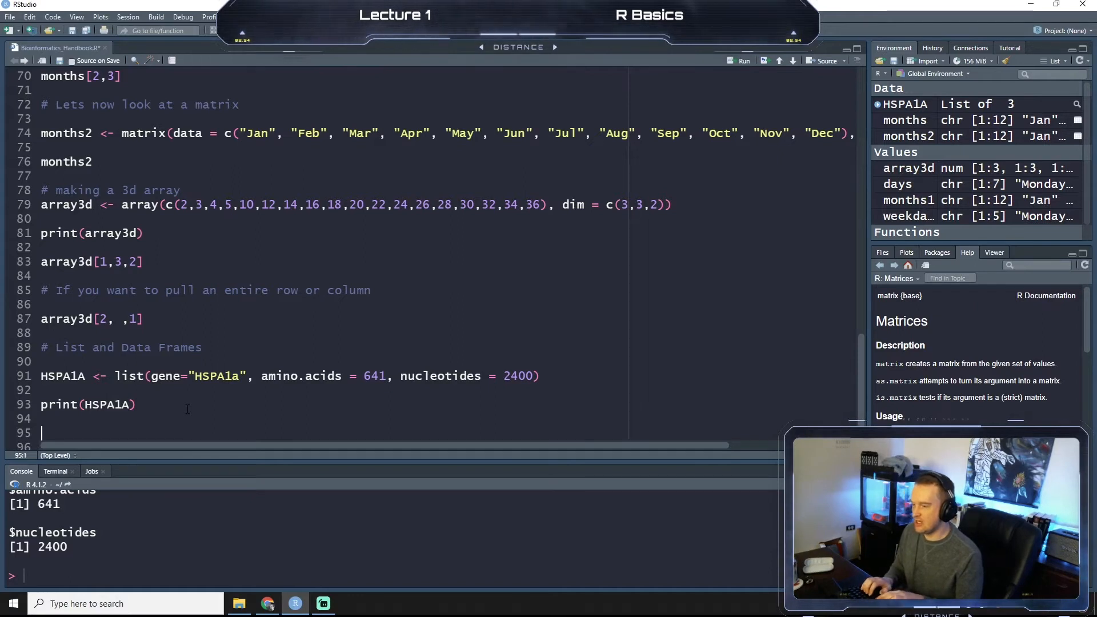
- Query HSPA1A$amino.acids via autocomplete and run it, returning 641
{"action": "type", "text": "HSPA1A"}
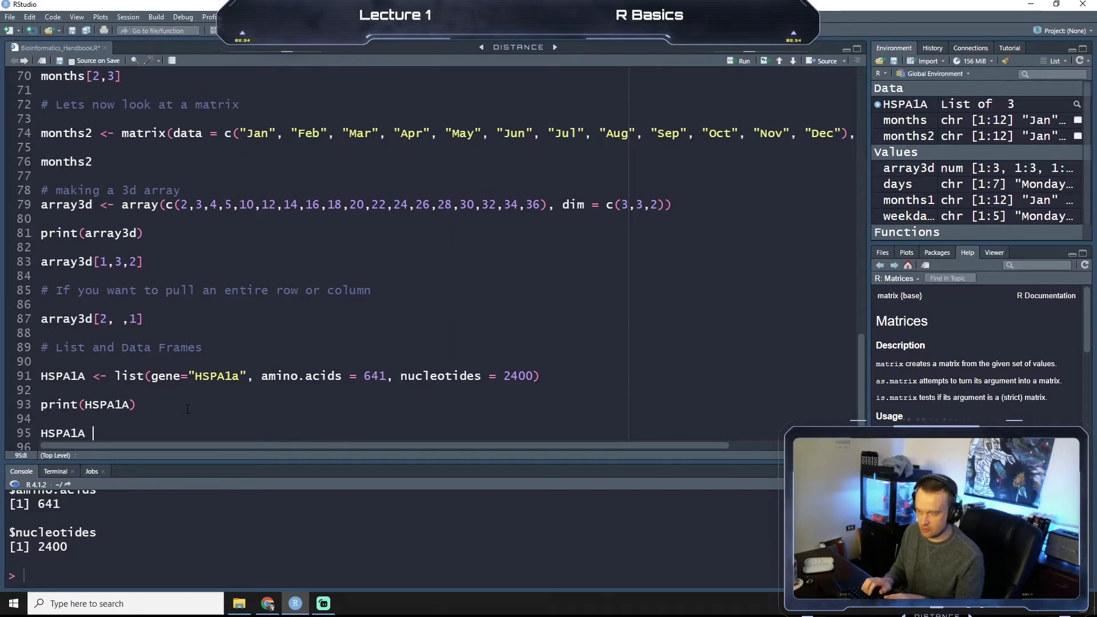
{"action": "type", "text": "$"}
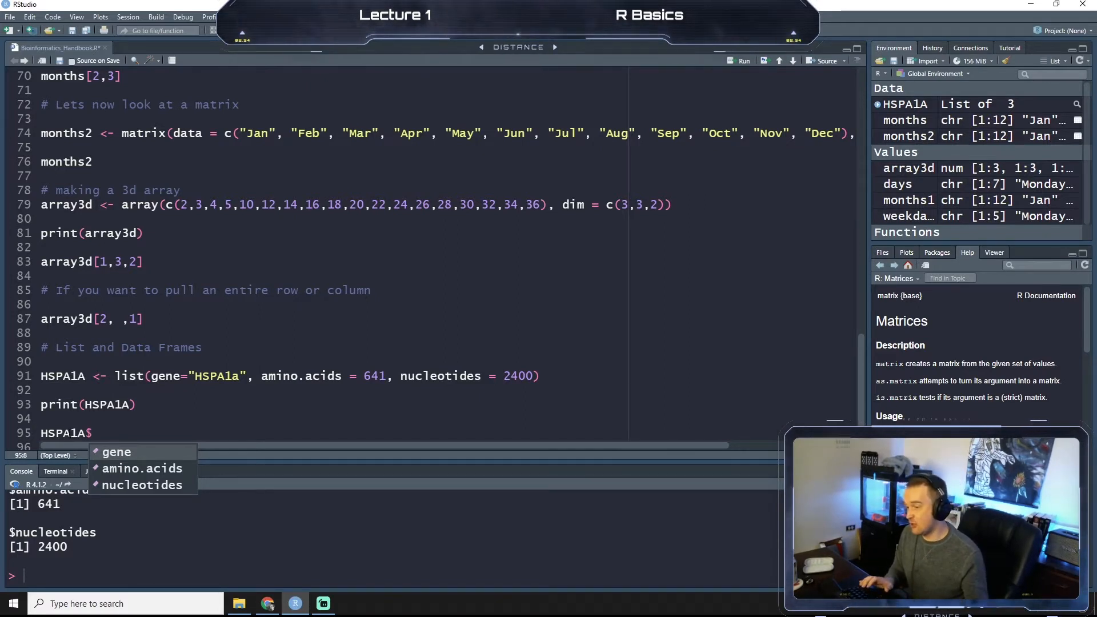
{"action": "mouse_move", "coordinate": [141, 467]}
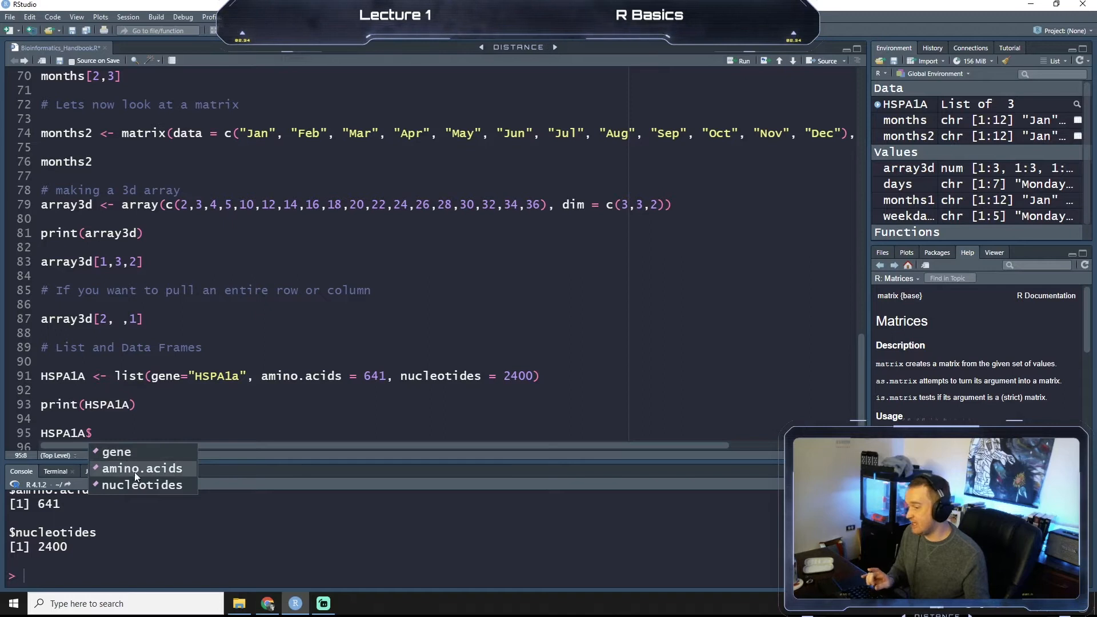
{"action": "left_click", "coordinate": [141, 468]}
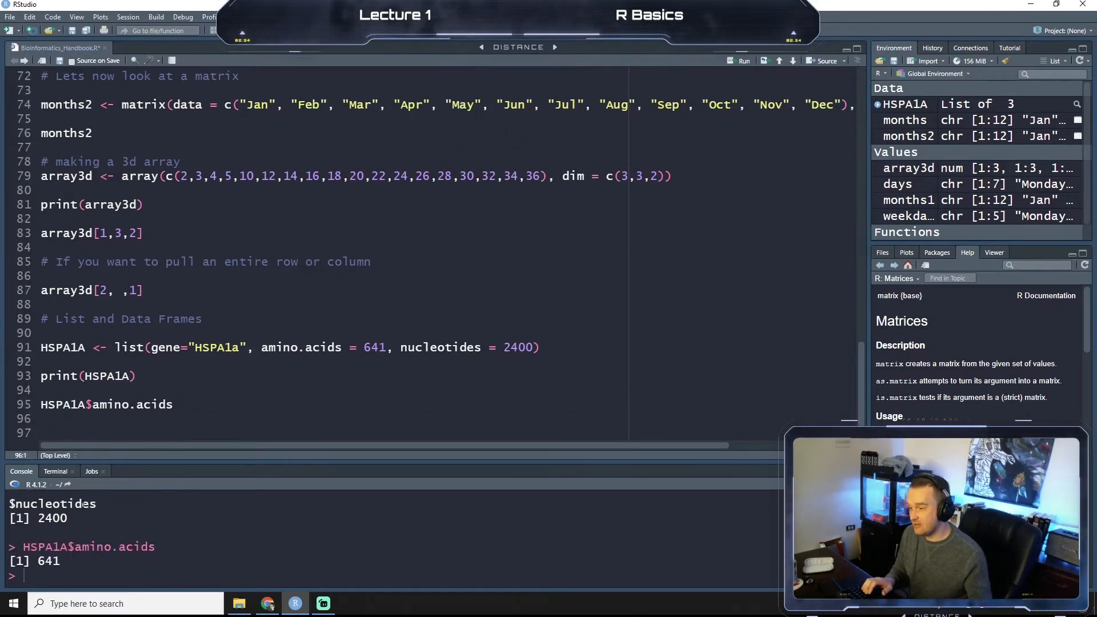
{"action": "double_click", "coordinate": [47, 561]}
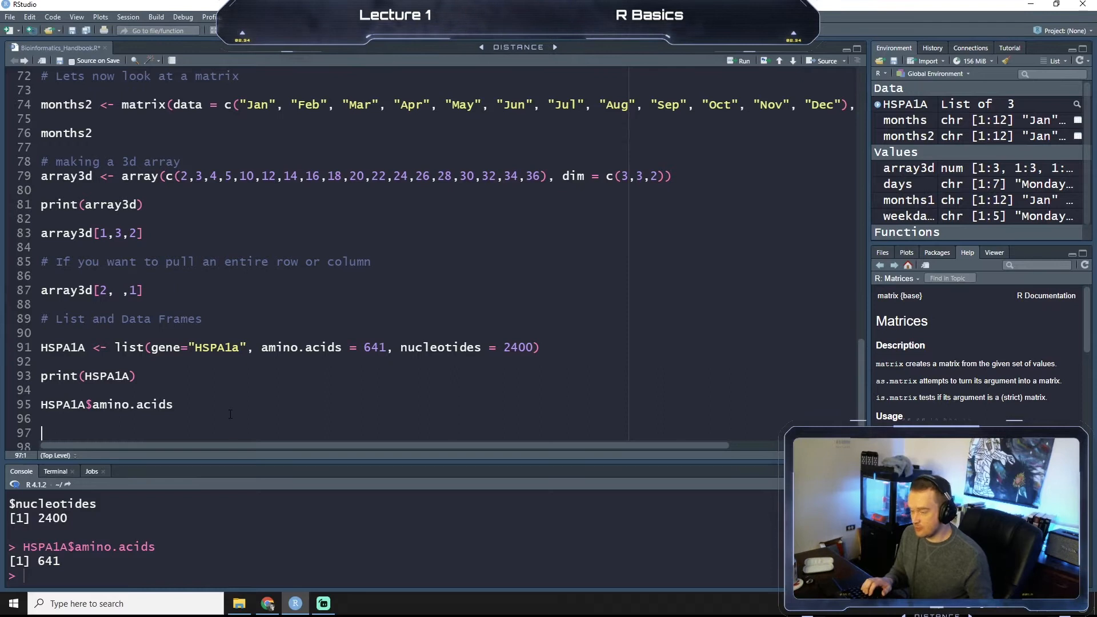
- Query HSPA1A$nucleotides via autocomplete, returning 2400, and start a new line
{"action": "type", "text": "HSPA"}
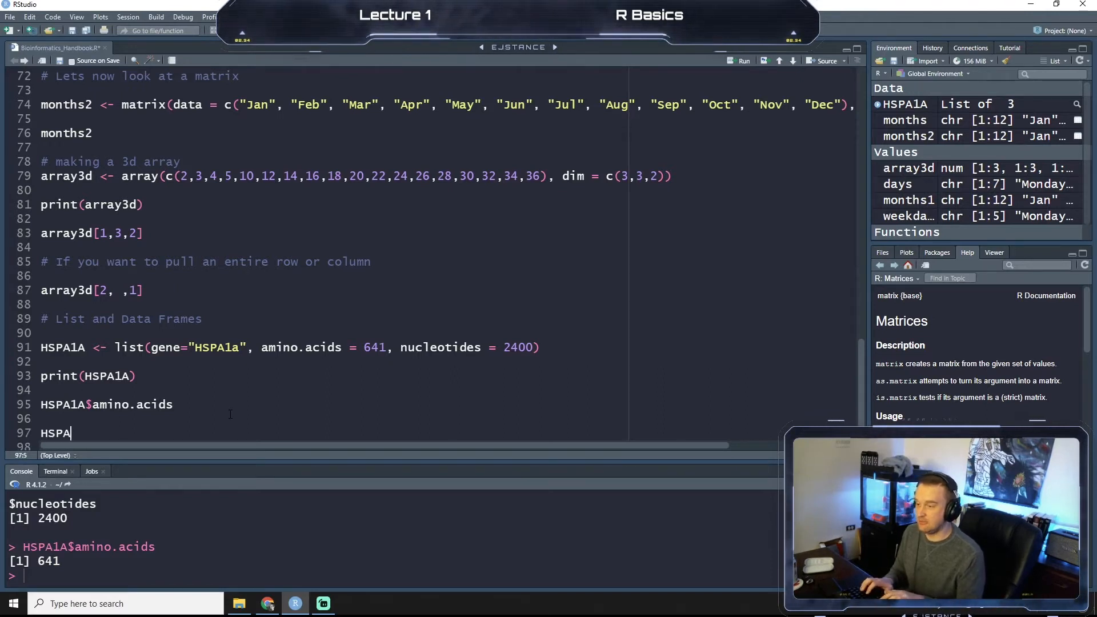
{"action": "type", "text": "1A$"}
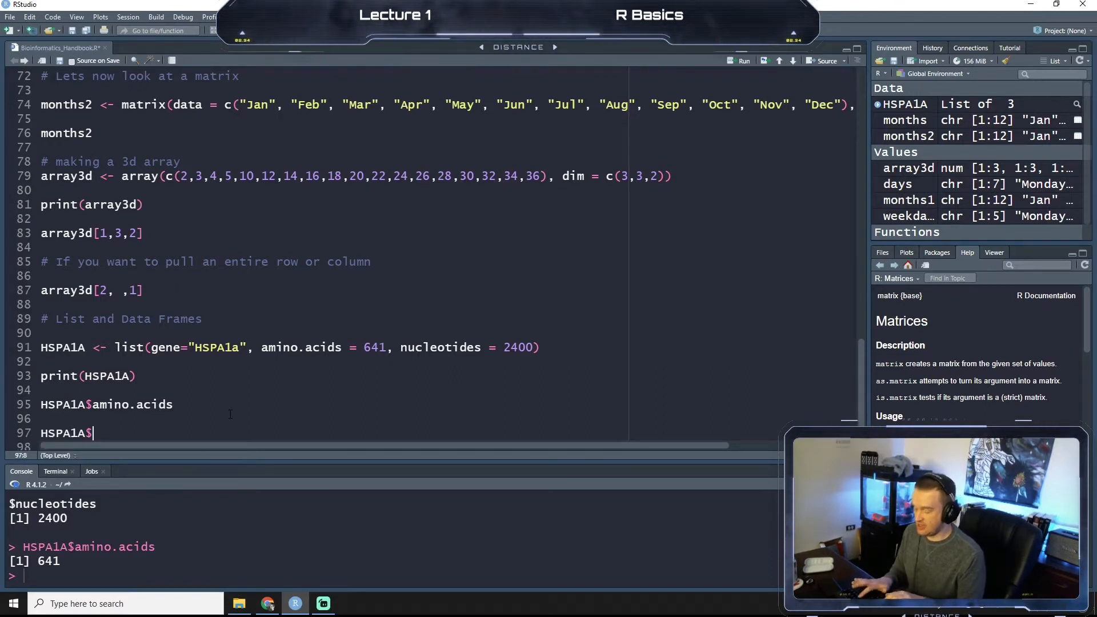
{"action": "type", "text": "$"}
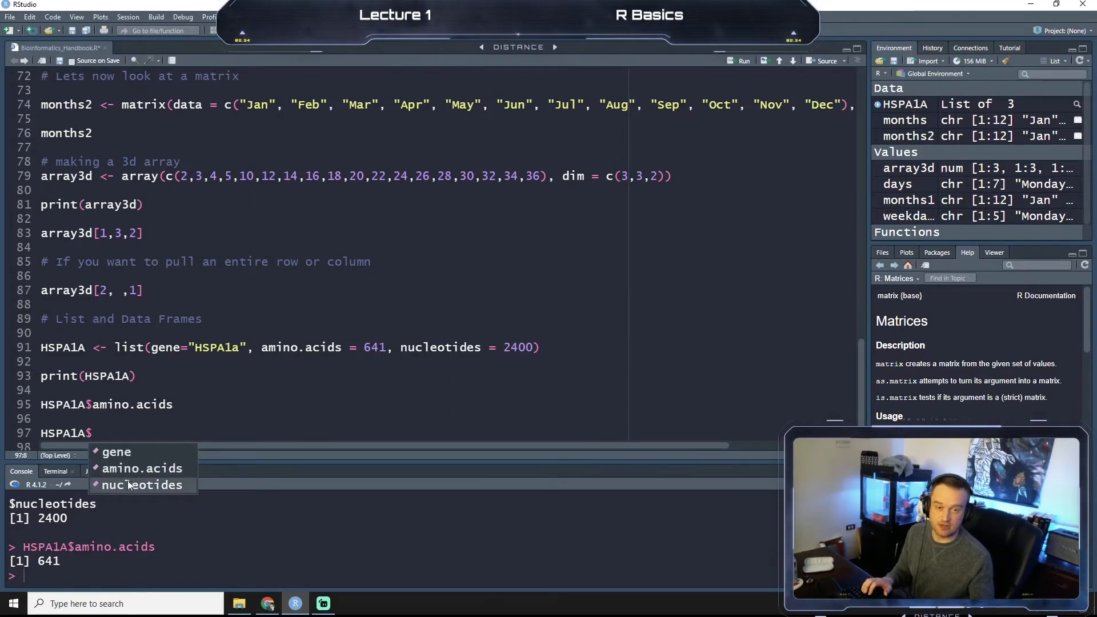
{"action": "left_click", "coordinate": [142, 485]}
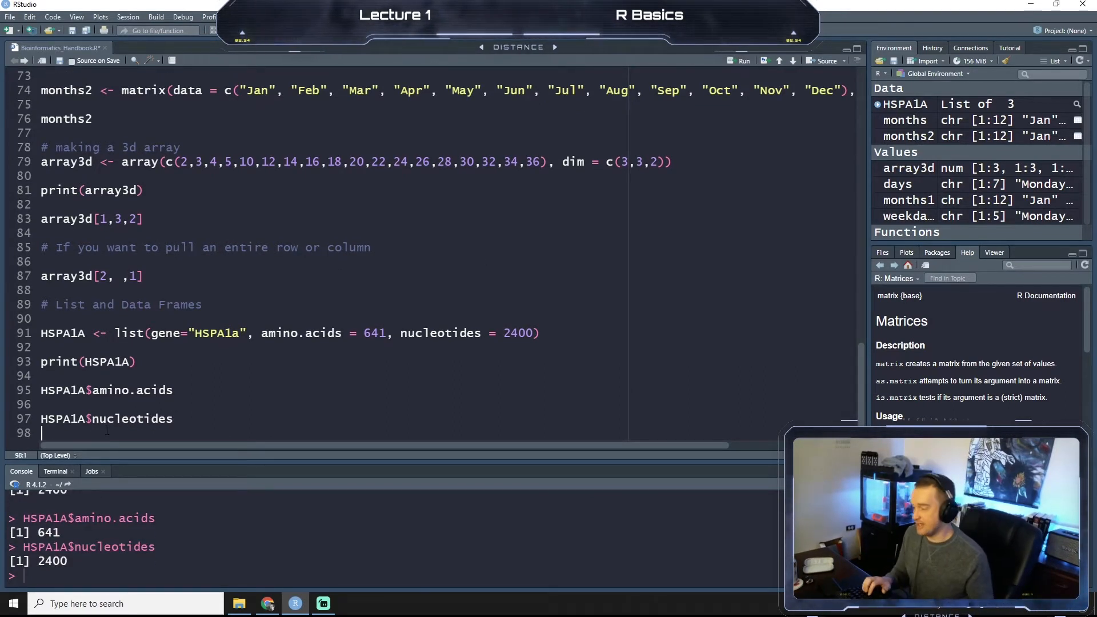
{"action": "key", "text": "enter"}
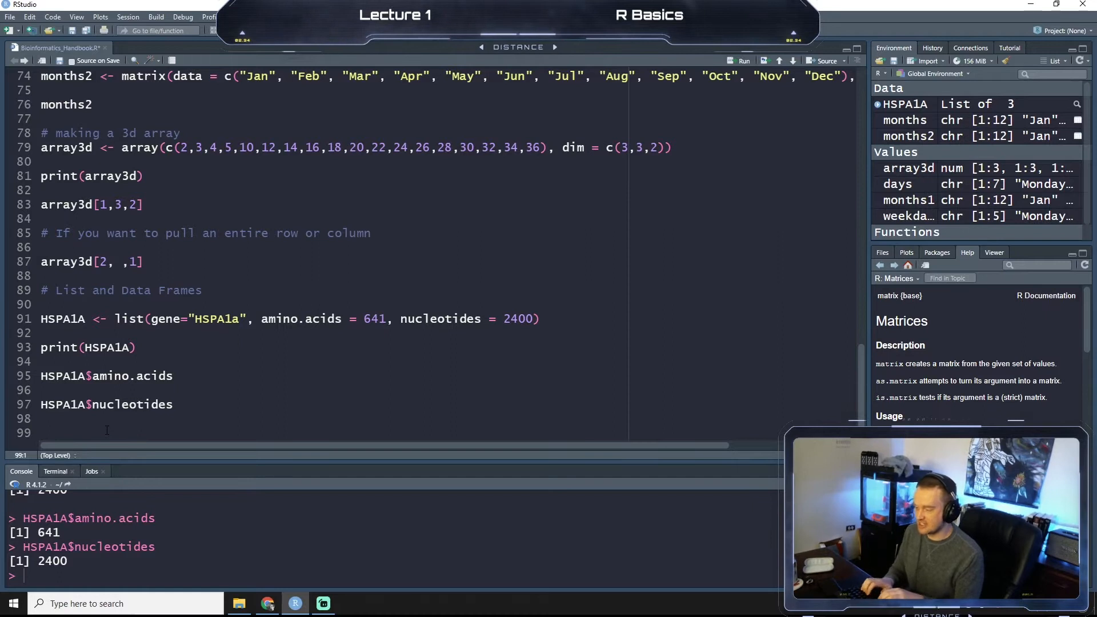
- Define gene <- c("HSPA4", "HSPA5", "HSPA8", "HSPA9", "HSPA1A", "HSPA1B")
{"action": "type", "text": "gene <-"}
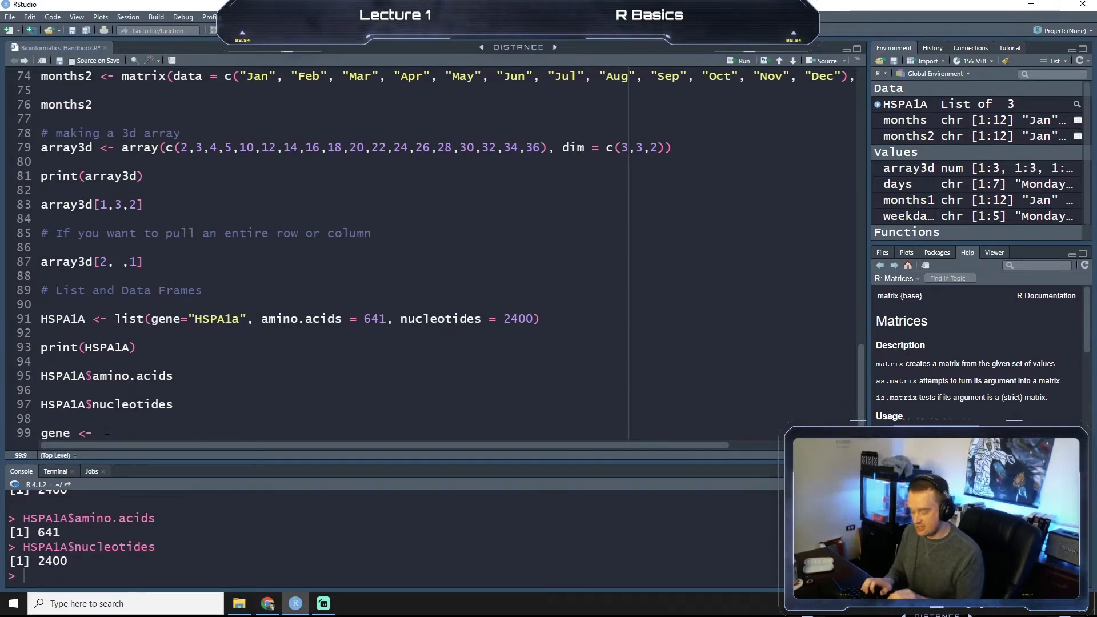
{"action": "type", "text": "c("}
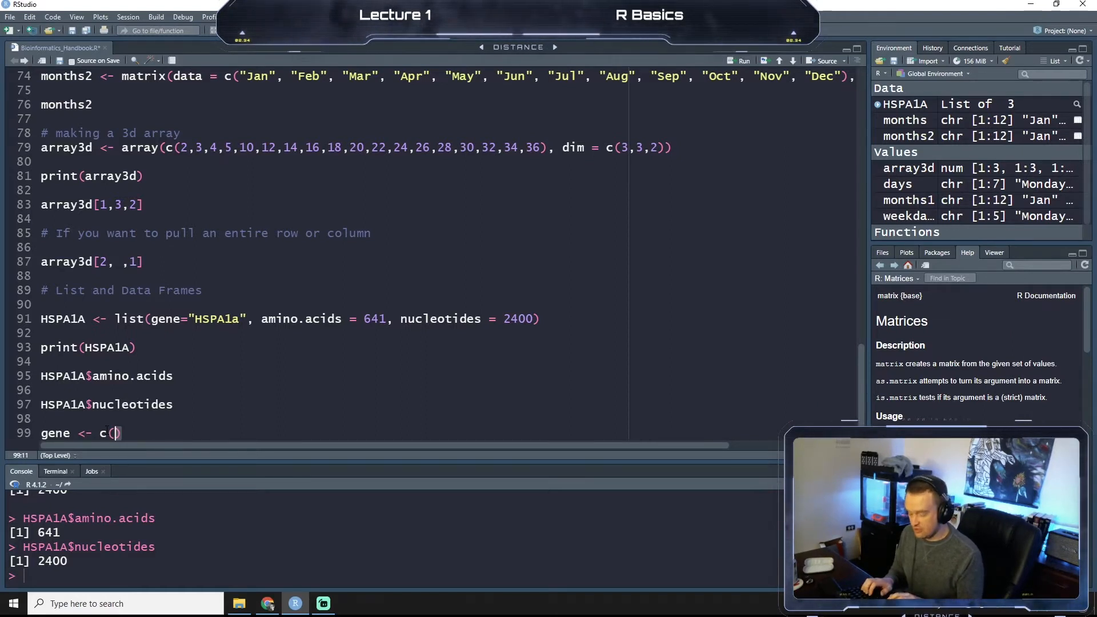
{"action": "type", "text": "\"\""}
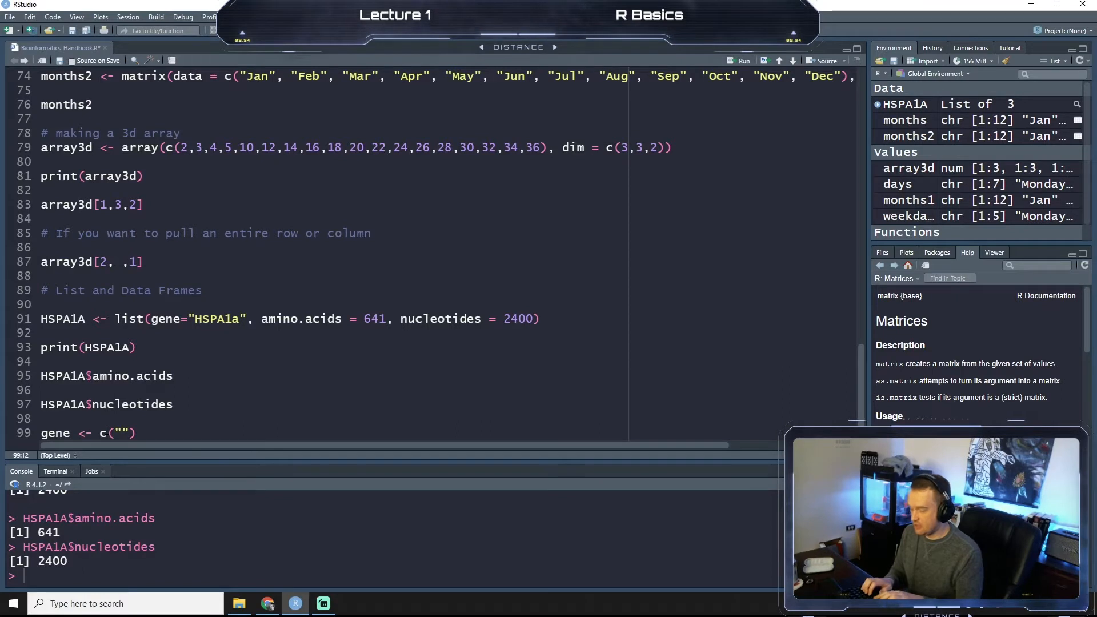
{"action": "type", "text": "HSPA4"}
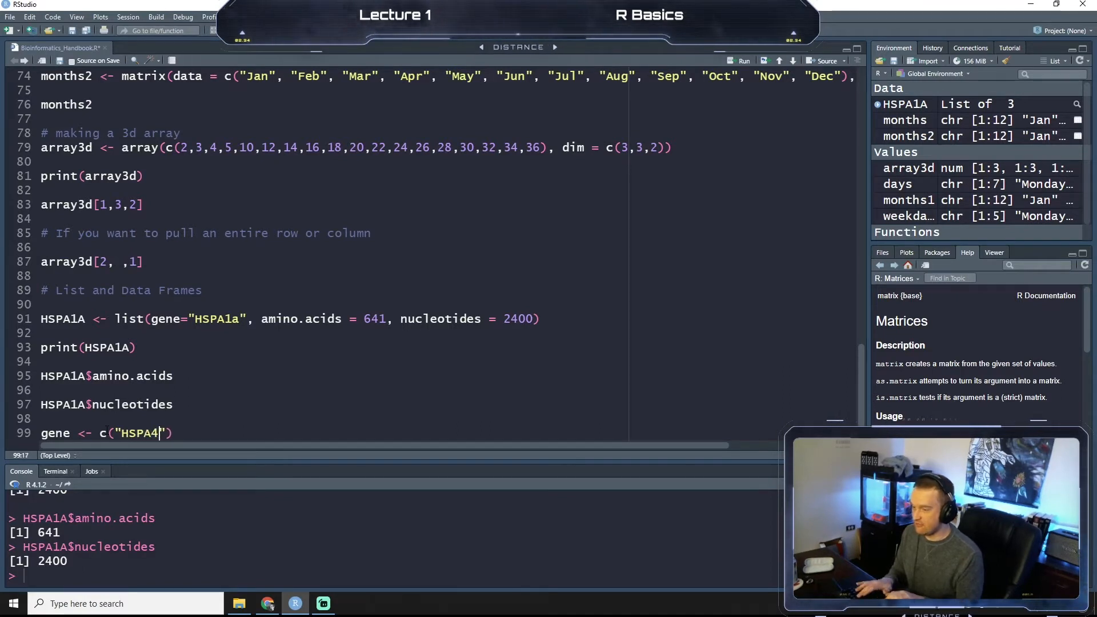
{"action": "type", "text": ", \""}
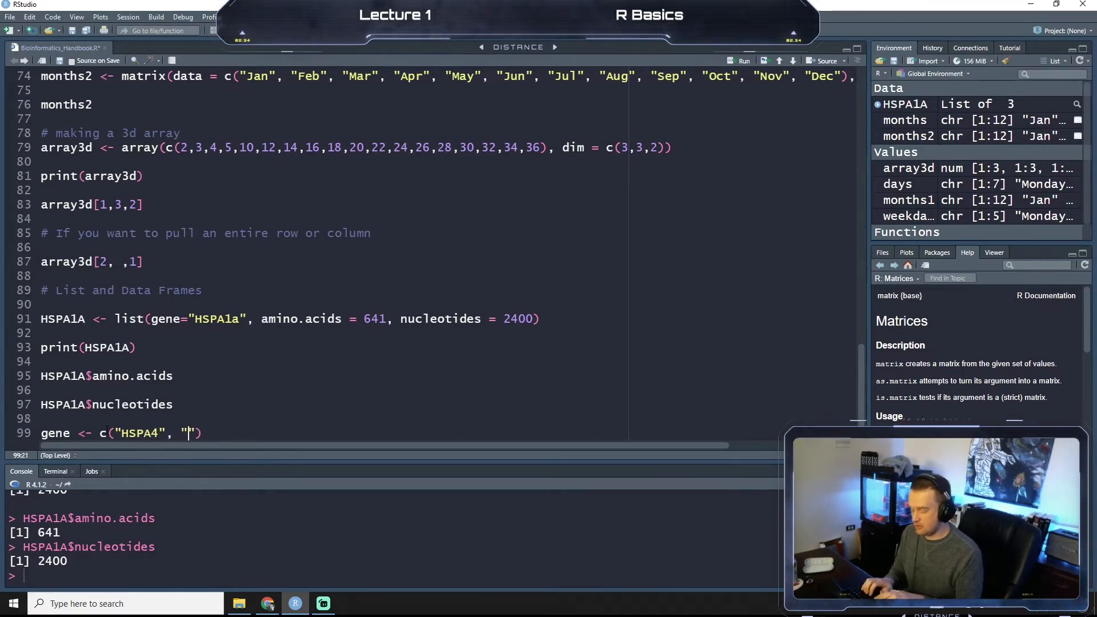
{"action": "type", "text": "HSPA5\", \""}
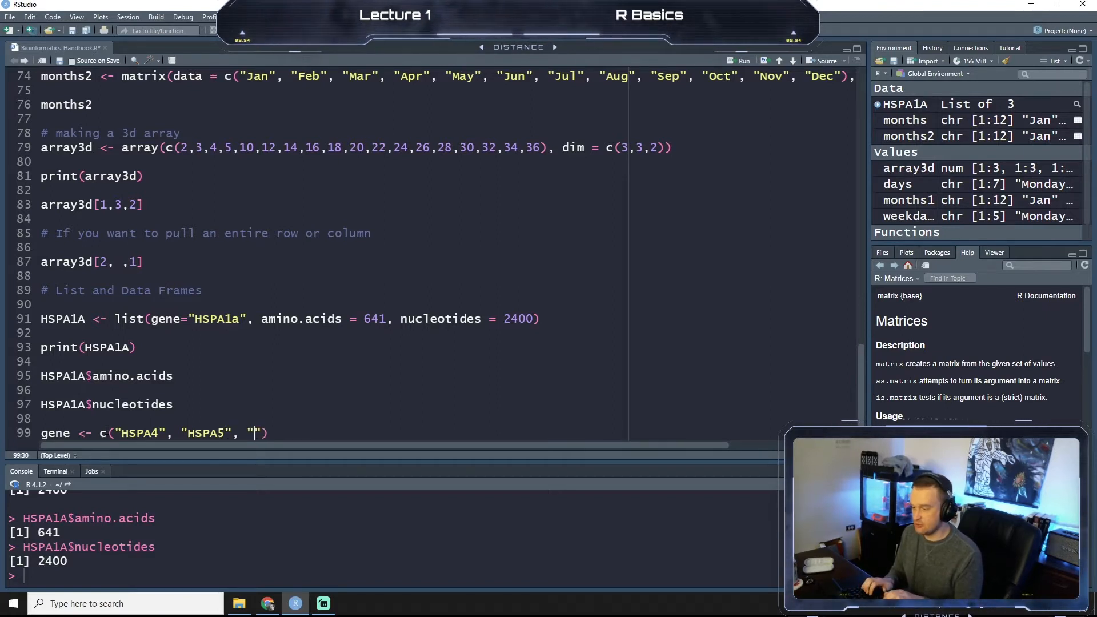
{"action": "type", "text": "HSPA"}
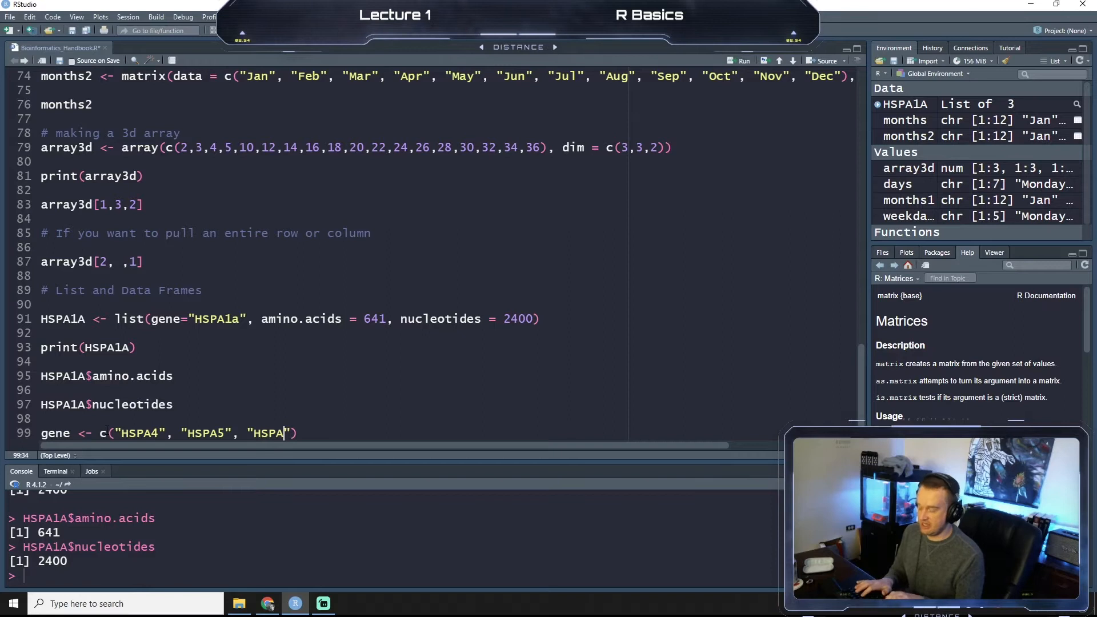
{"action": "type", "text": "8\", \"HSPA9\", \"HSPA"}
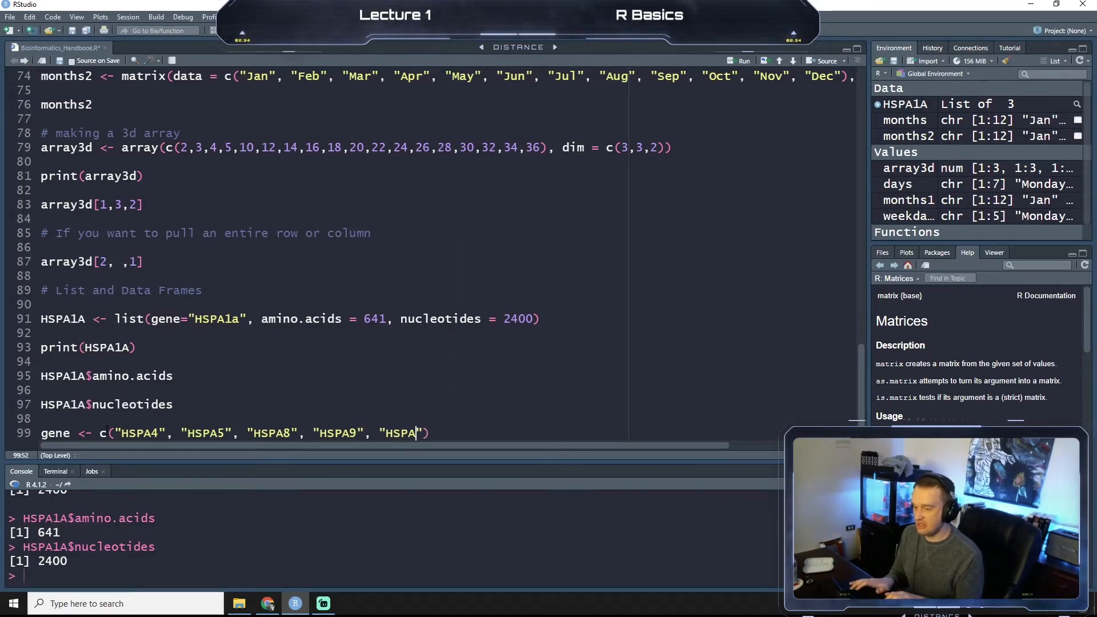
{"action": "type", "text": "1A"}
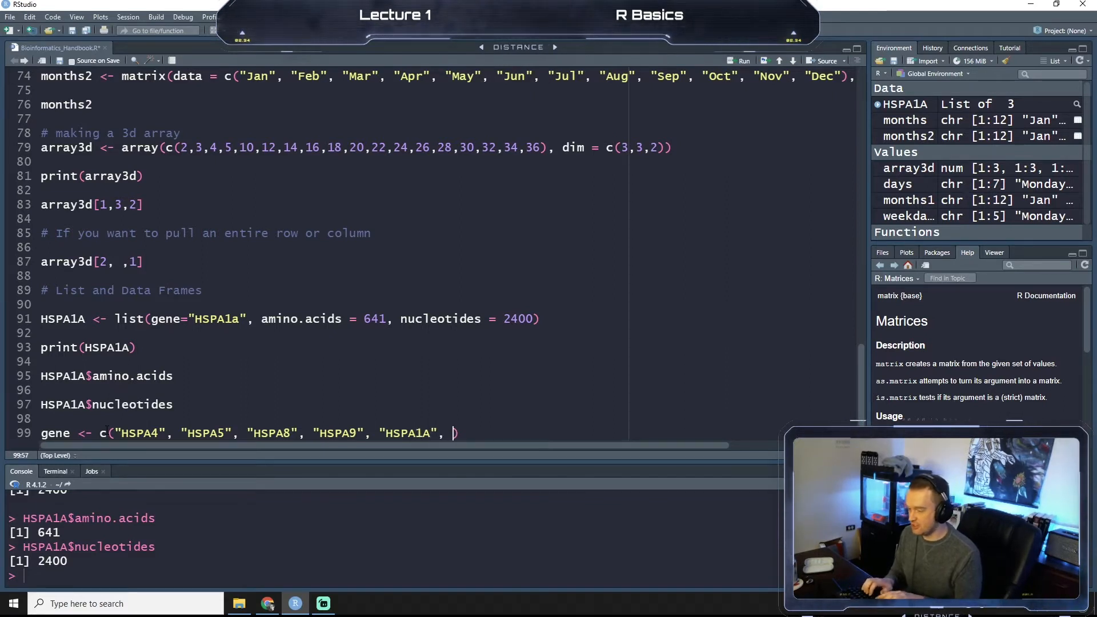
{"action": "type", "text": "HSPA1B"}
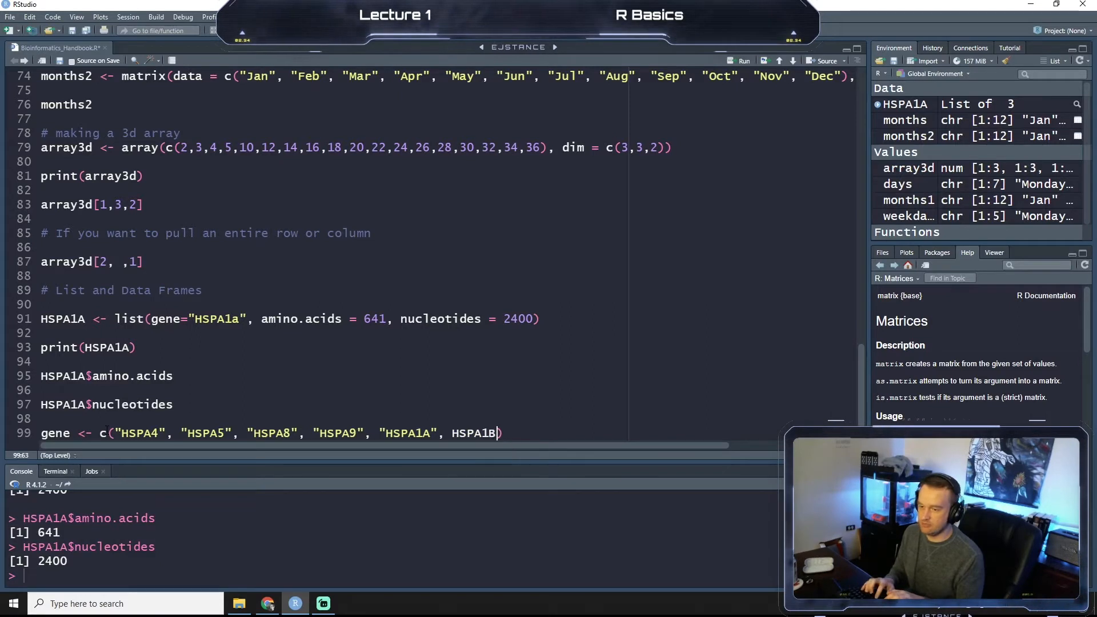
{"action": "key", "text": "enter"}
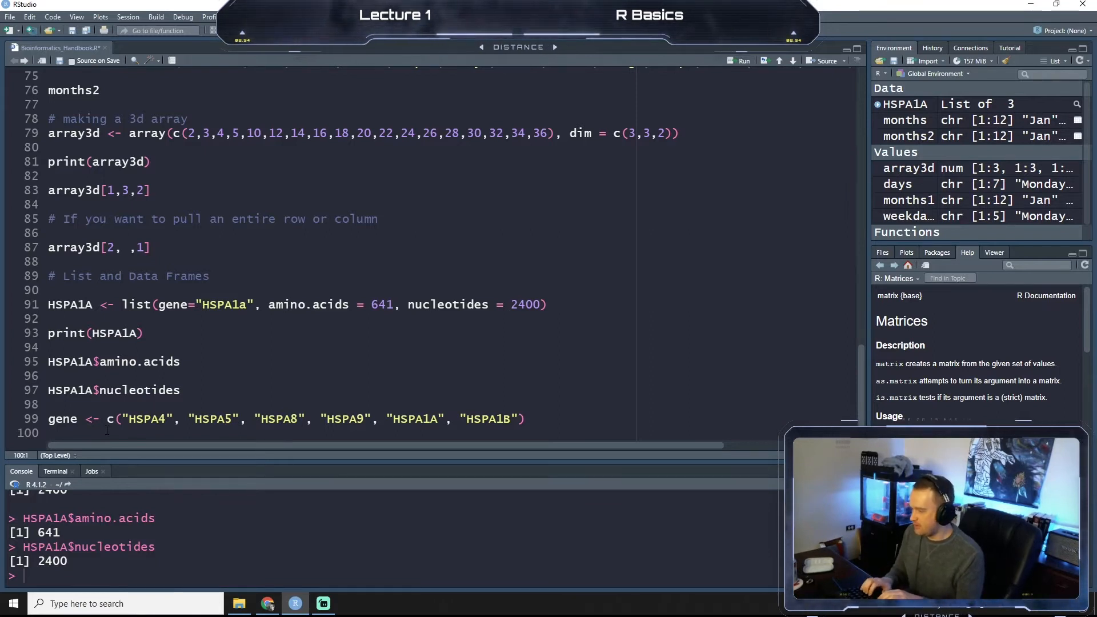
- Define nucleotides <- c(54537, 6491, 4648, 21646, 2400, 2517), removing a stray quote
{"action": "type", "text": "nucleotides <-"}
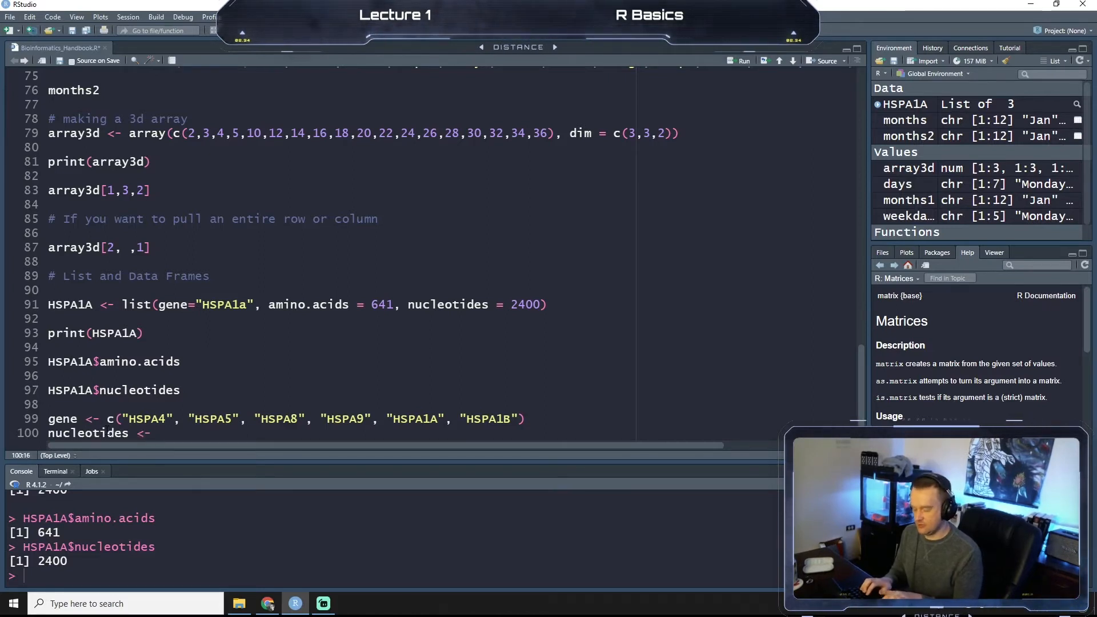
{"action": "type", "text": "c()"}
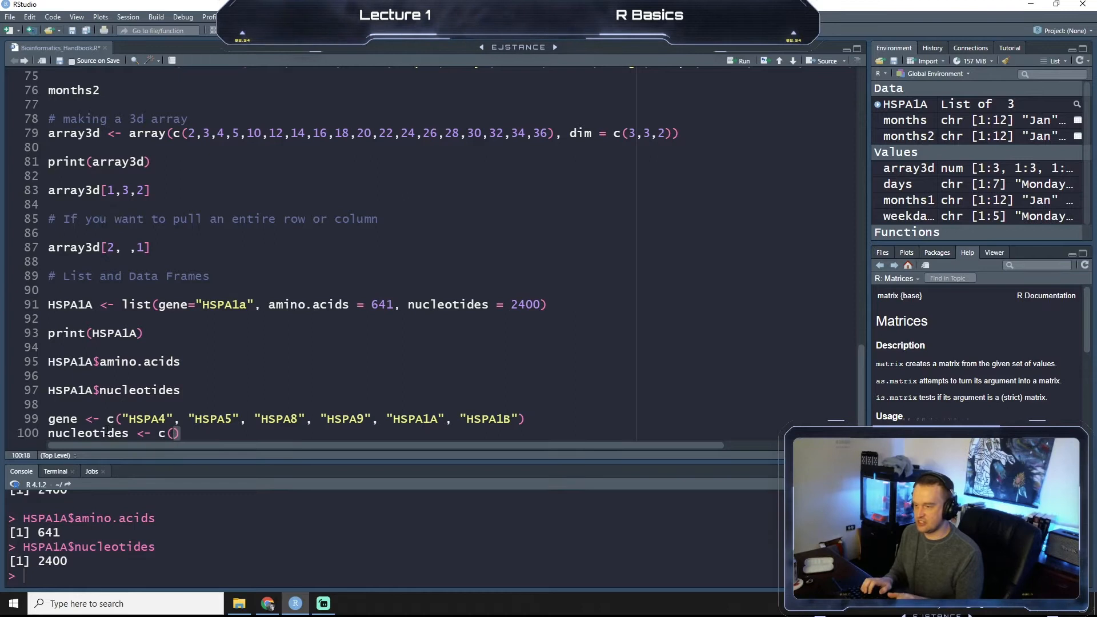
{"action": "type", "text": "\""}
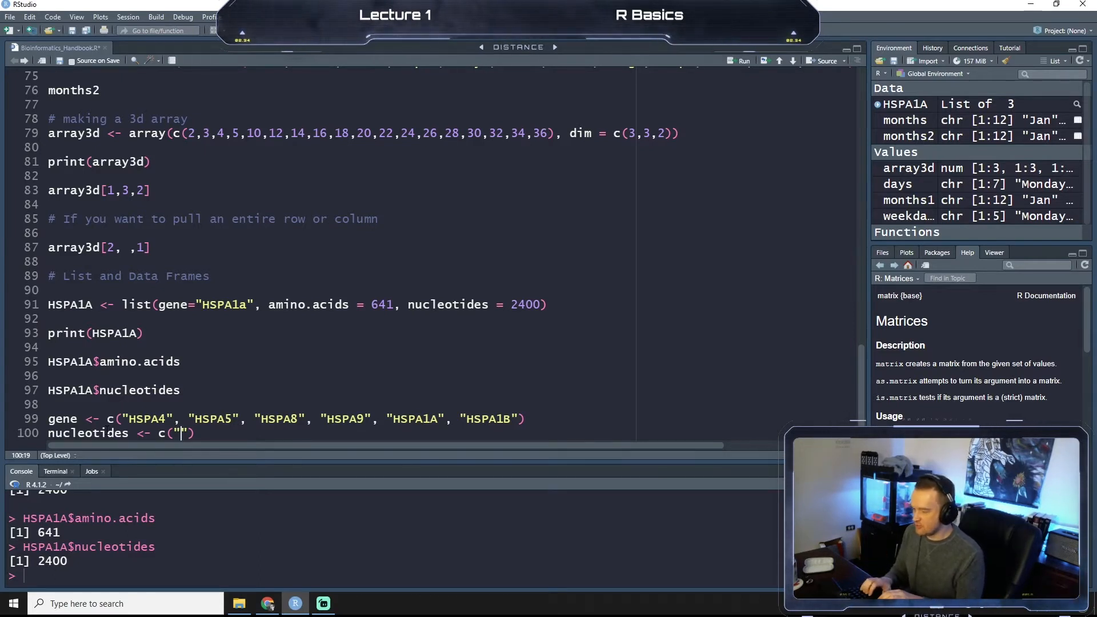
{"action": "type", "text": "584537"}
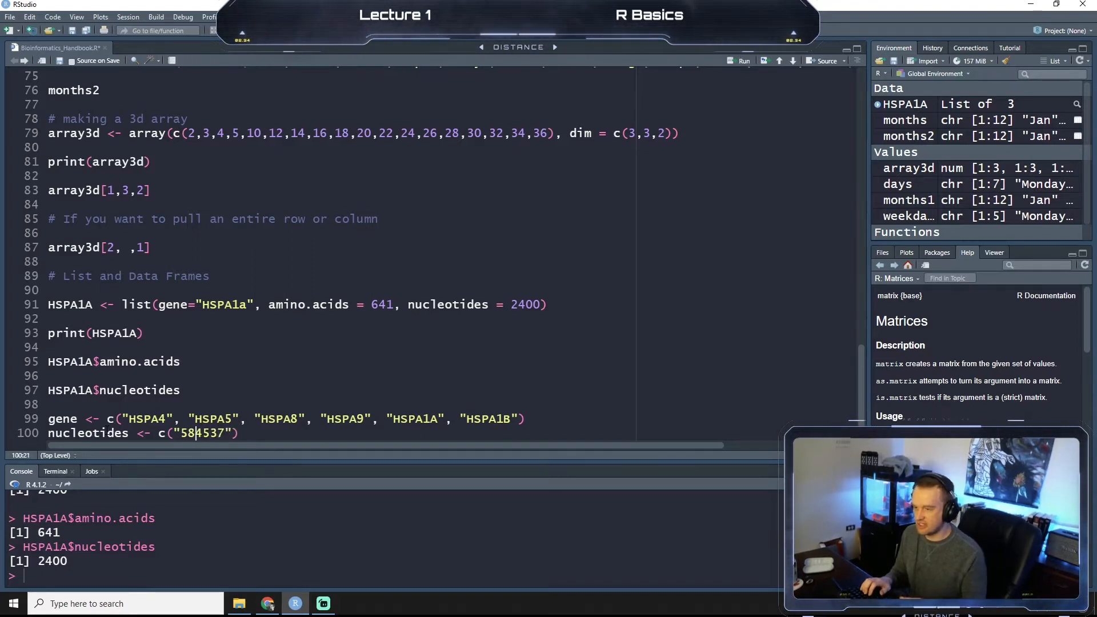
{"action": "key", "text": "BackSpace"}
{"action": "type", "text": ", "}
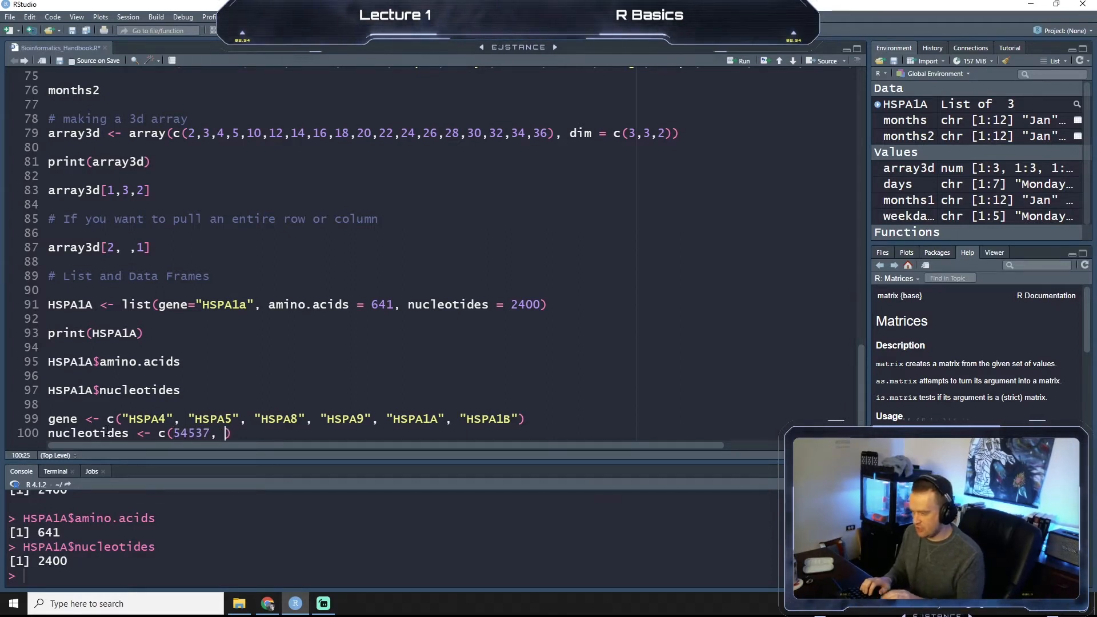
{"action": "type", "text": "6491,"}
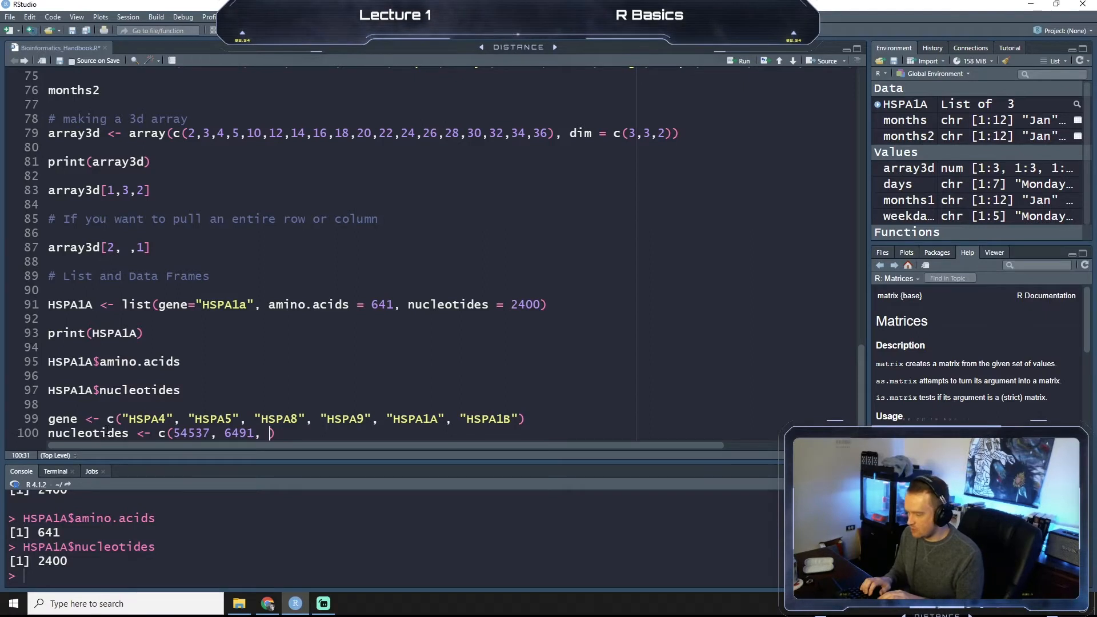
{"action": "type", "text": "4648"}
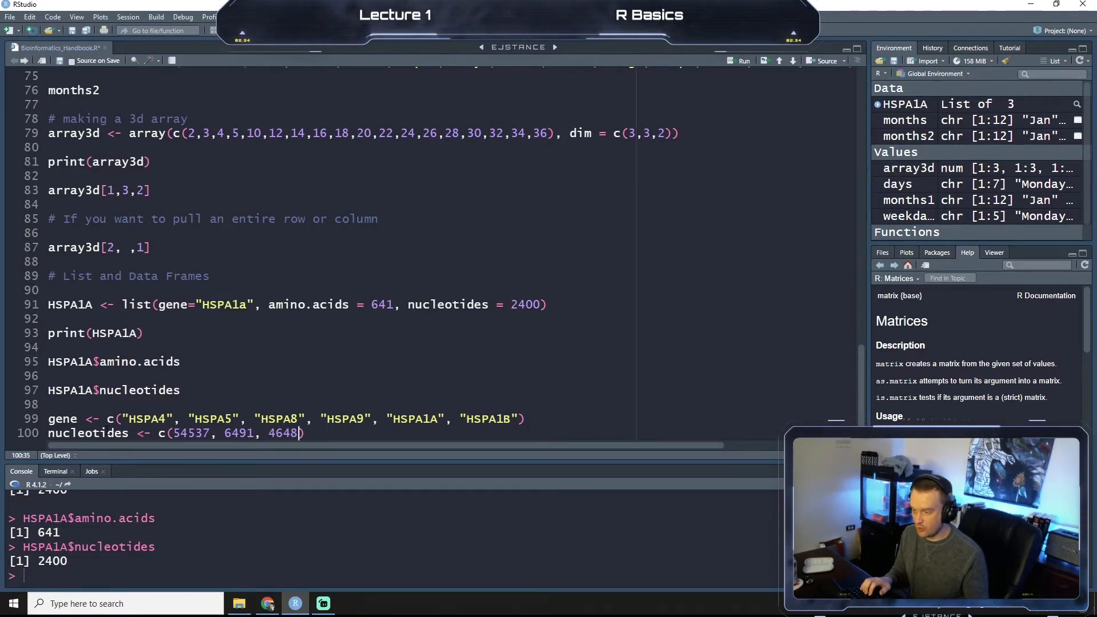
{"action": "type", "text": ","}
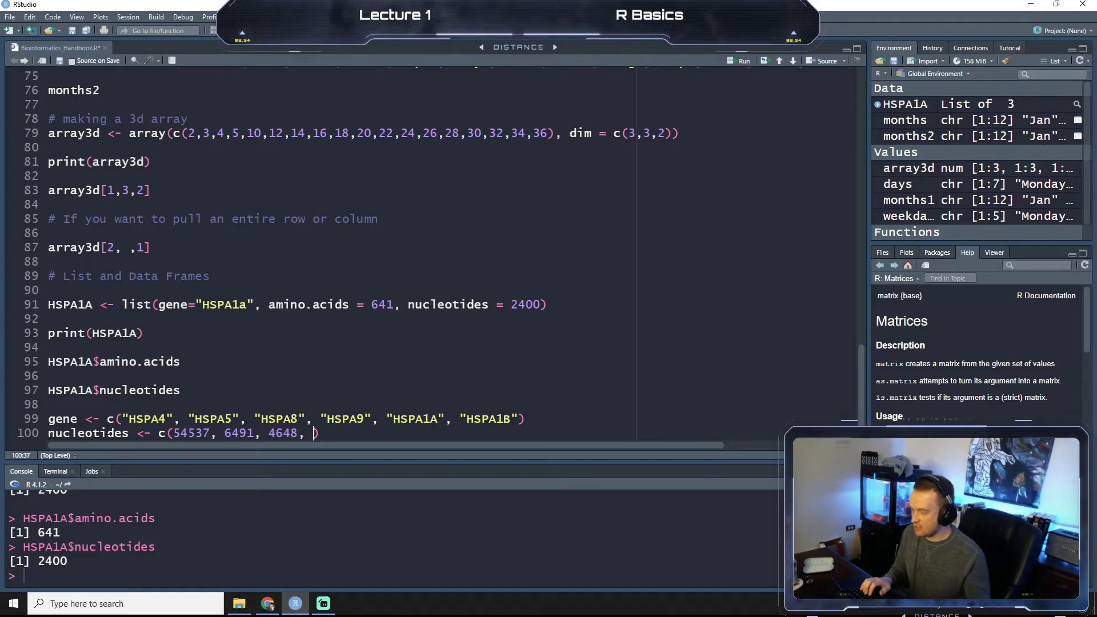
{"action": "type", "text": "21646,"}
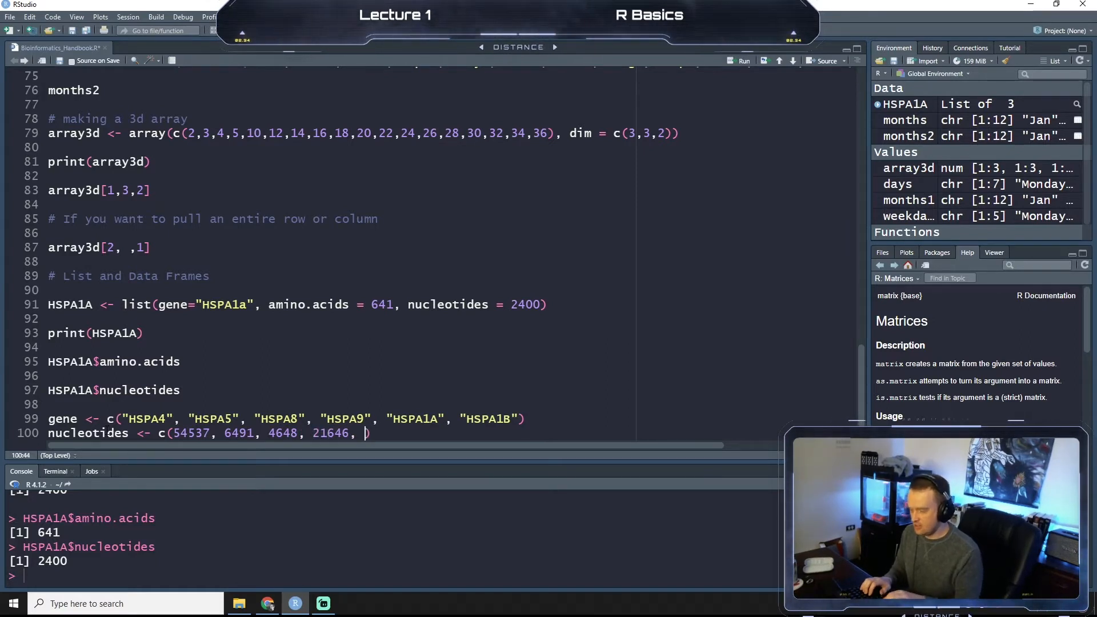
{"action": "type", "text": "2400)"}
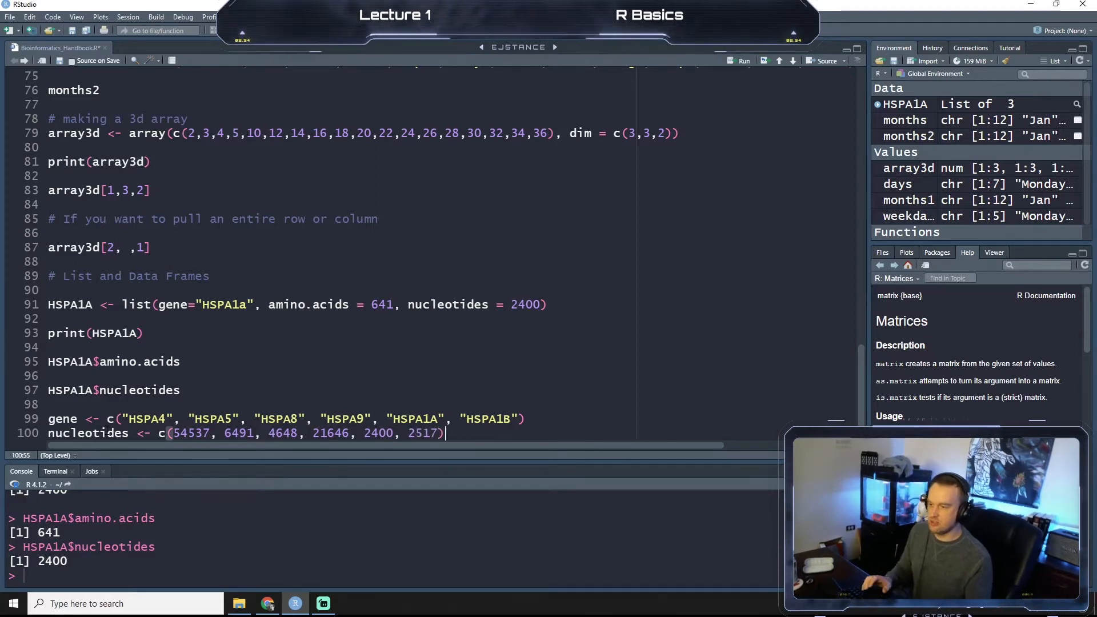
{"action": "key", "text": "enter"}
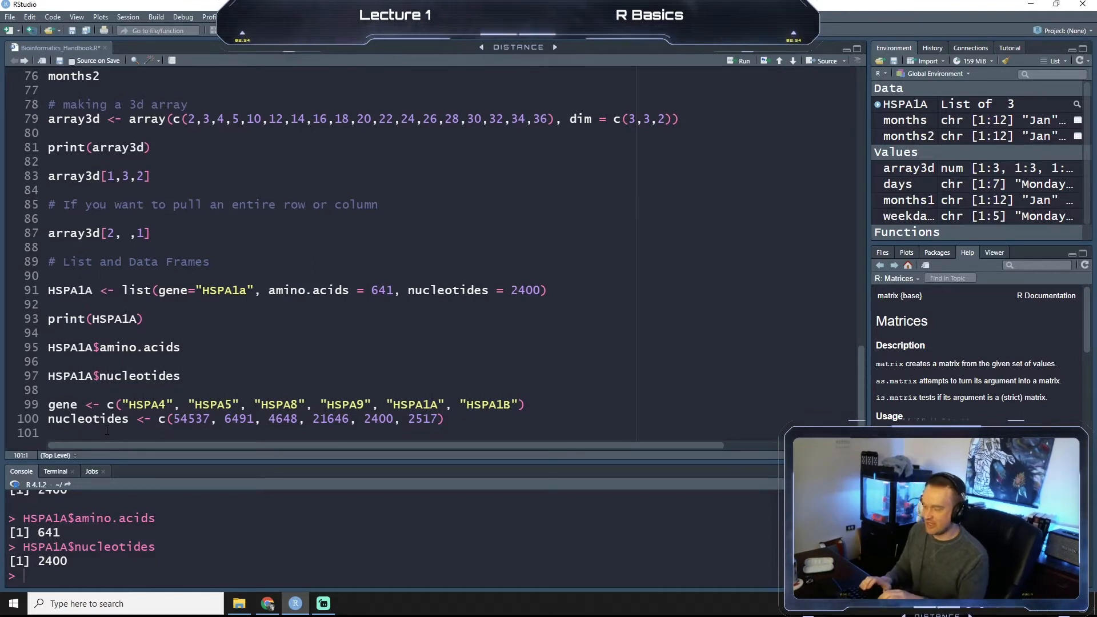
- Define animoAcids <- c(840, 654, 493, 679, 641, 641) below the nucleotides vector
{"action": "type", "text": "animoAcids <-"}
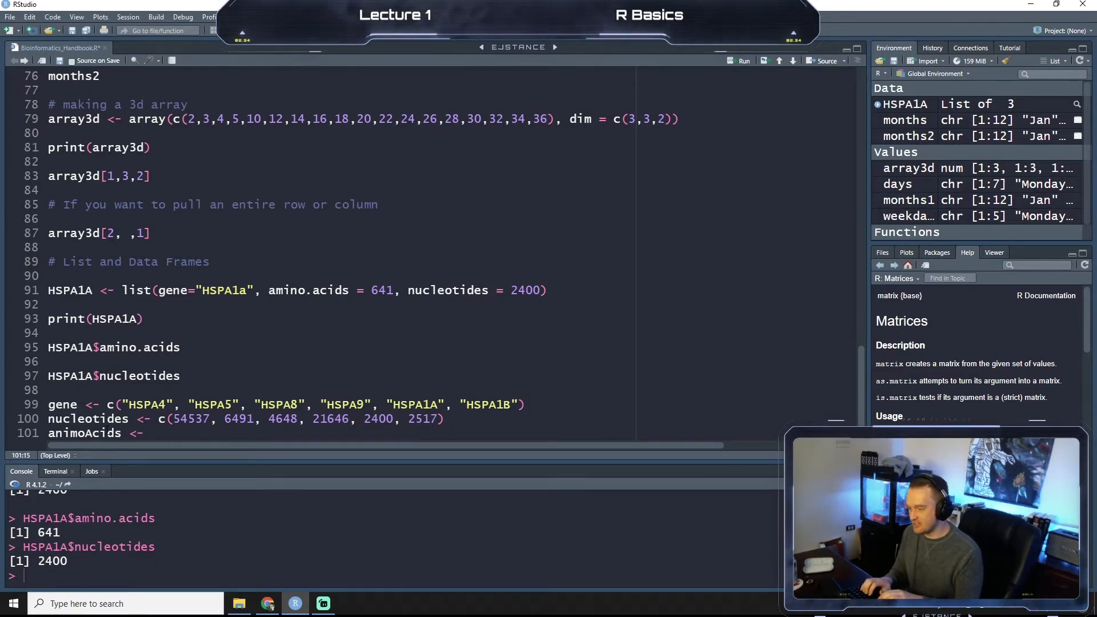
{"action": "type", "text": "c()"}
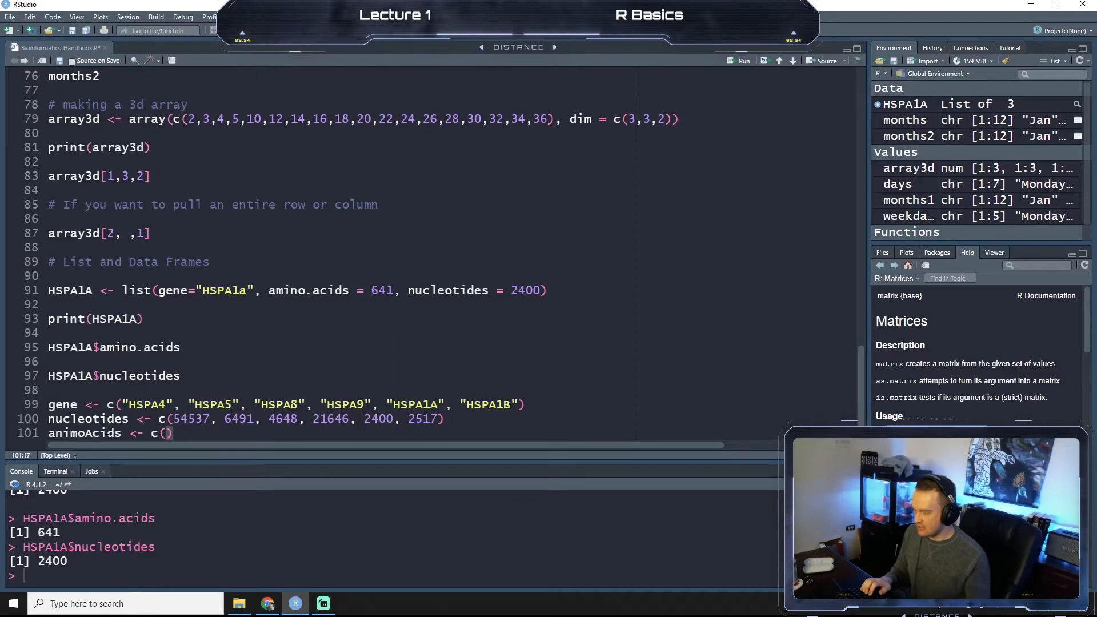
{"action": "type", "text": "840,"}
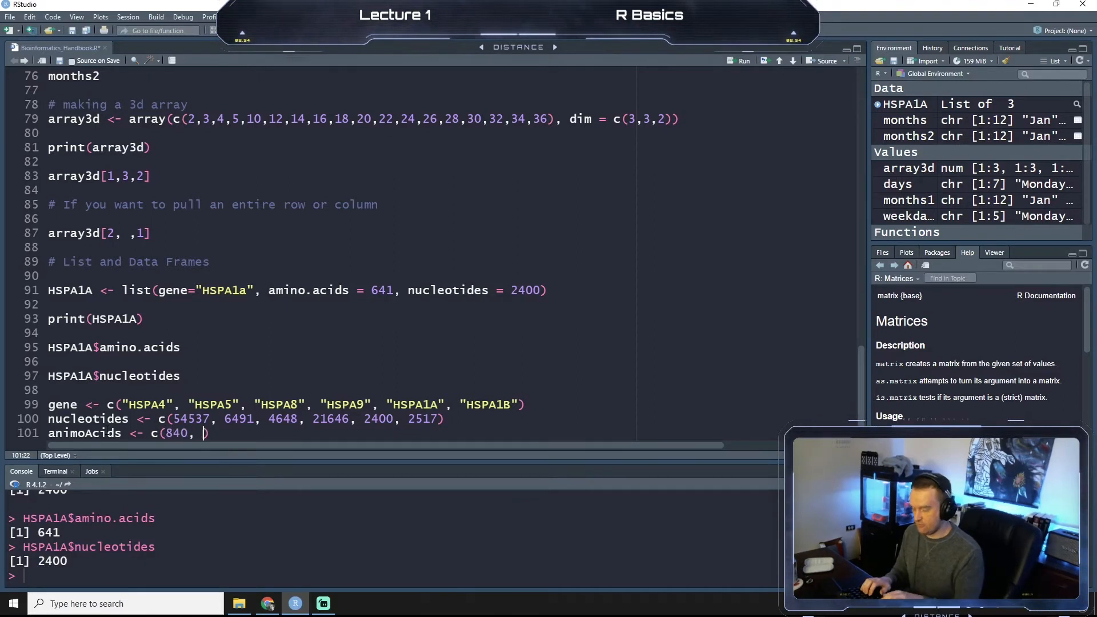
{"action": "type", "text": "654, 4"}
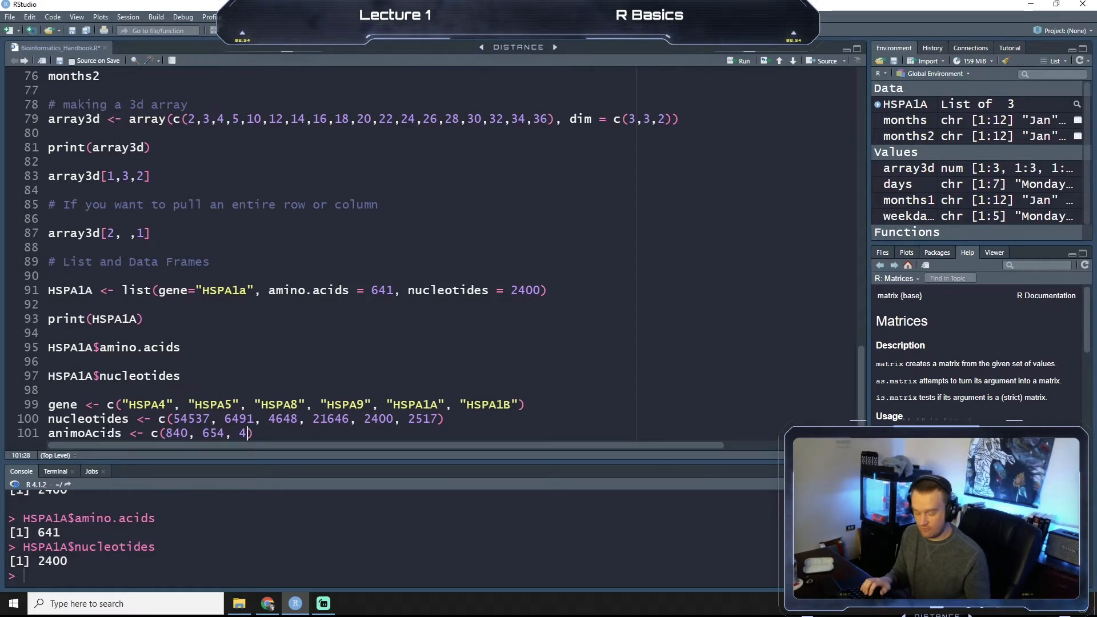
{"action": "type", "text": "93,"}
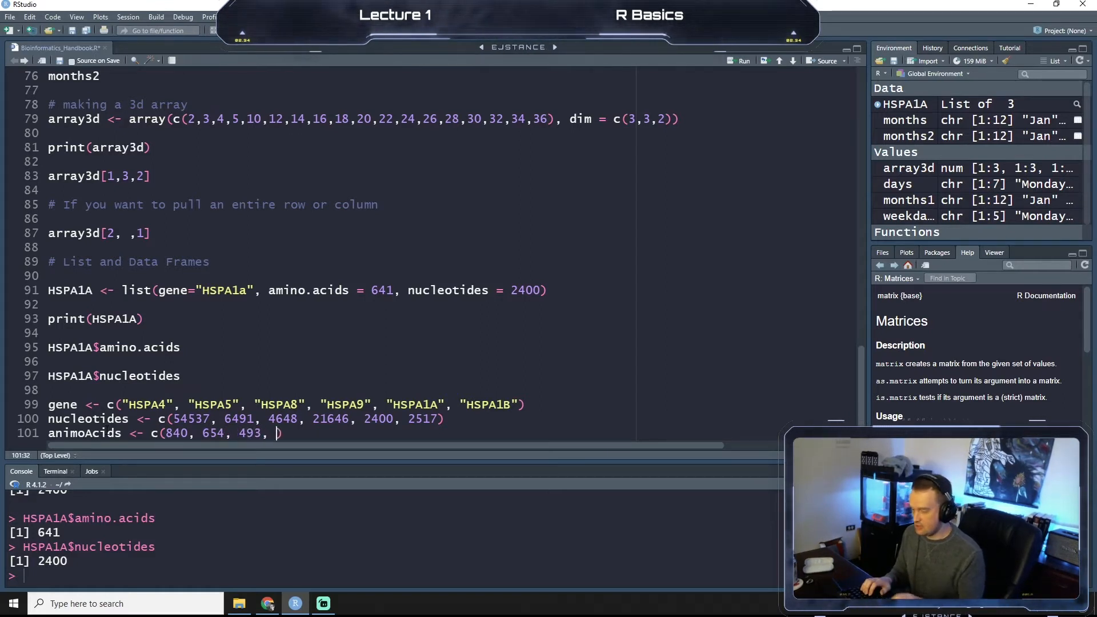
{"action": "type", "text": "679"}
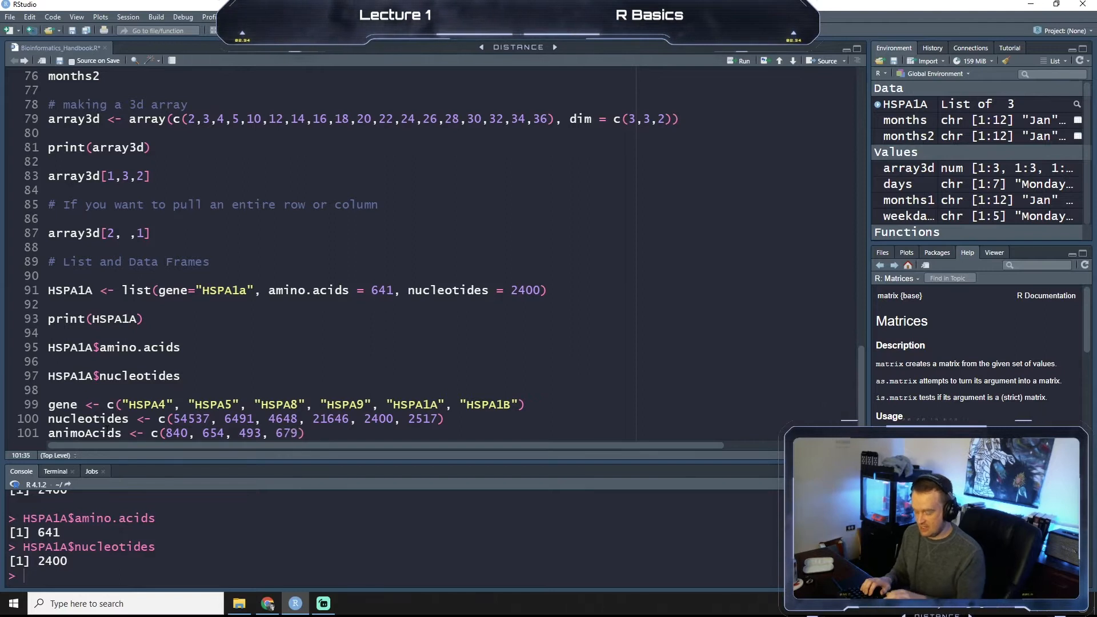
{"action": "type", "text": ", 641"}
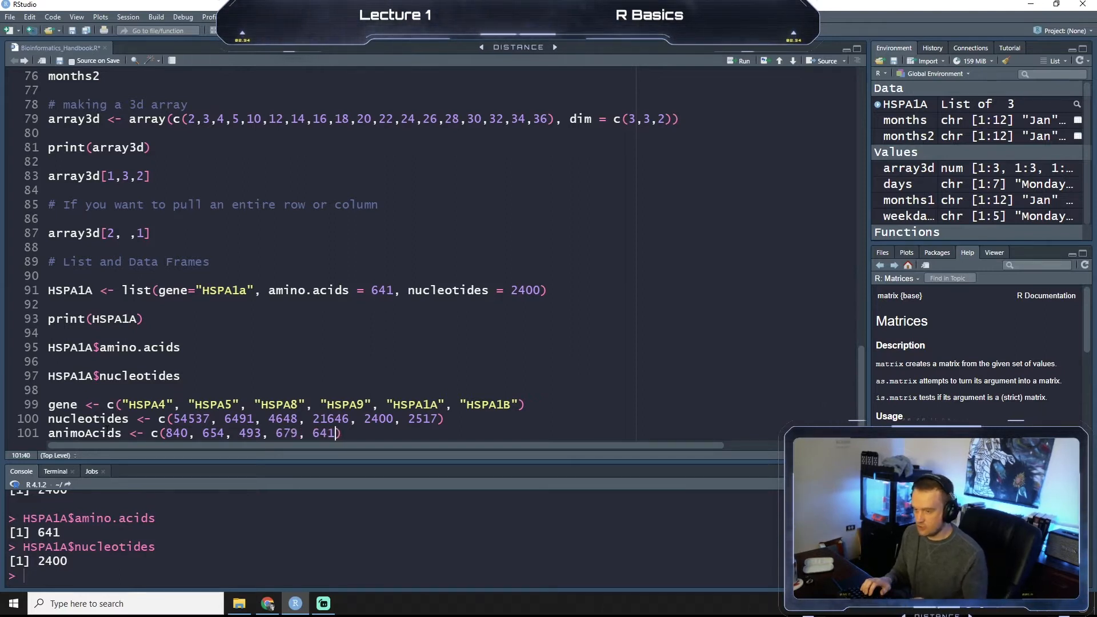
{"action": "type", "text": ", 64"}
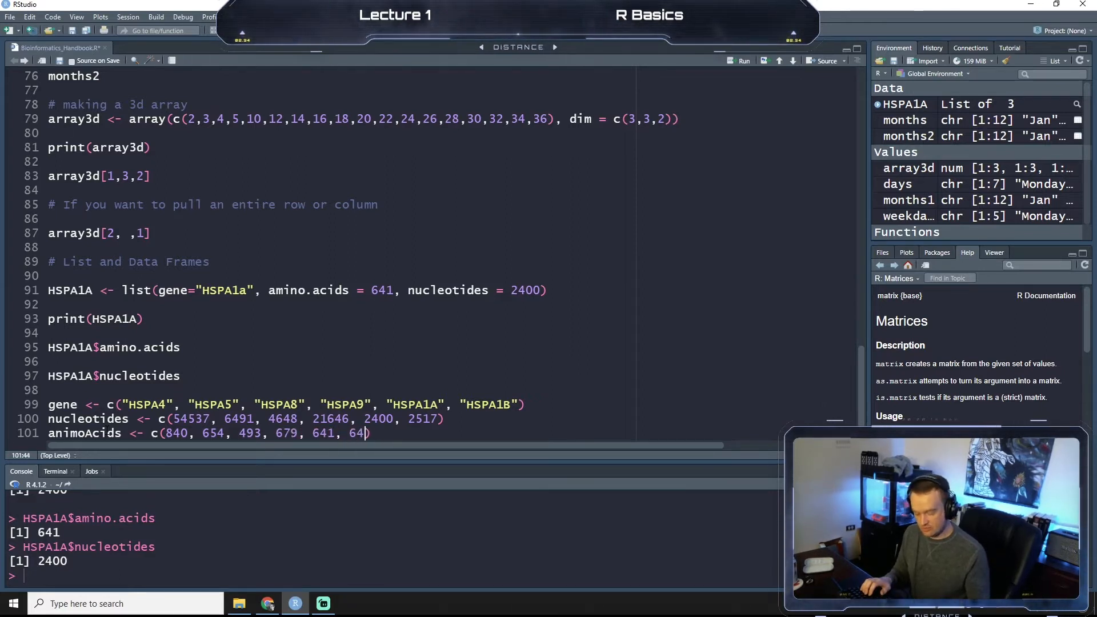
{"action": "type", "text": "1)"}
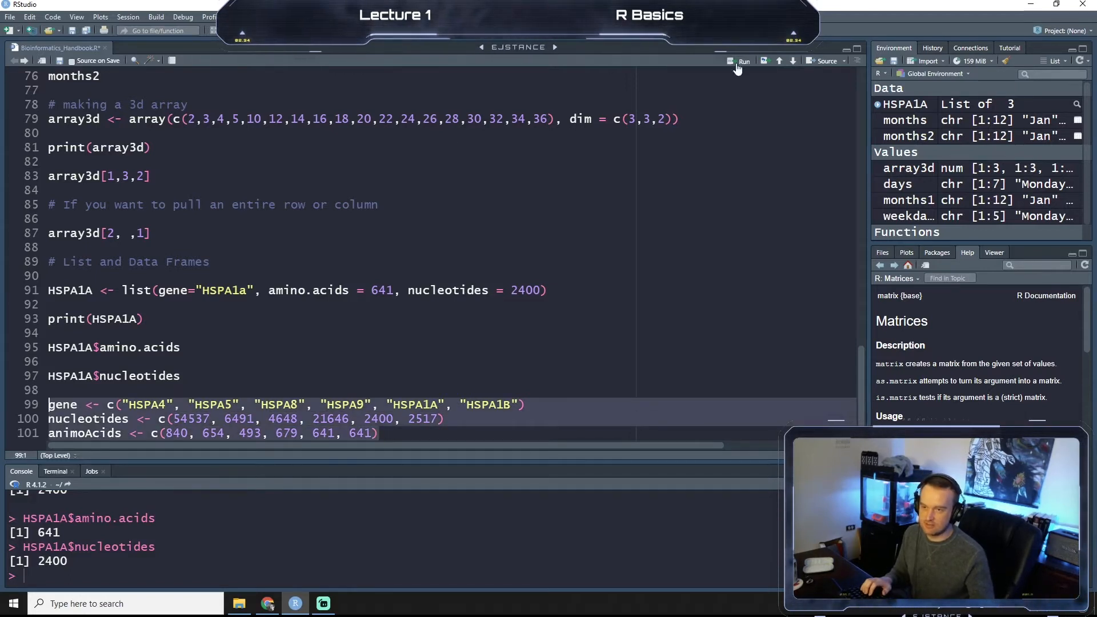
- Run the gene, nucleotides and animoAcids vector definitions
{"action": "left_click", "coordinate": [743, 61]}
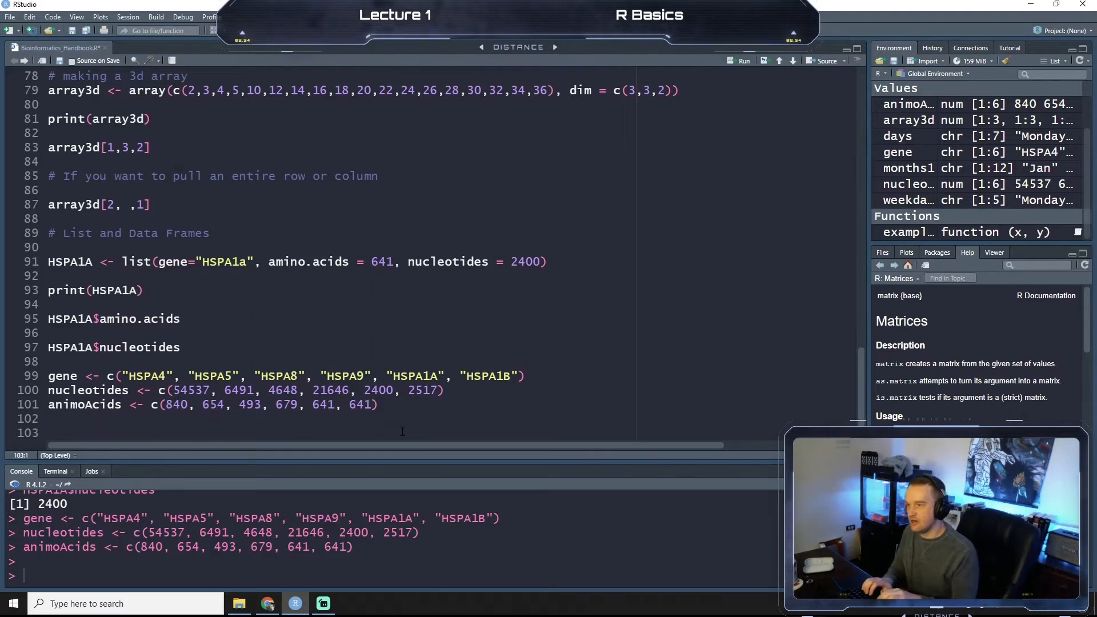
- Write HSPs <- data.frame(gene, nucleotides, ...) for the HSP data
{"action": "type", "text": "H"}
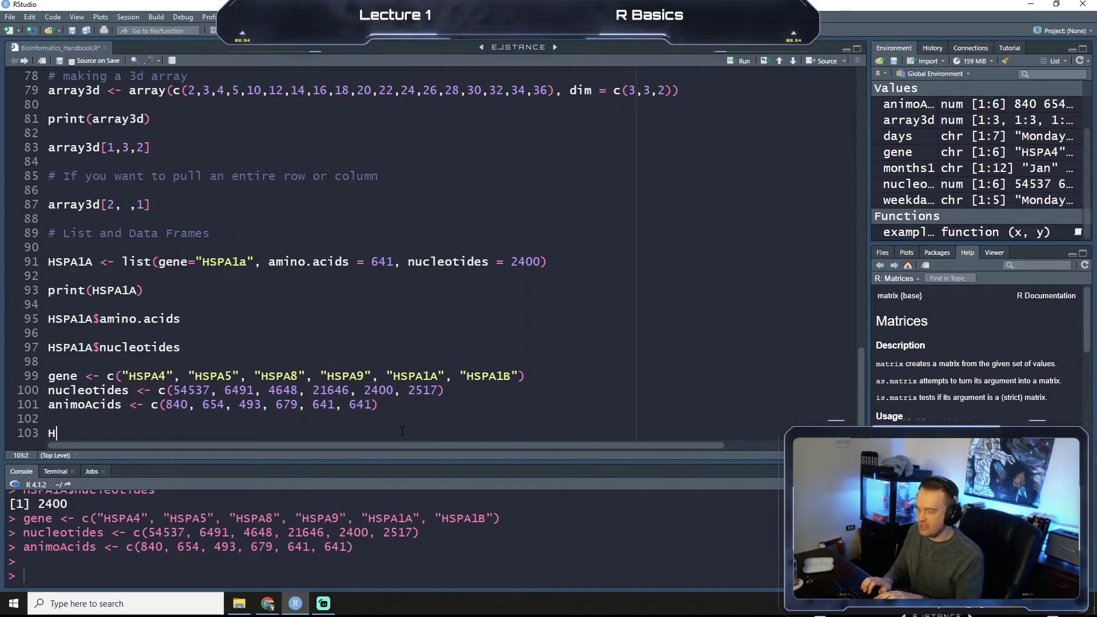
{"action": "type", "text": "SPs"}
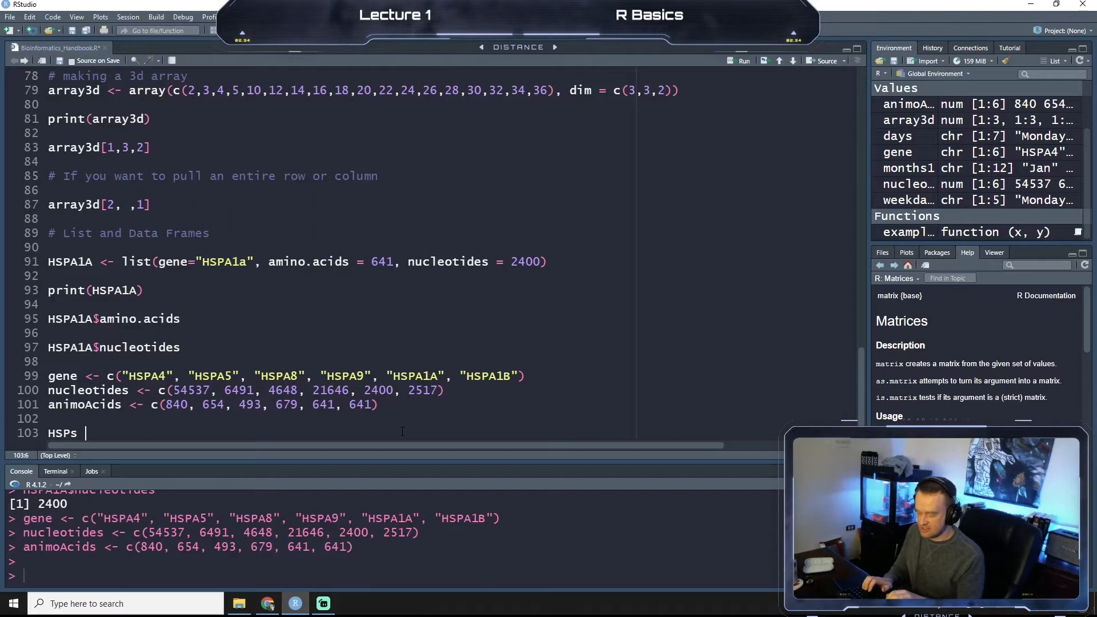
{"action": "type", "text": "<-"}
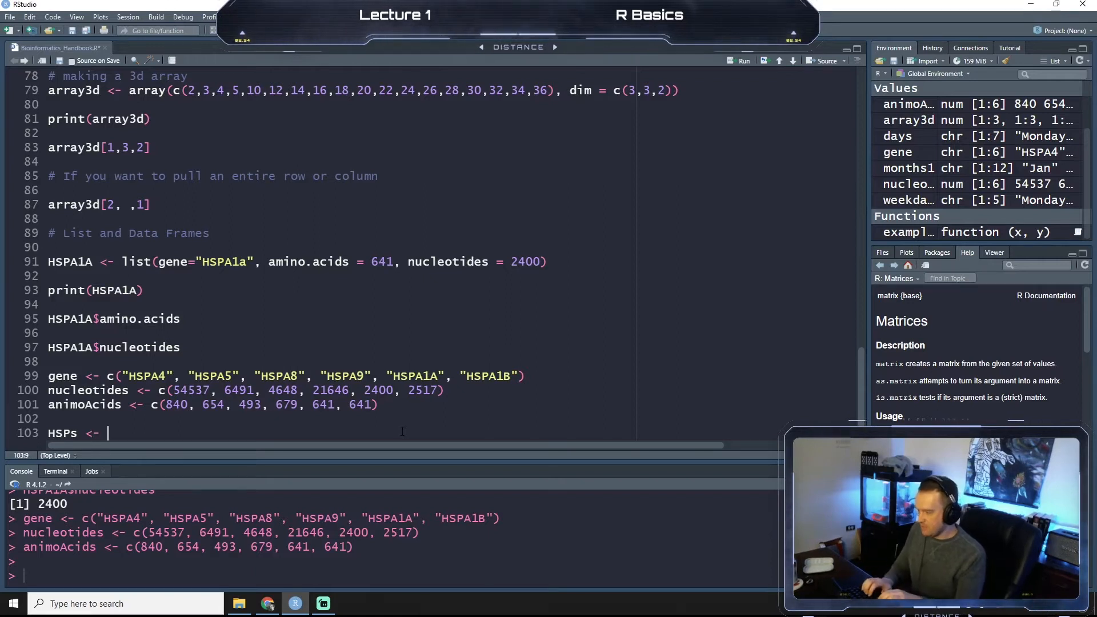
{"action": "type", "text": "data"}
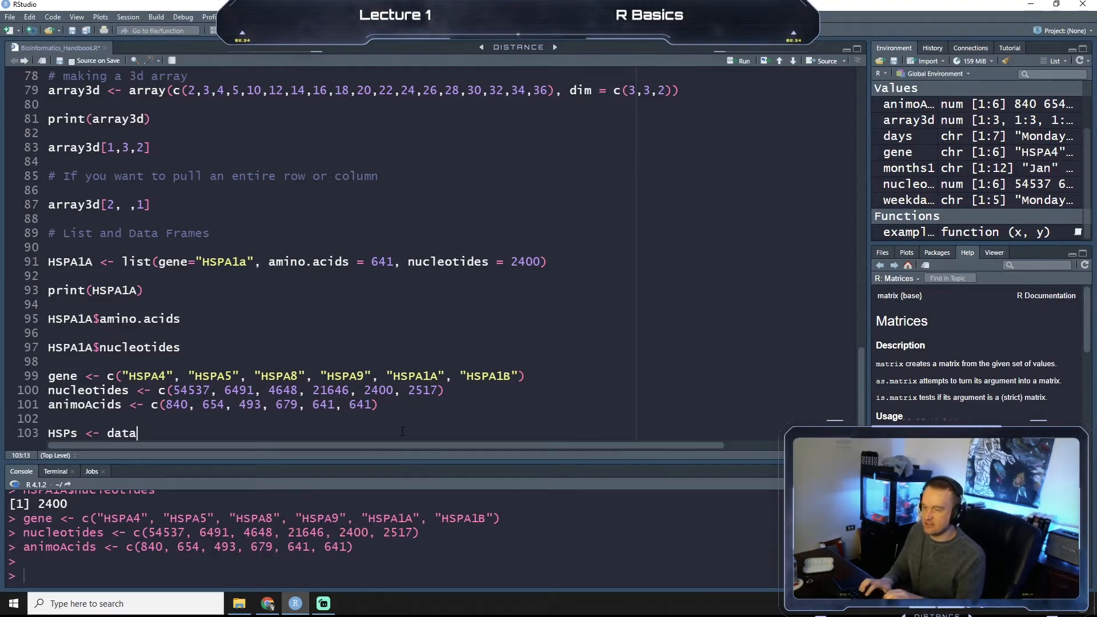
{"action": "type", "text": ".frame()"}
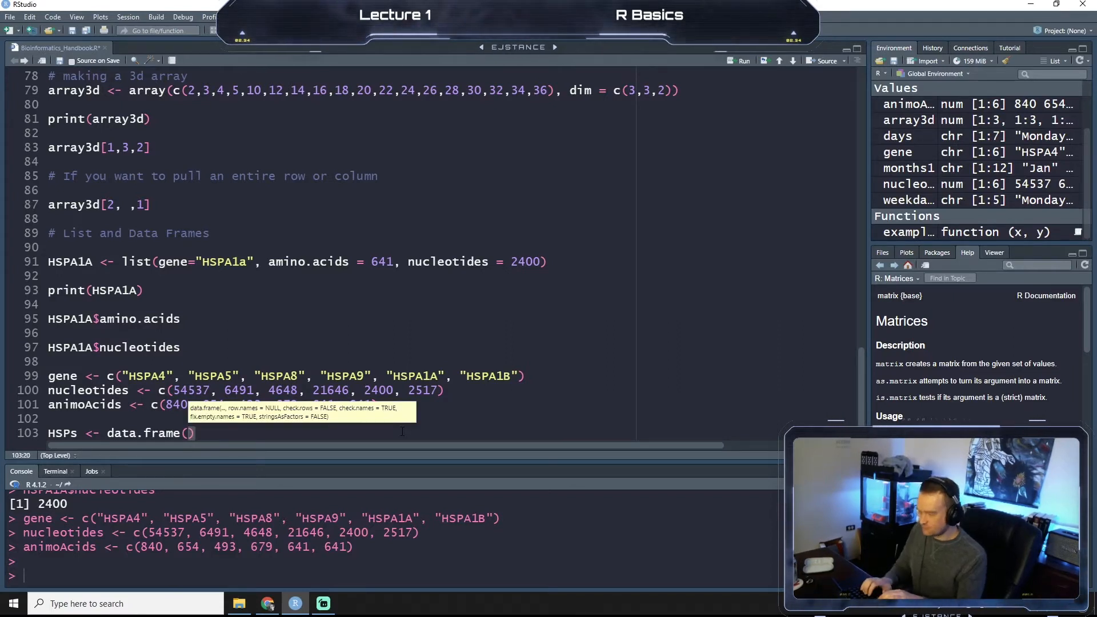
{"action": "type", "text": "gene,"}
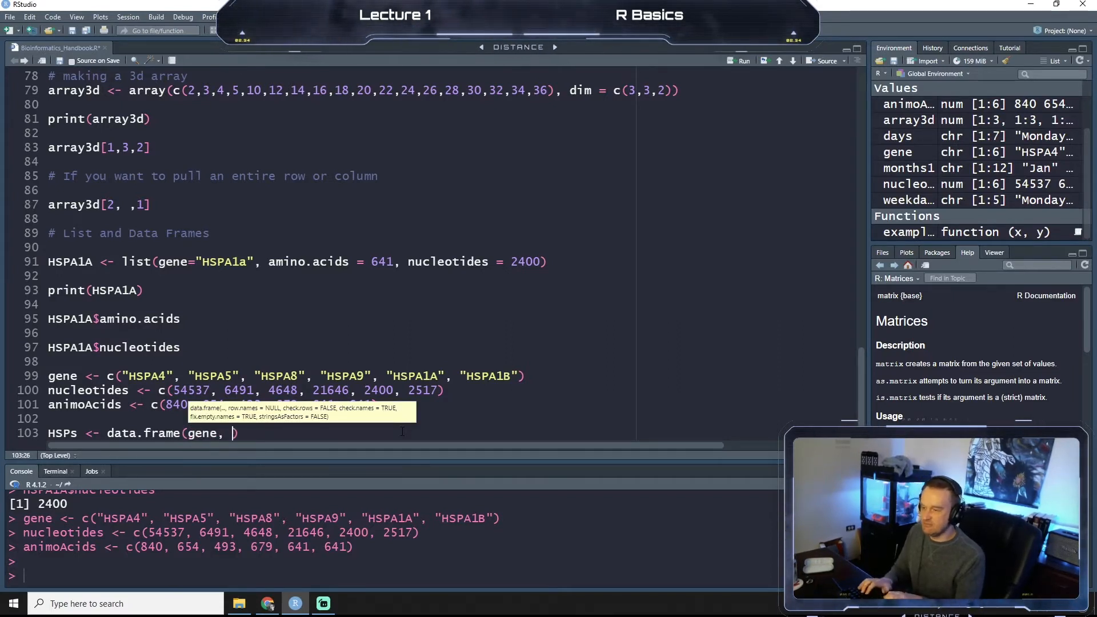
{"action": "type", "text": "nucleotide"}
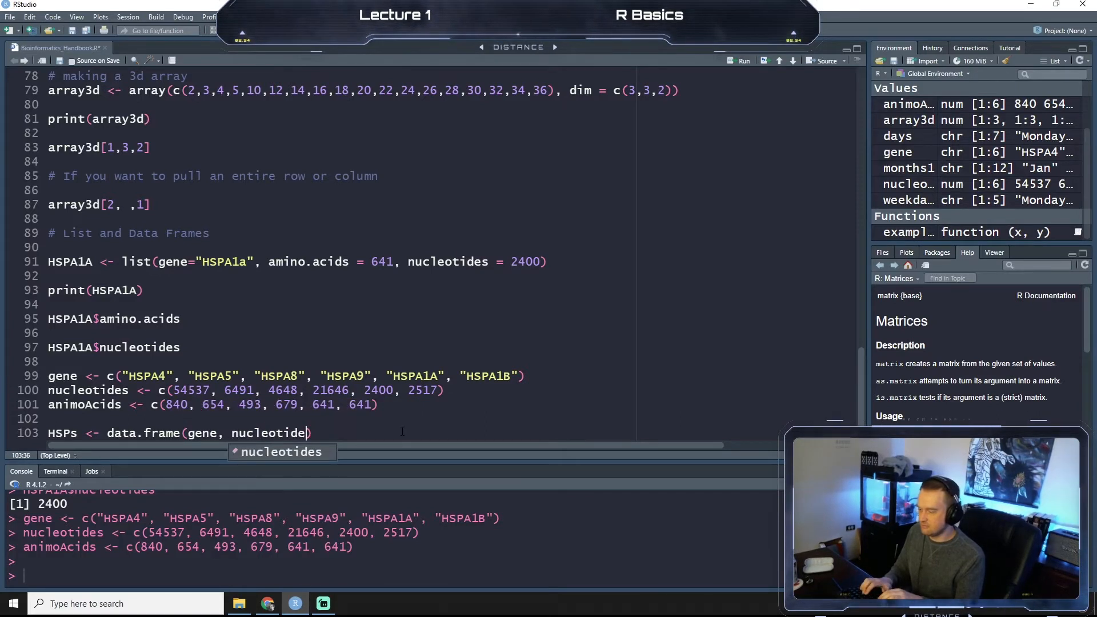
{"action": "type", "text": "s,"}
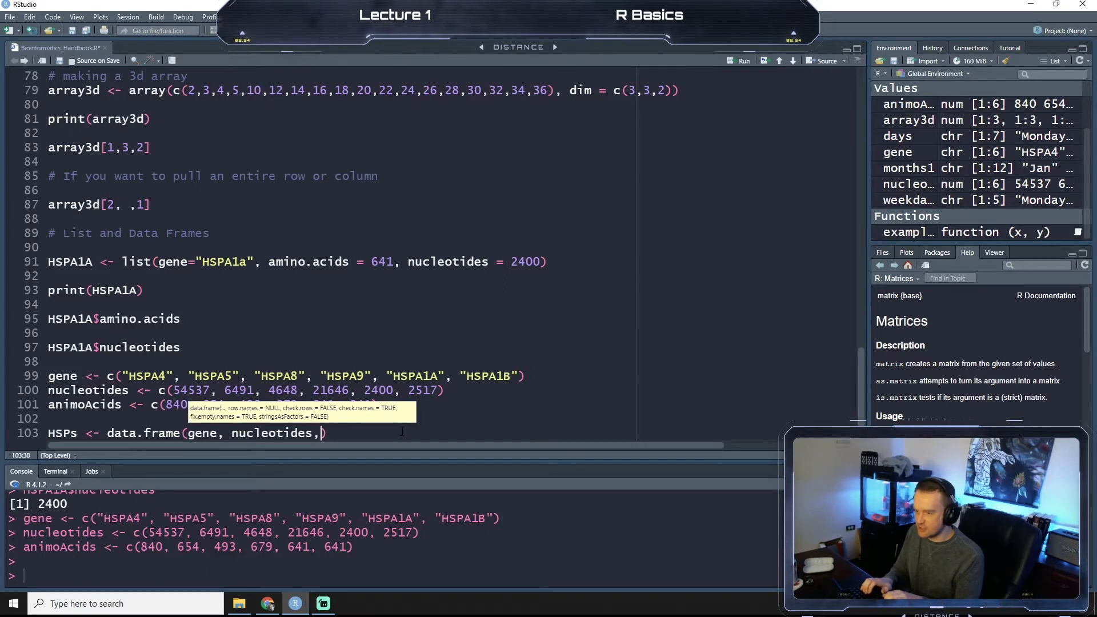
- Add aminoAcids to data.frame() and fix the animoAcids typo on line 101
{"action": "type", "text": "\" \""}
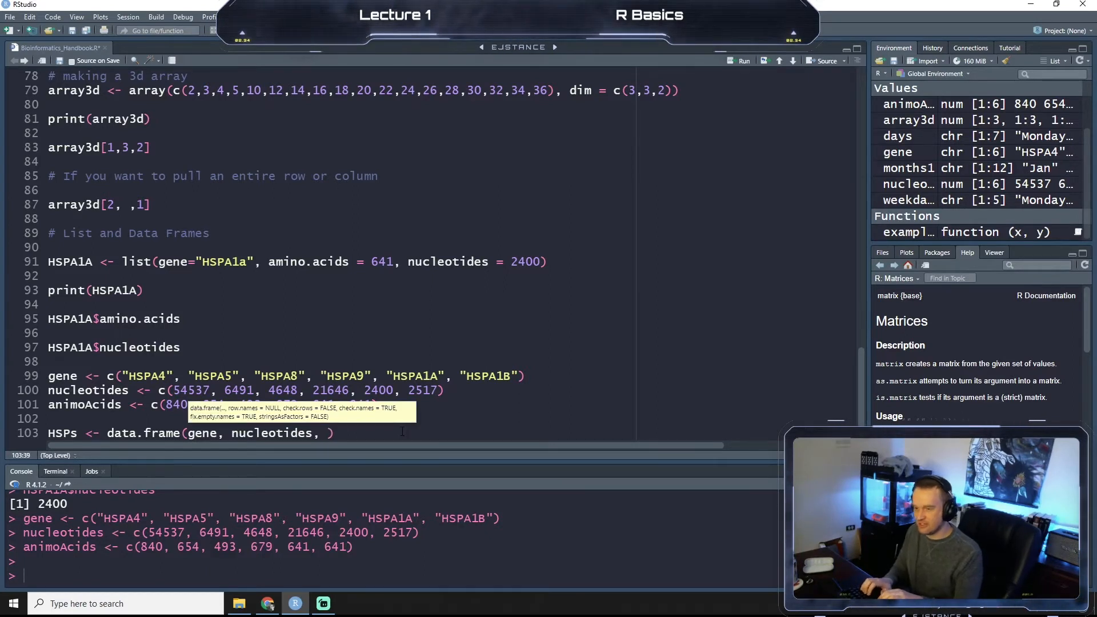
{"action": "type", "text": "a"}
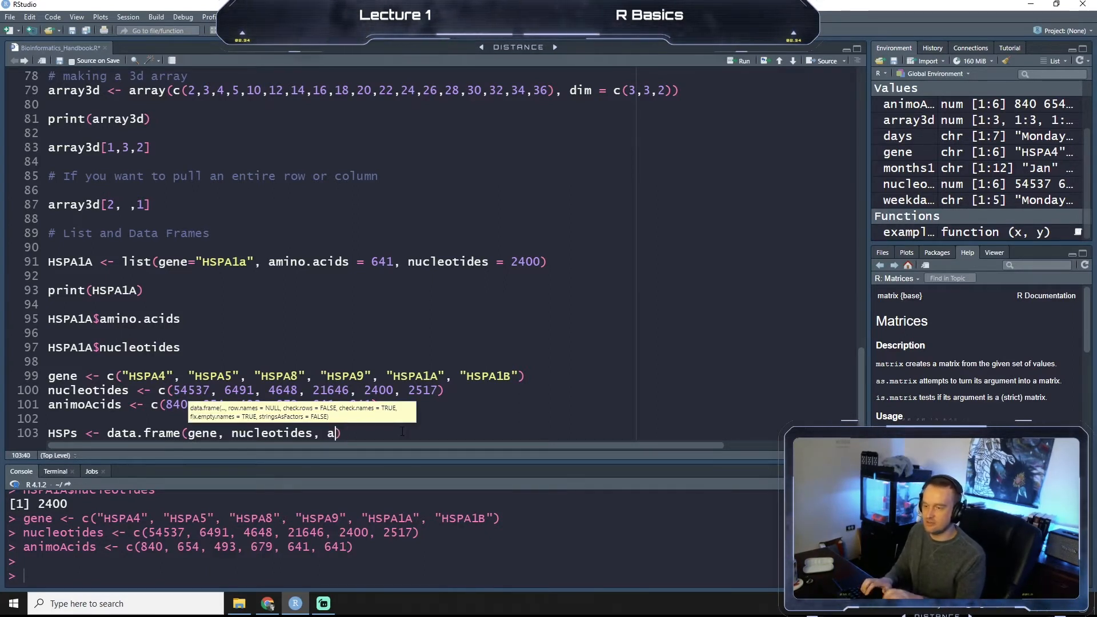
{"action": "type", "text": "mino"}
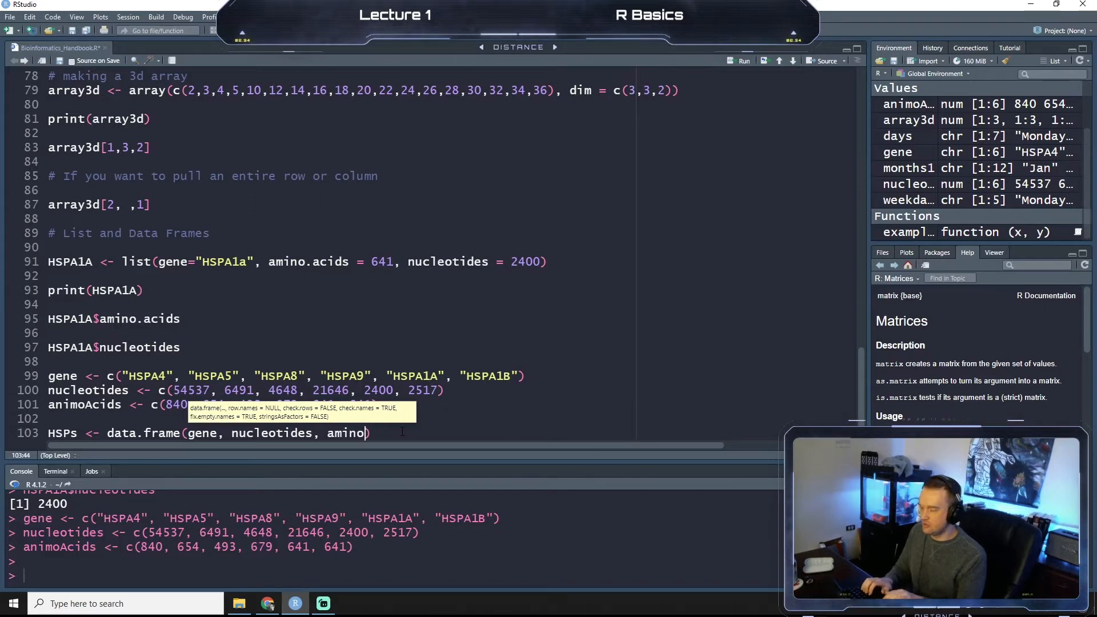
{"action": "type", "text": "Acids"}
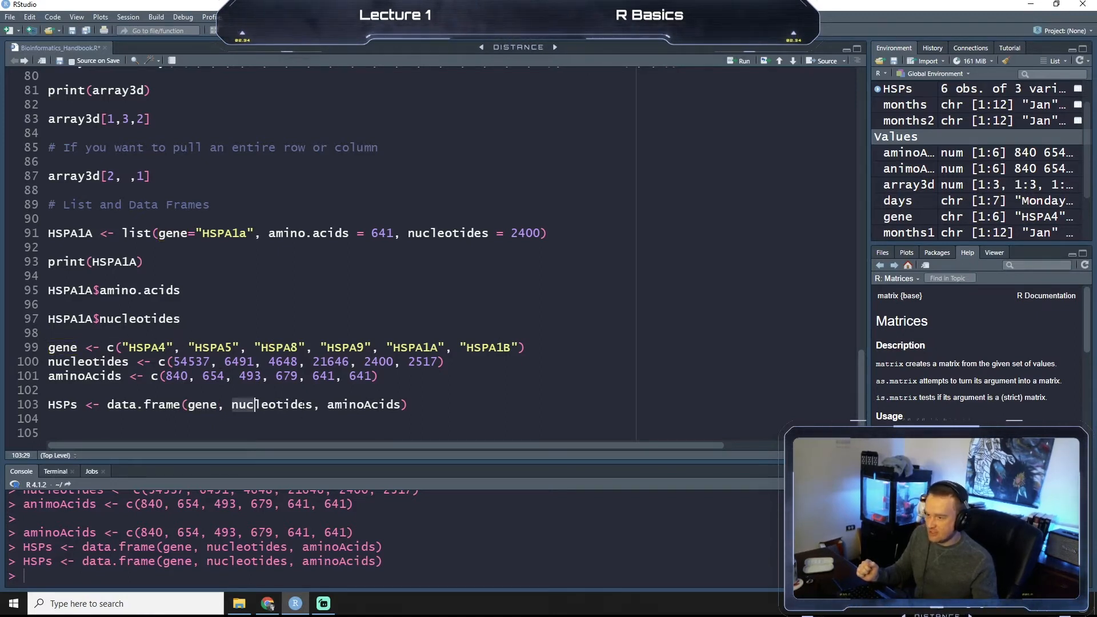
{"action": "double_click", "coordinate": [271, 404]}
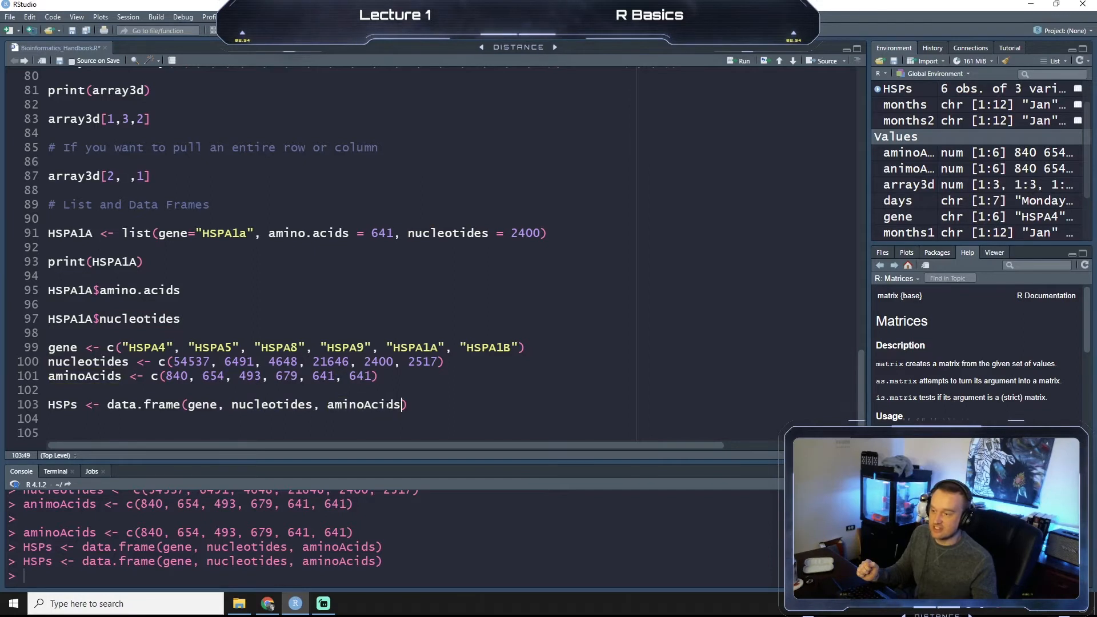
{"action": "double_click", "coordinate": [362, 405]}
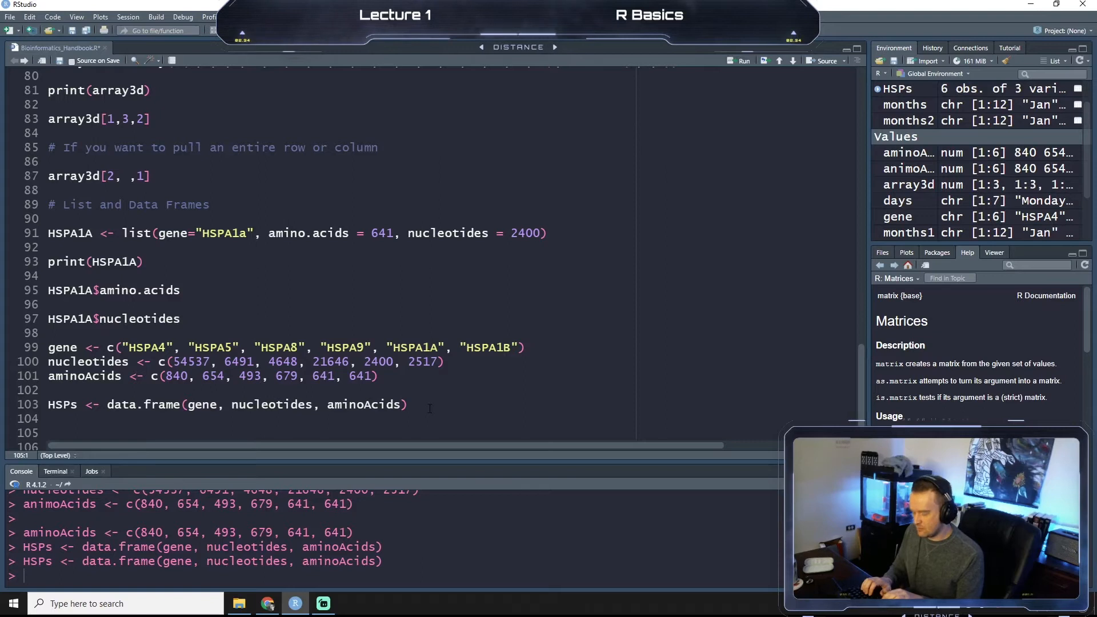
- Run a HSPs line to print the data frame in the console
{"action": "type", "text": "HSPs"}
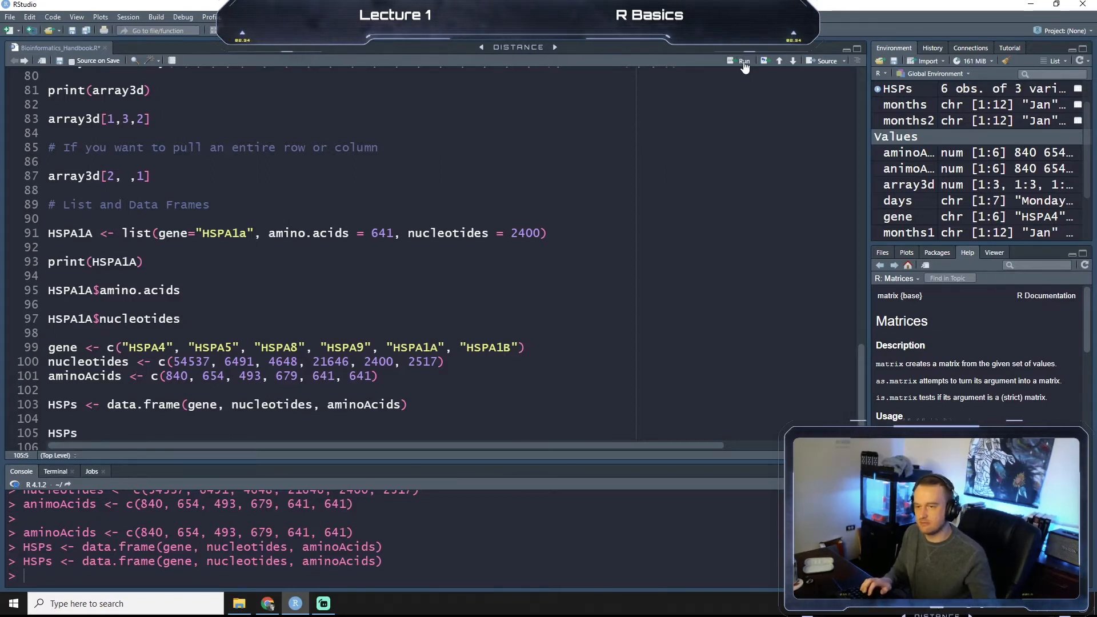
{"action": "left_click", "coordinate": [744, 61]}
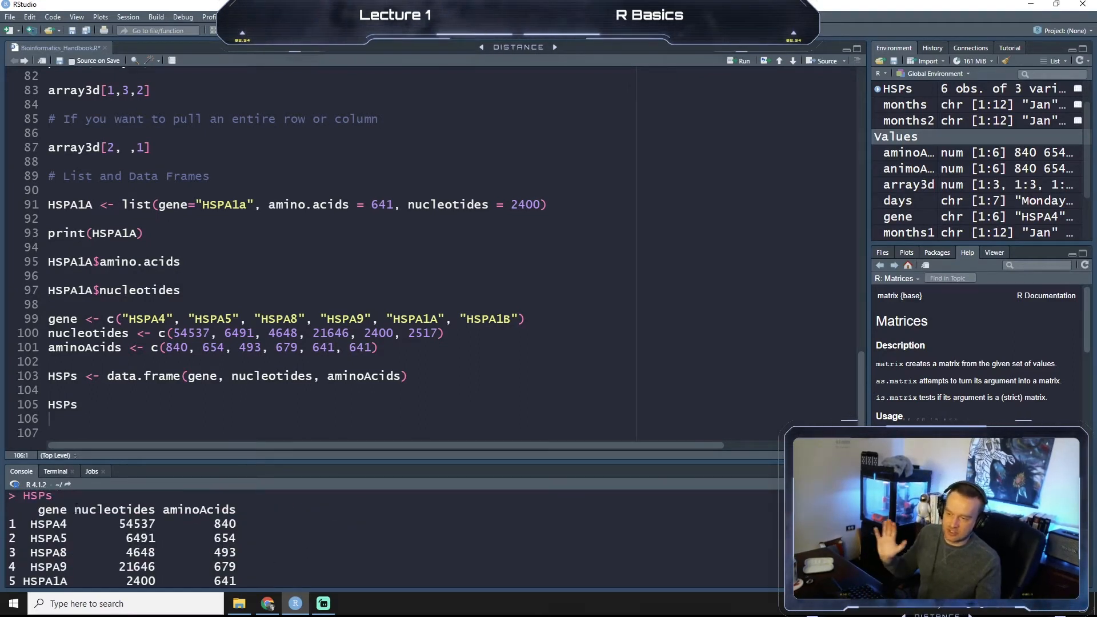
{"action": "double_click", "coordinate": [50, 509]}
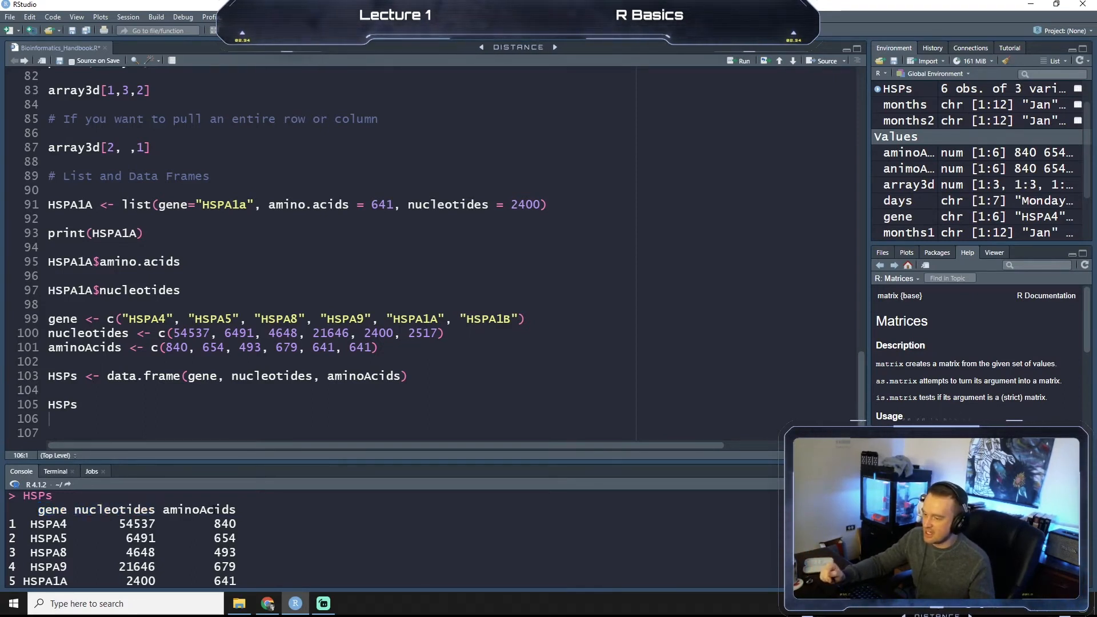
{"action": "double_click", "coordinate": [48, 523]}
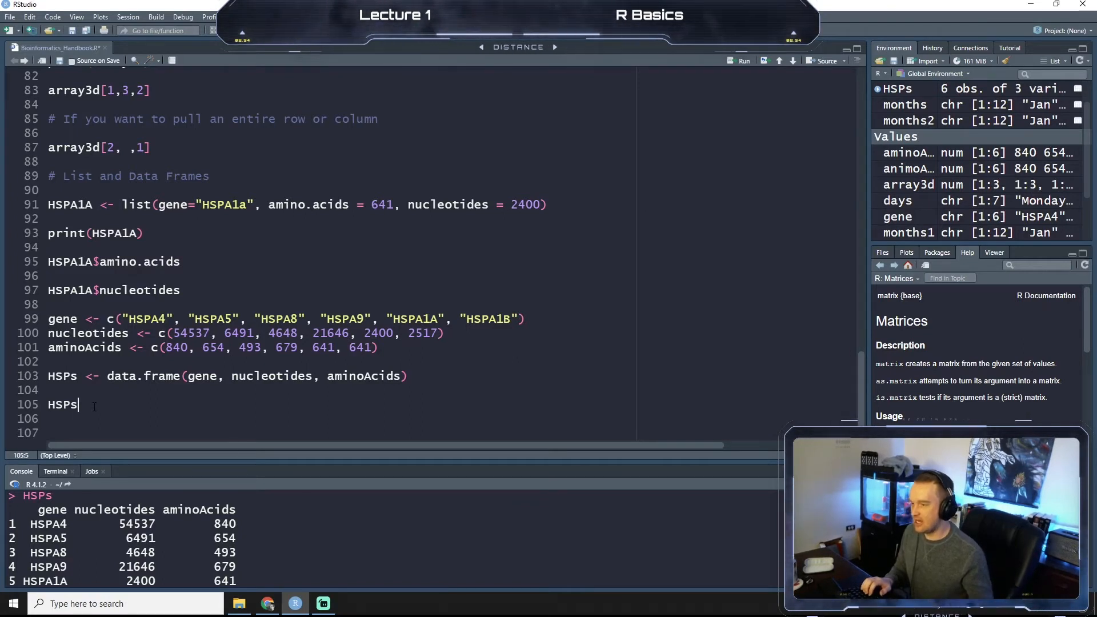
- Run HSPs$gene and HSPs$nucleotides to return the gene names and nucleotide counts
{"action": "type", "text": "$gene"}
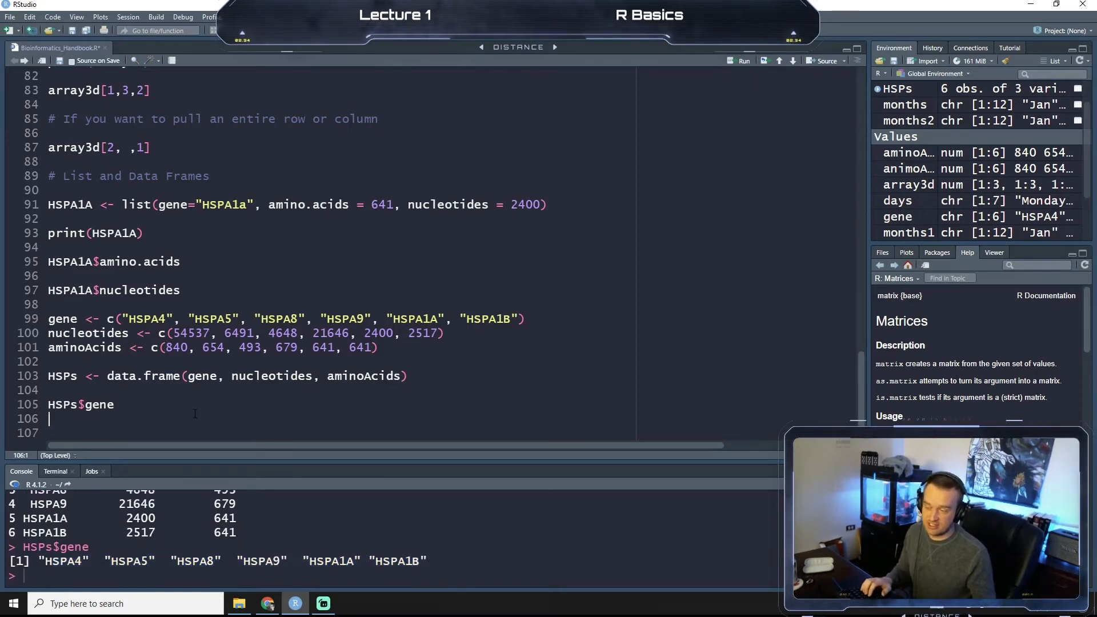
{"action": "type", "text": "H"}
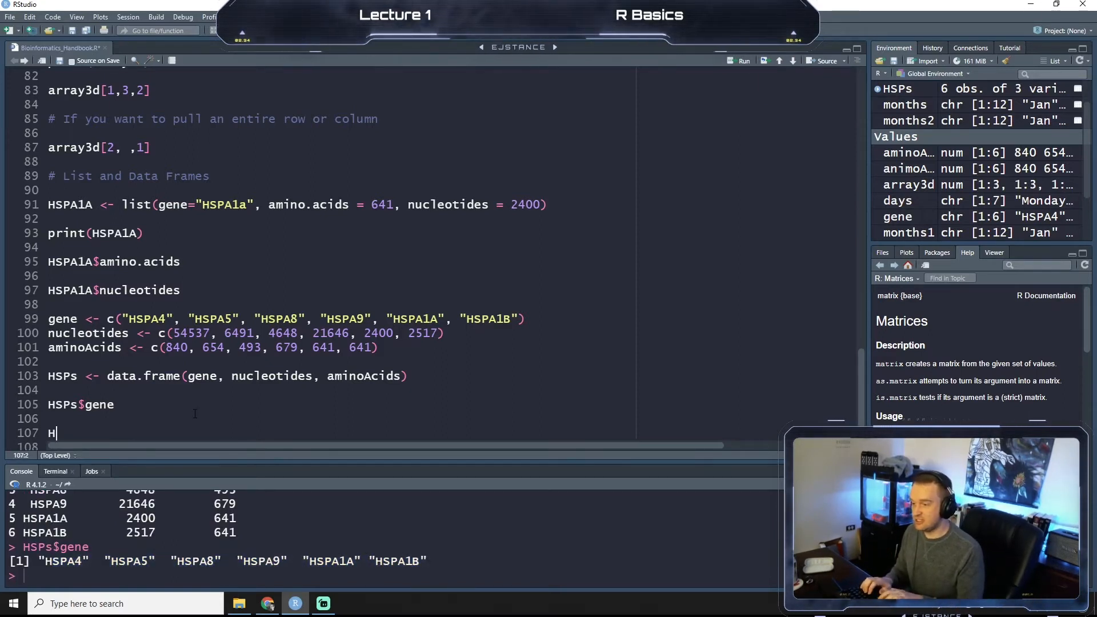
{"action": "type", "text": "SPs"}
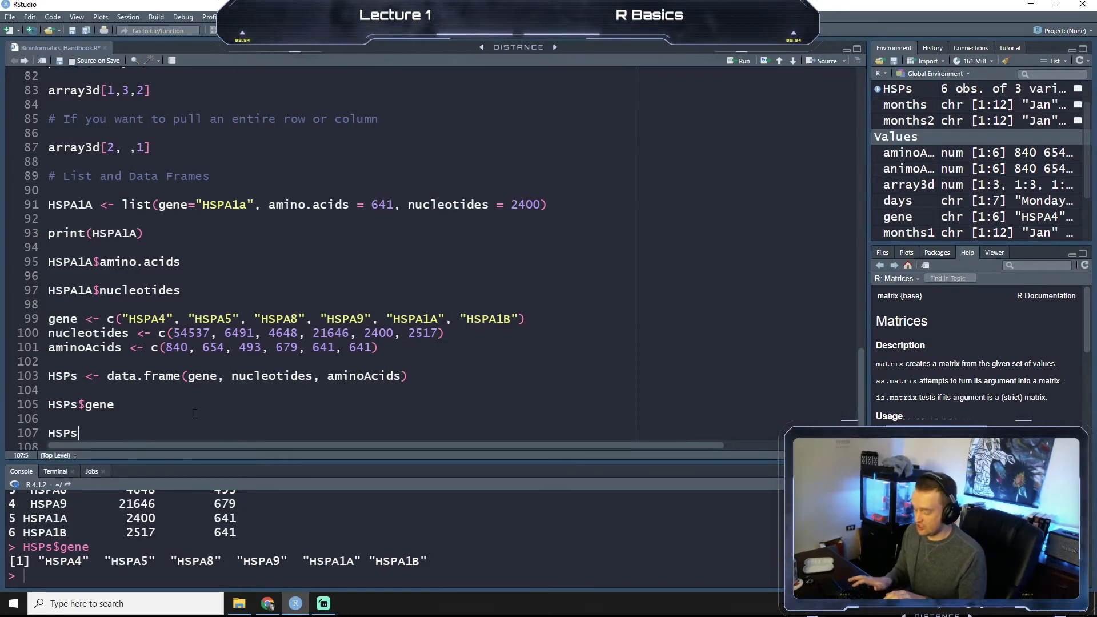
{"action": "type", "text": "$nucleotides"}
{"action": "type", "text": "#"}
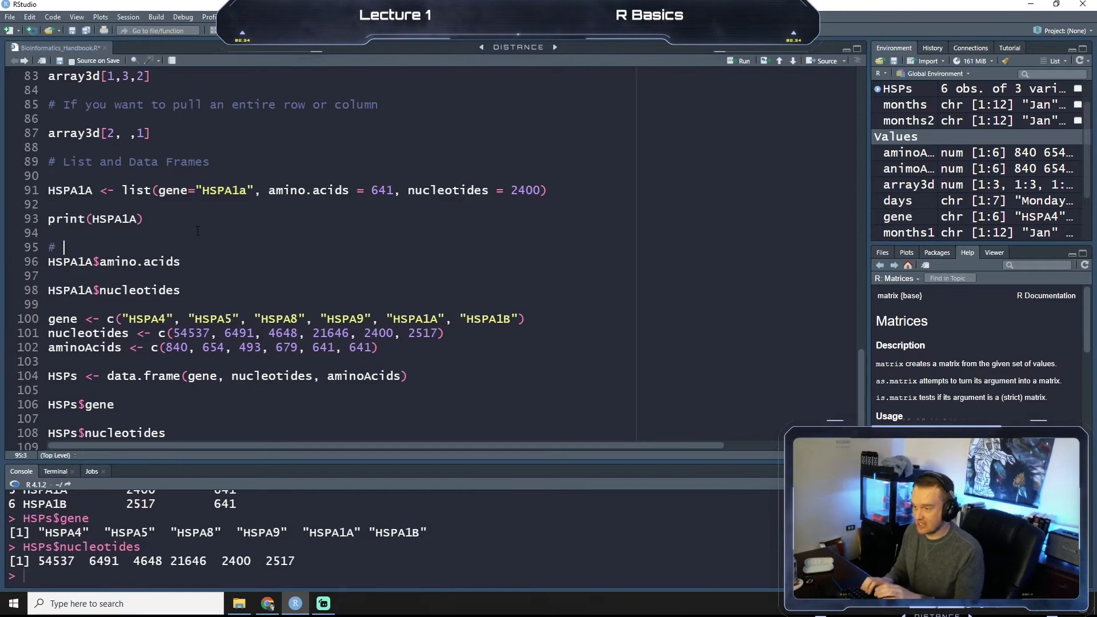
- Comment the nucleotide query: '# Lets pull out just the nucleotides'
{"action": "type", "text": "Lets pull out just the amino acids"}
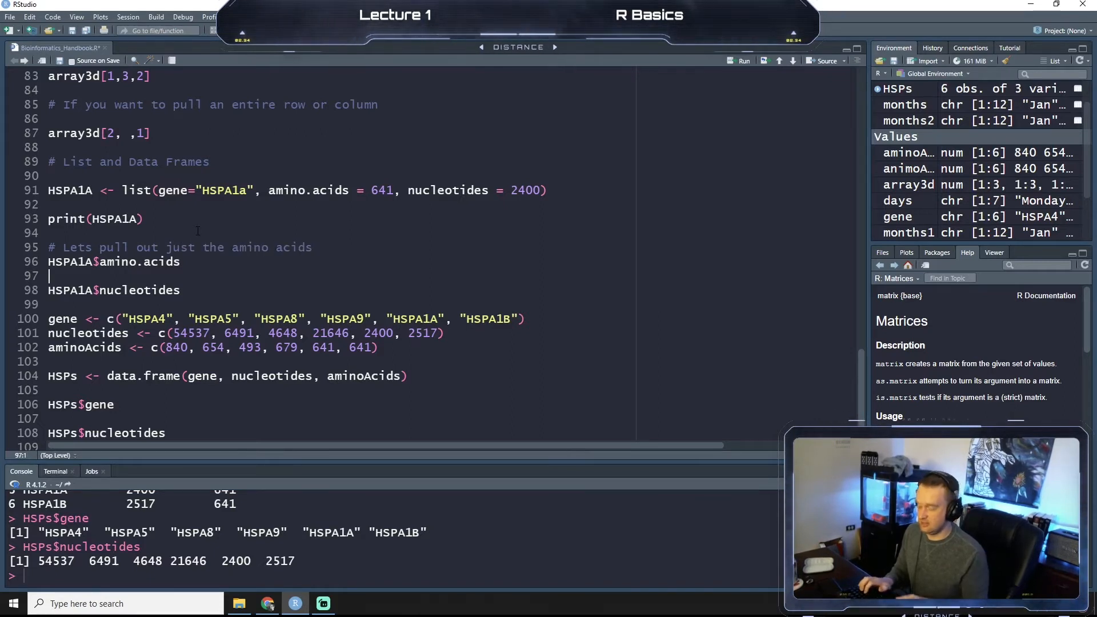
{"action": "type", "text": "# Letrs pu"}
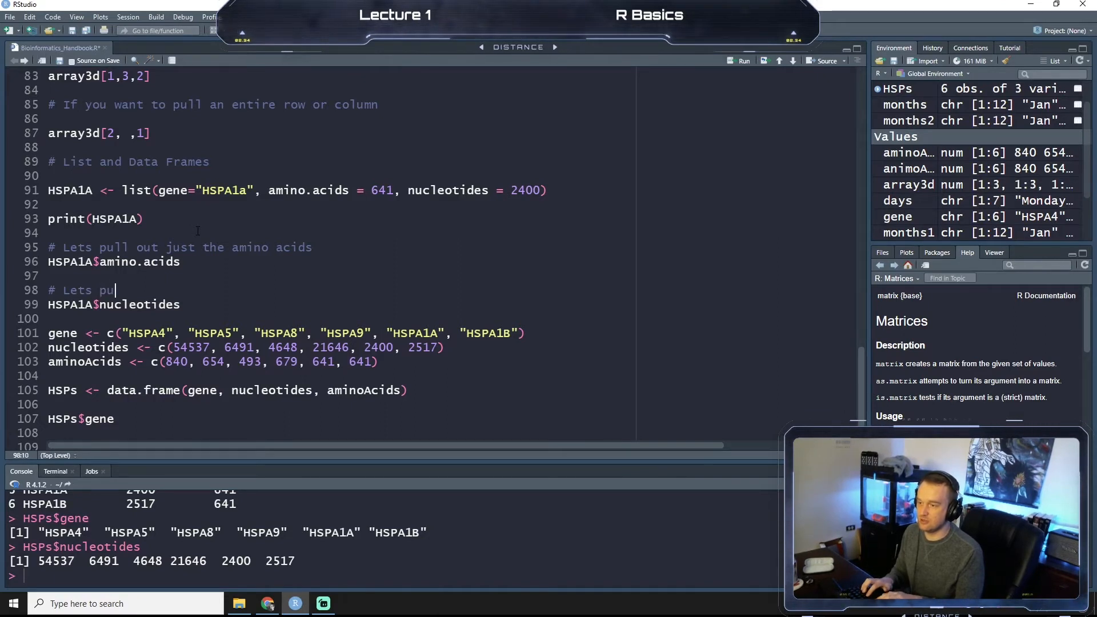
{"action": "type", "text": "ll out just t"}
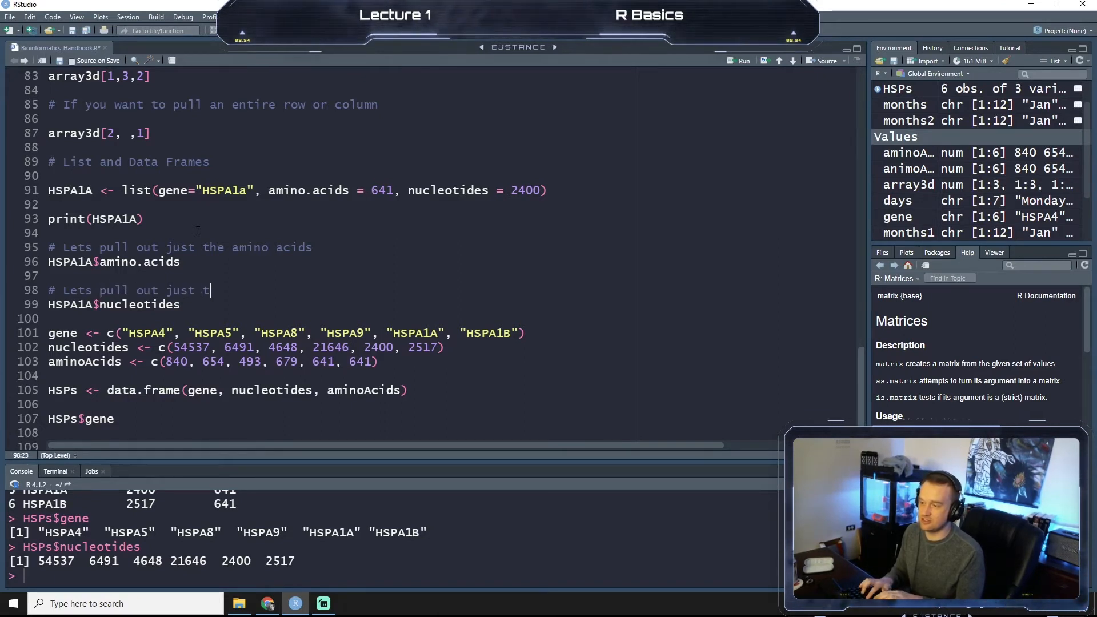
{"action": "type", "text": "he nucleotides"}
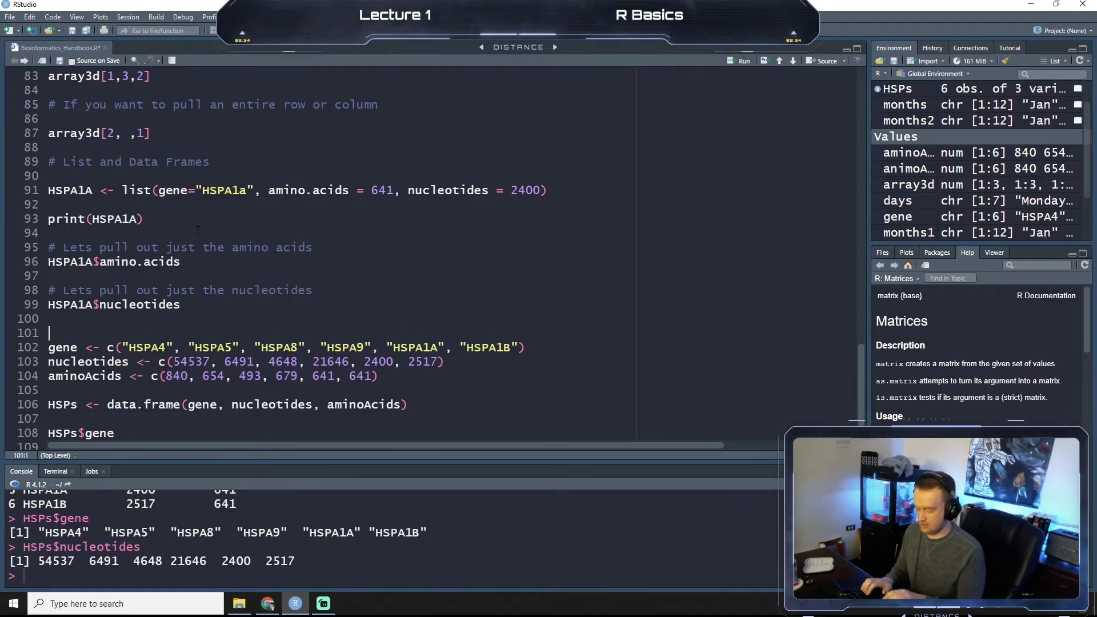
- Comment the vector definitions: '# Lets create three lists and combine into a data frame'
{"action": "type", "text": "Lets create three"}
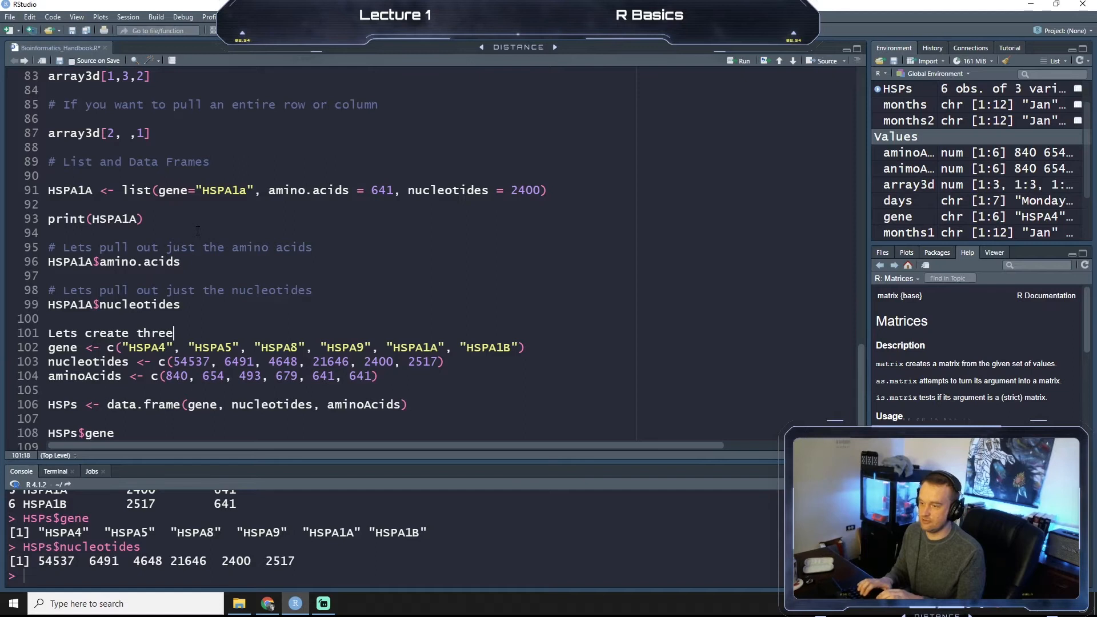
{"action": "type", "text": "lists and c"}
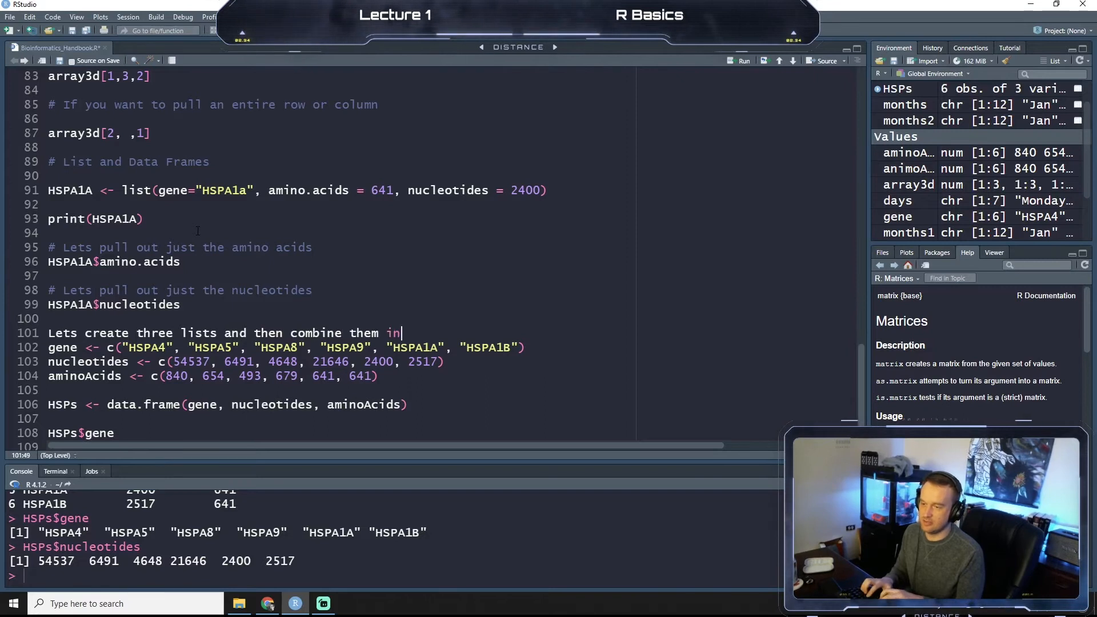
{"action": "type", "text": "to a data frame"}
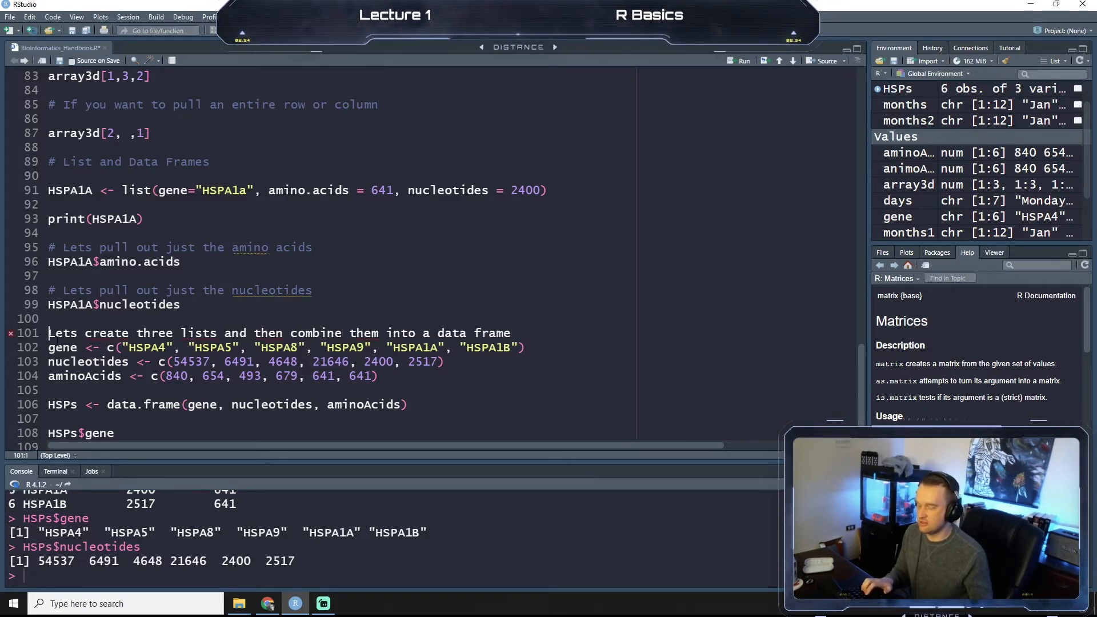
{"action": "type", "text": "#"}
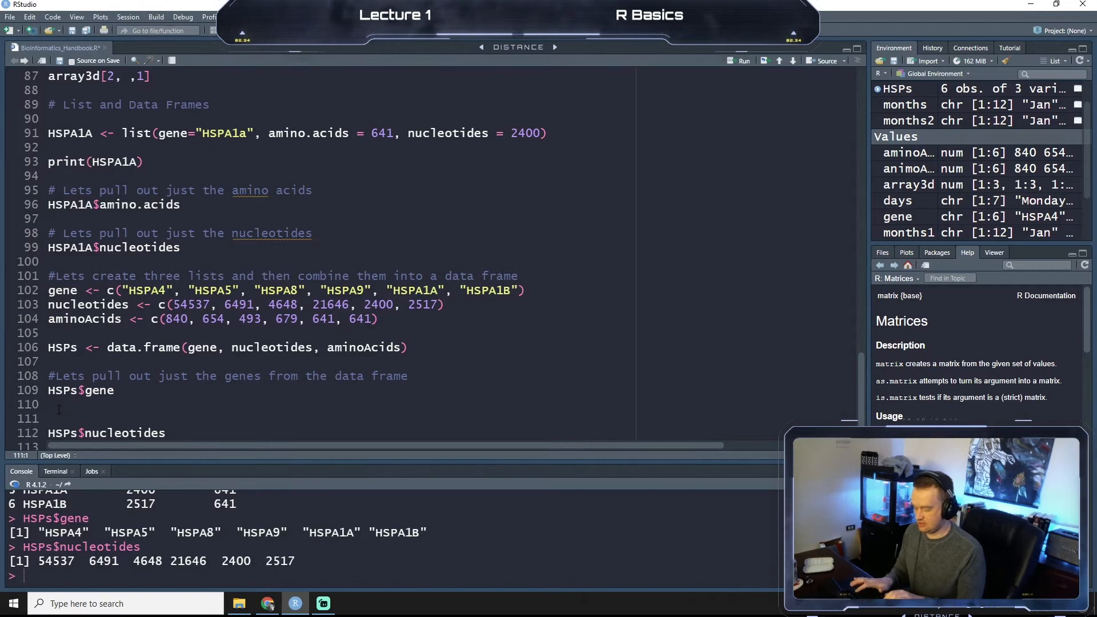
- Add comments above the HSPs$gene and HSPs$nucleotides data-frame queries
{"action": "type", "text": "# Lets pull out just the"}
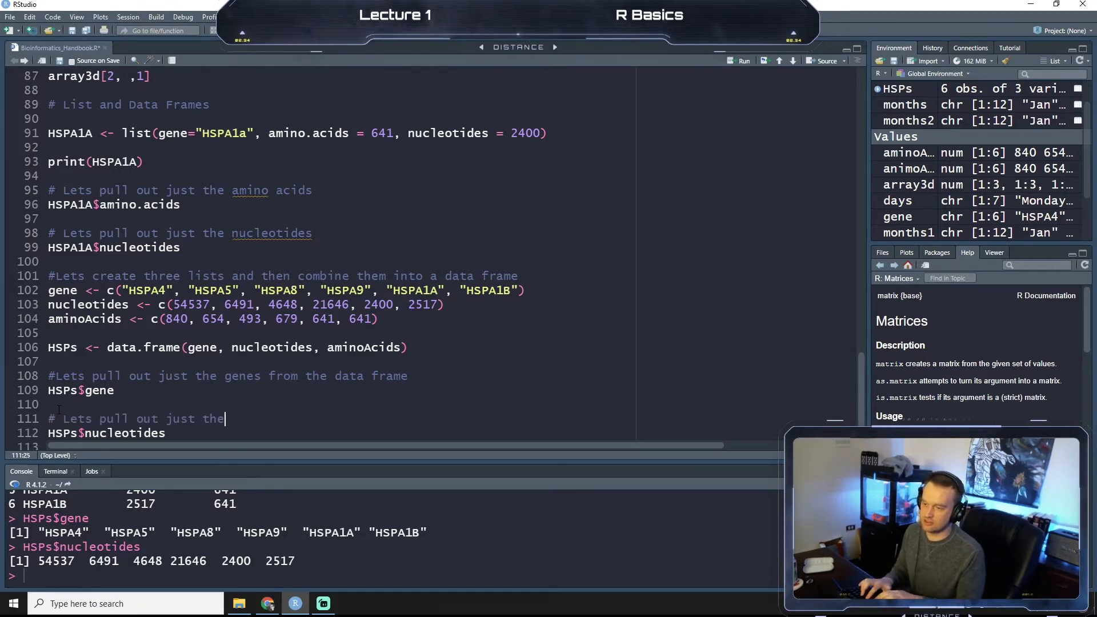
{"action": "type", "text": "nucleopt"}
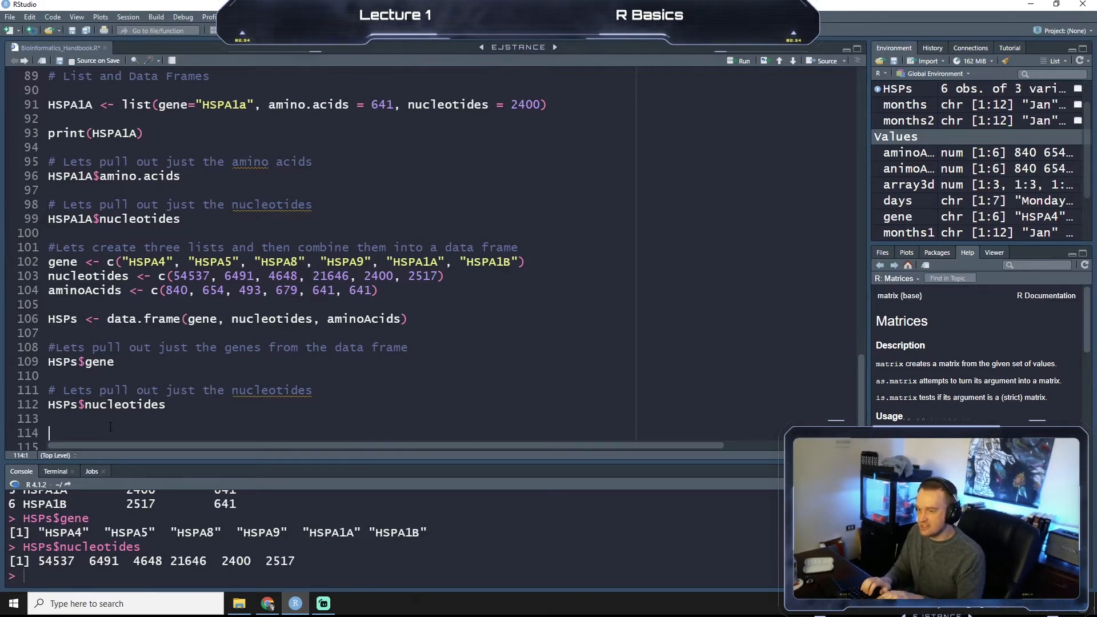
- Start the query line HSPs$aminoAcids[ under a '# Lets s...' comment on line 115
{"action": "type", "text": "# Lets search for a specific gen"}
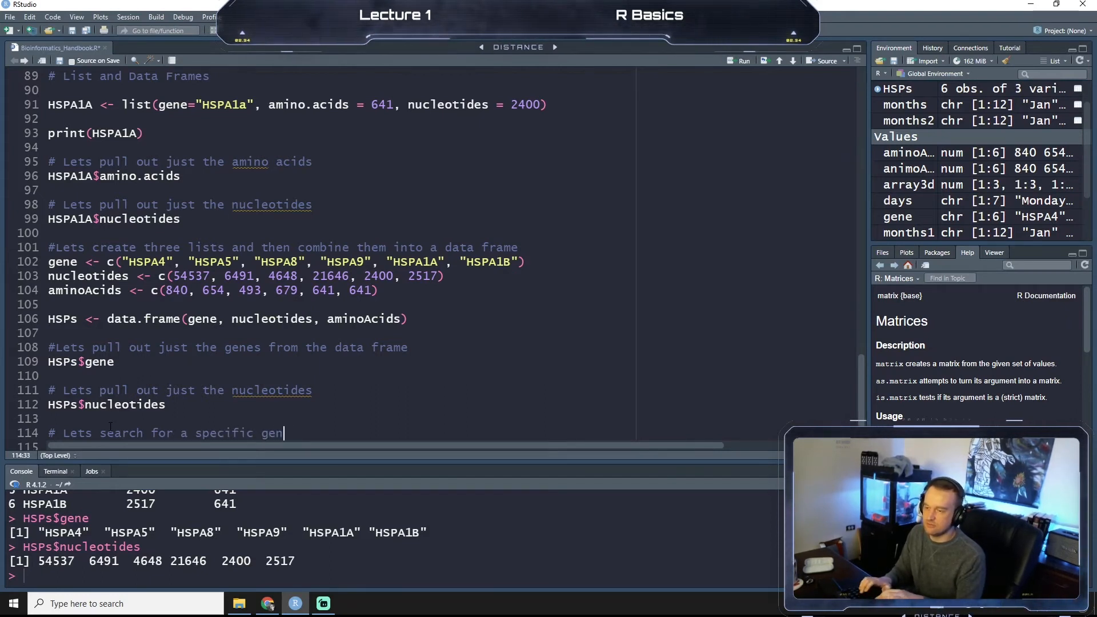
{"action": "type", "text": "H"}
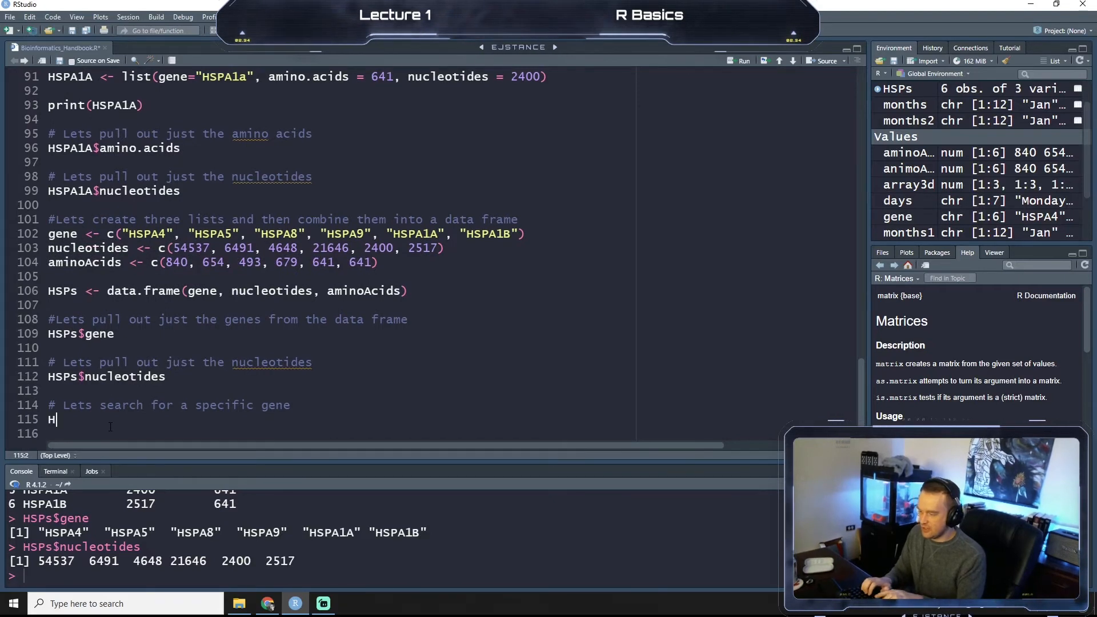
{"action": "type", "text": "SPs"}
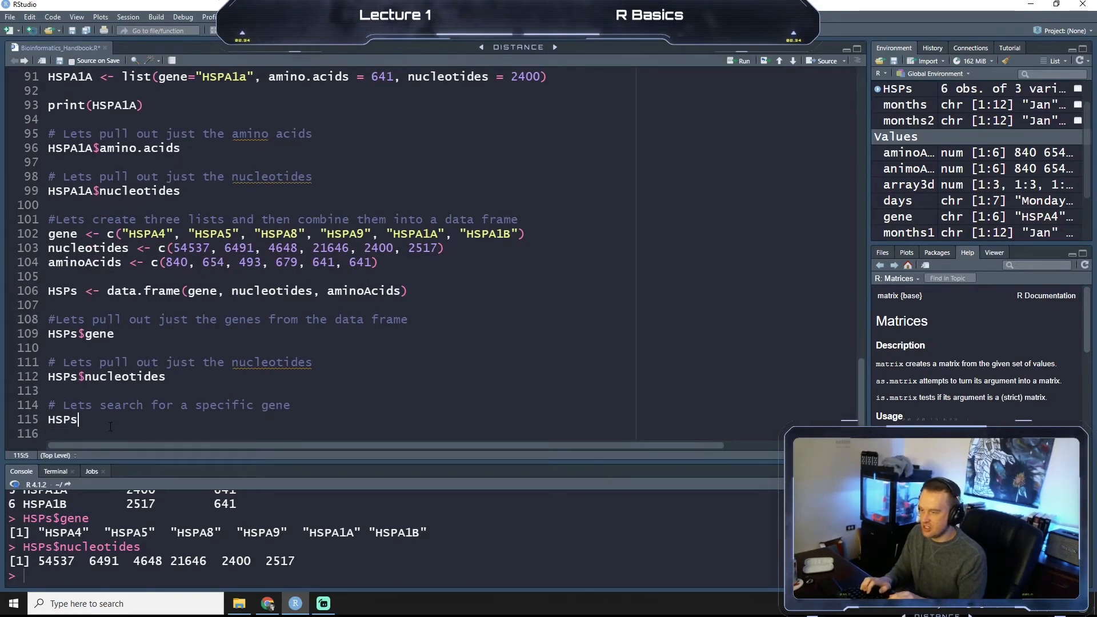
{"action": "type", "text": "$"}
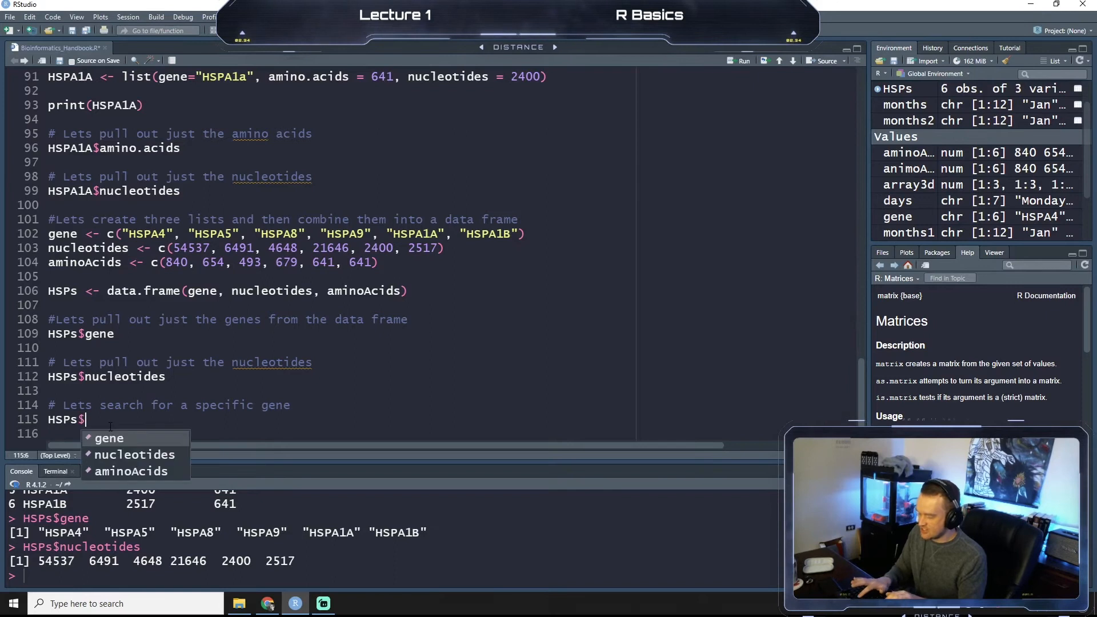
{"action": "type", "text": "ami"}
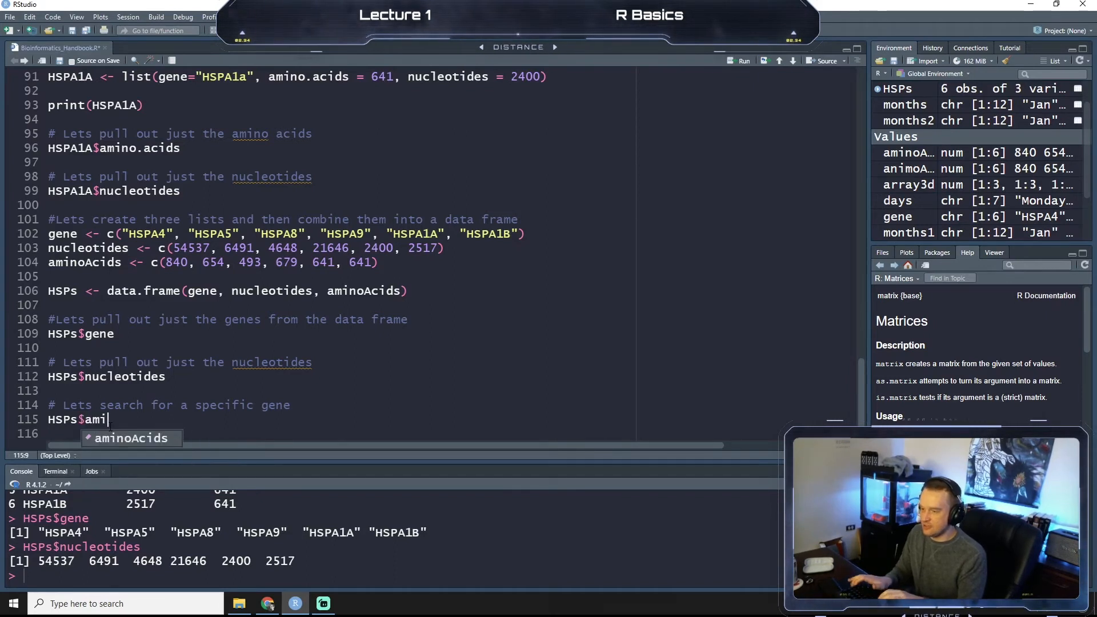
{"action": "key", "text": "Tab"}
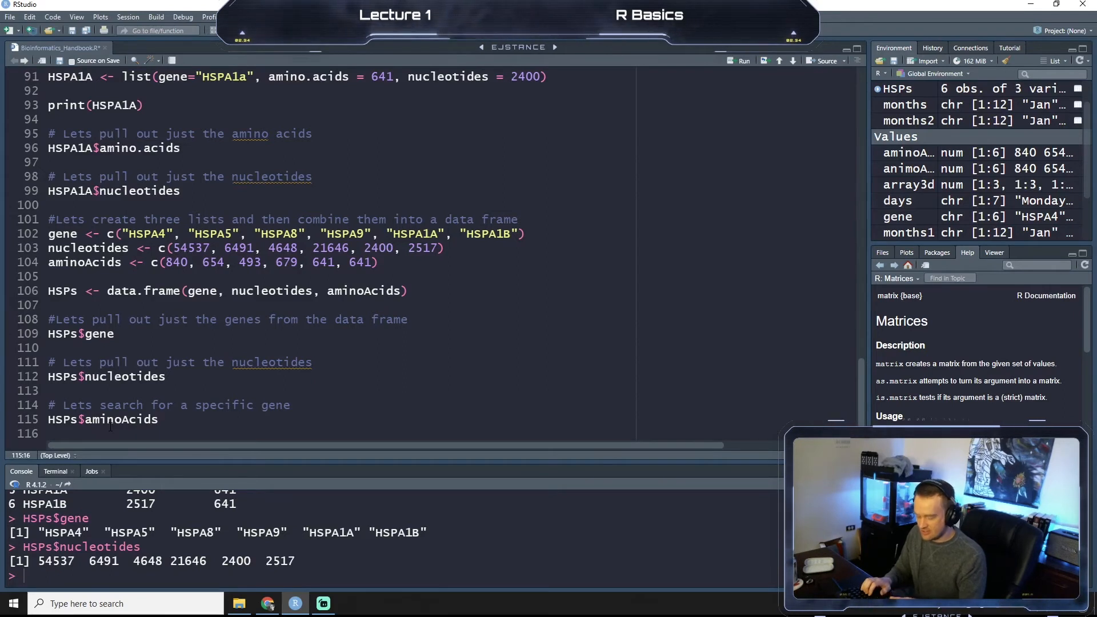
{"action": "type", "text": "["}
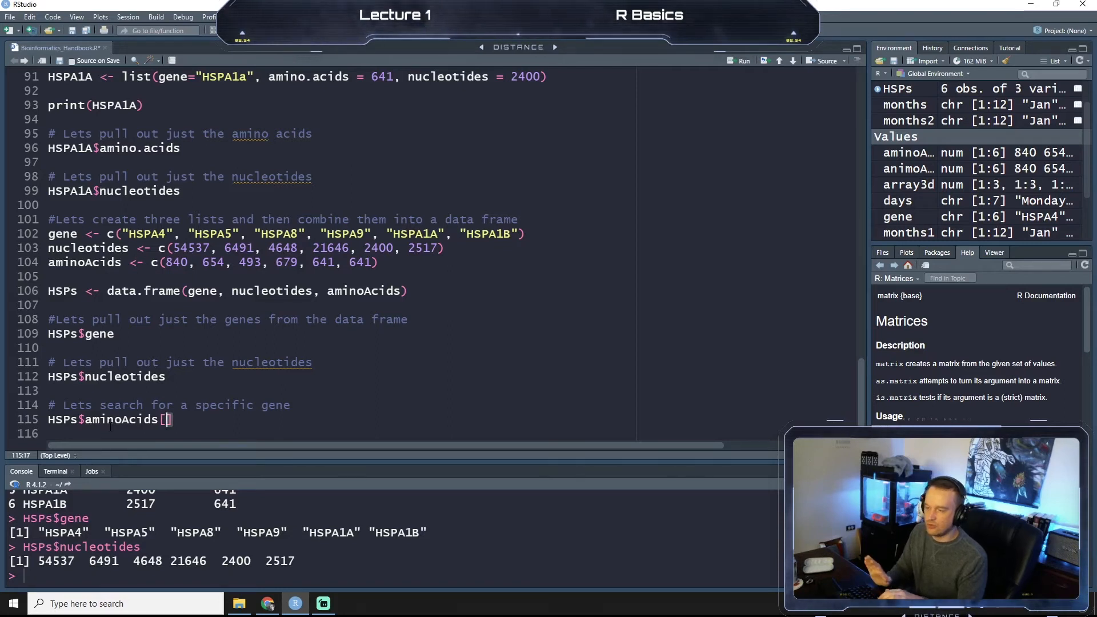
- Reword the gene-search comment to say 'amino acid count'
{"action": "left_click", "coordinate": [277, 405]}
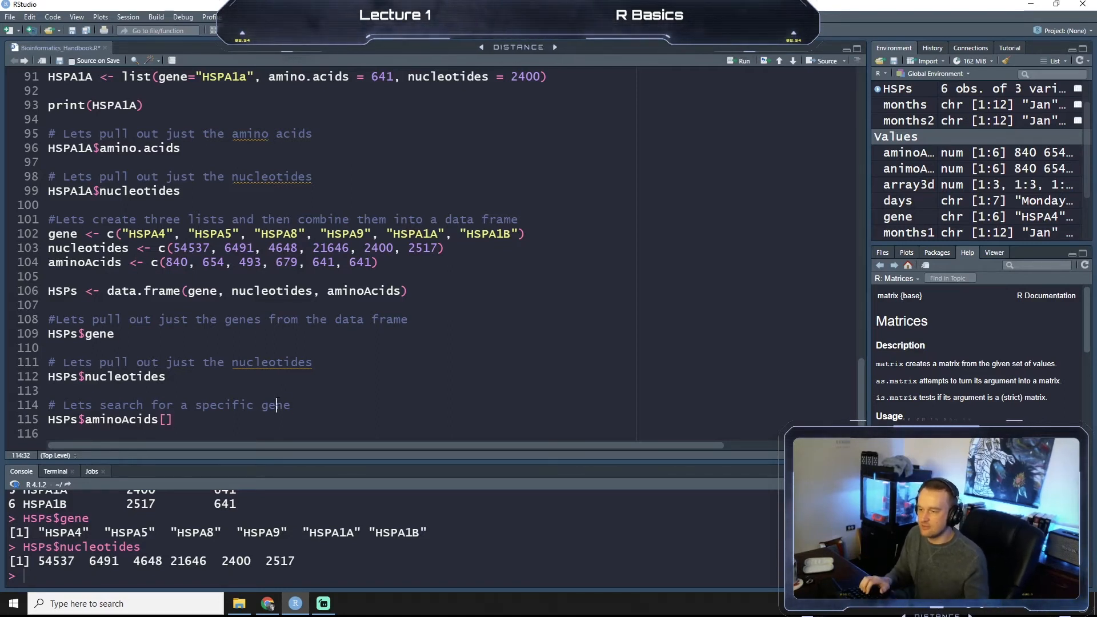
{"action": "type", "text": "amino"}
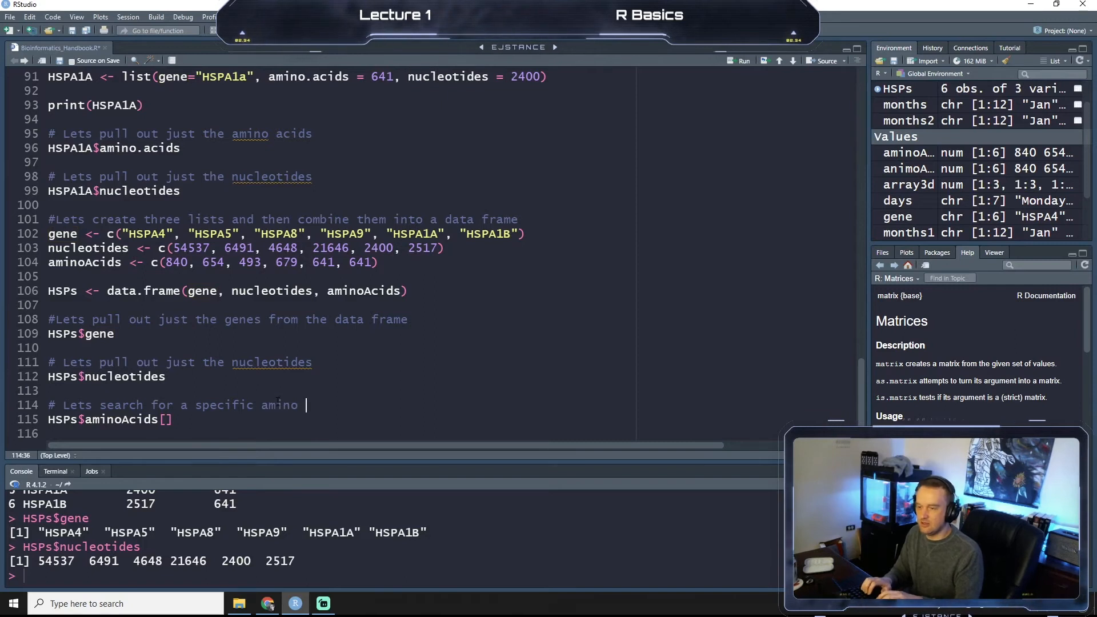
{"action": "type", "text": "acid count"}
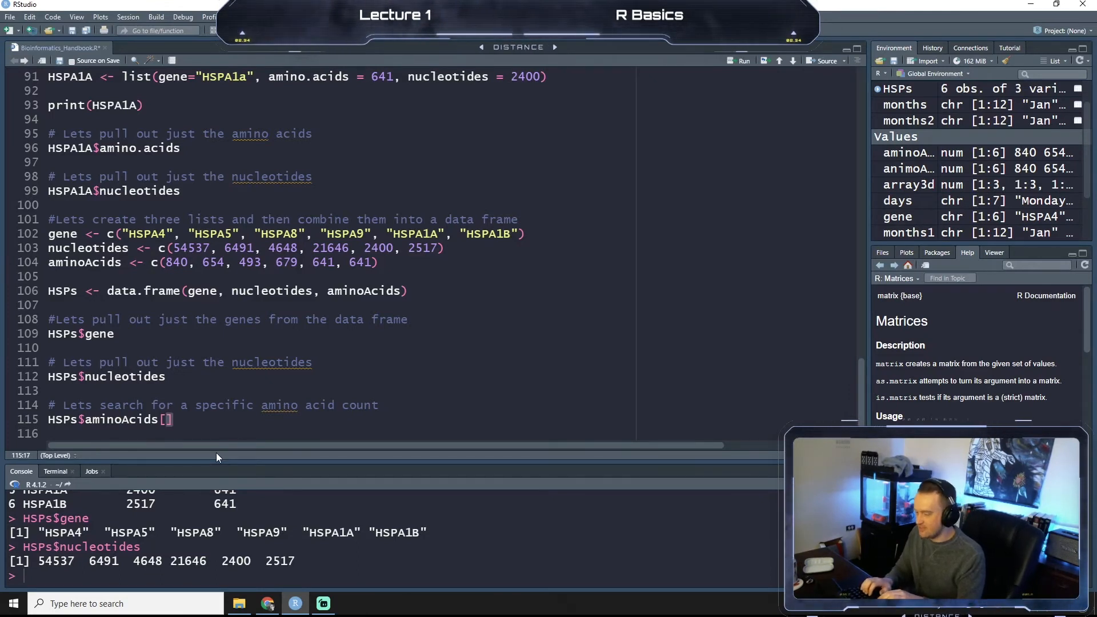
- Complete the subset condition HSPs$gene == "HSPA8" inside the brackets
{"action": "type", "text": "HS"}
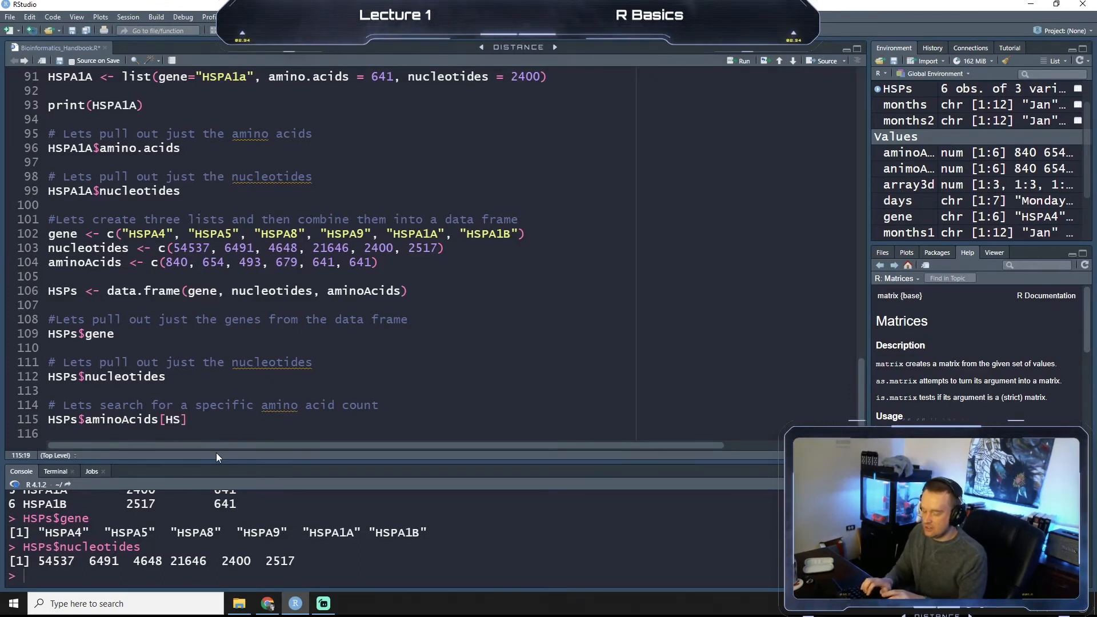
{"action": "type", "text": "HSPs"}
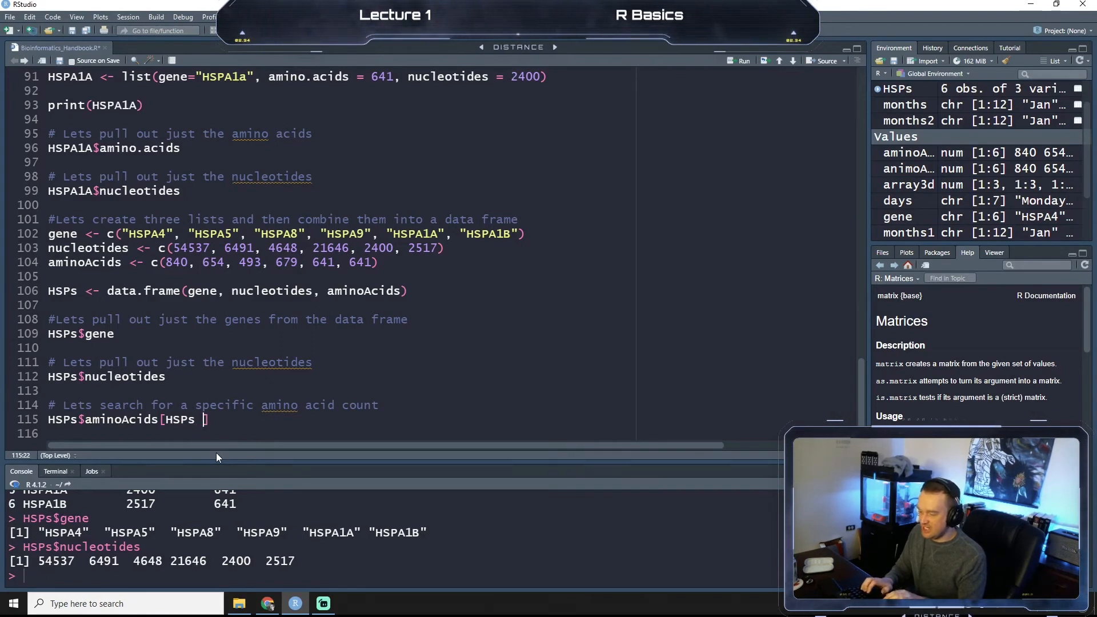
{"action": "type", "text": "$"}
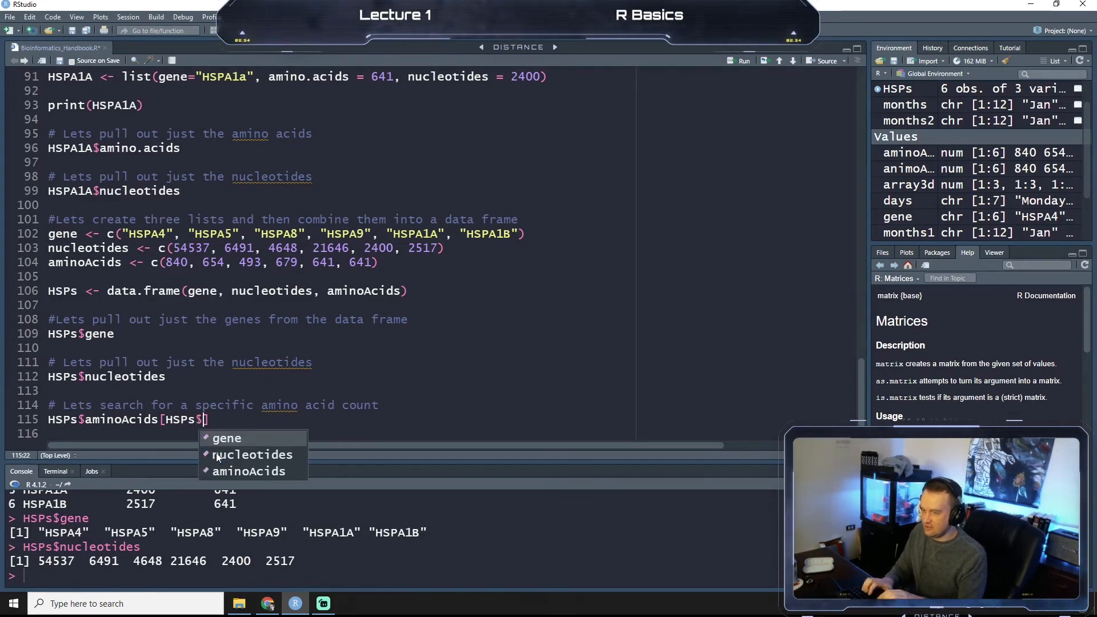
{"action": "type", "text": "gene =="}
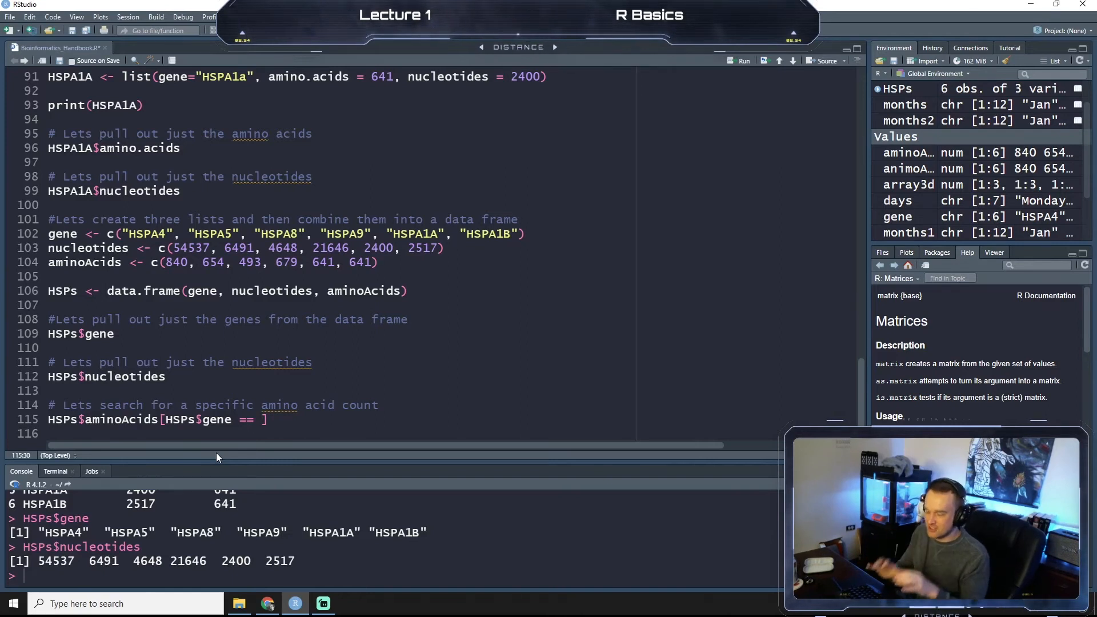
{"action": "type", "text": "\""}
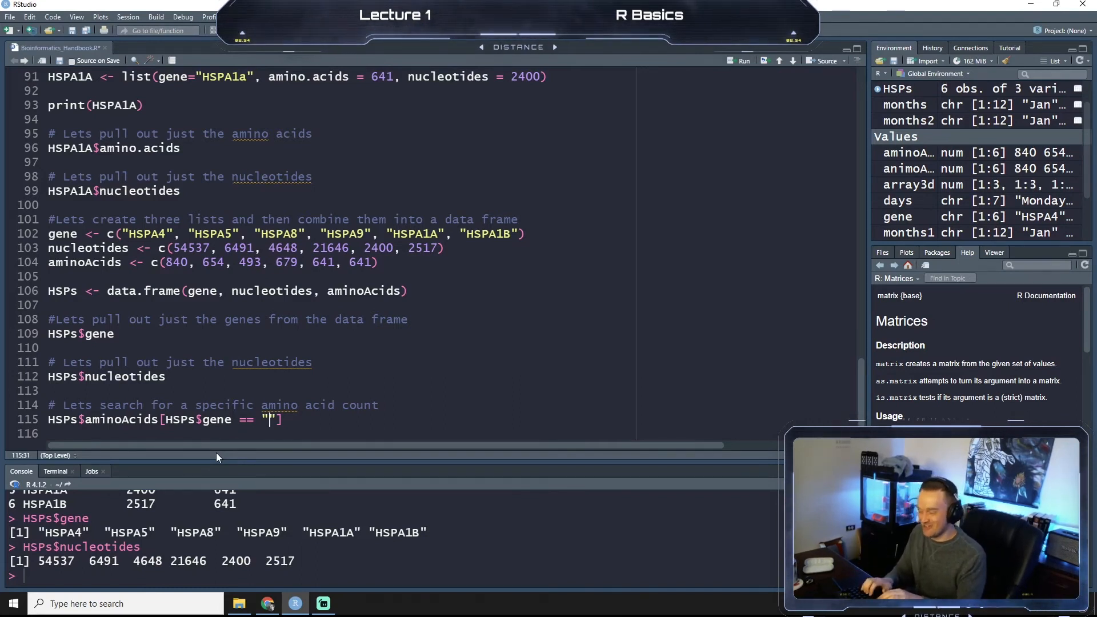
{"action": "type", "text": "HS"}
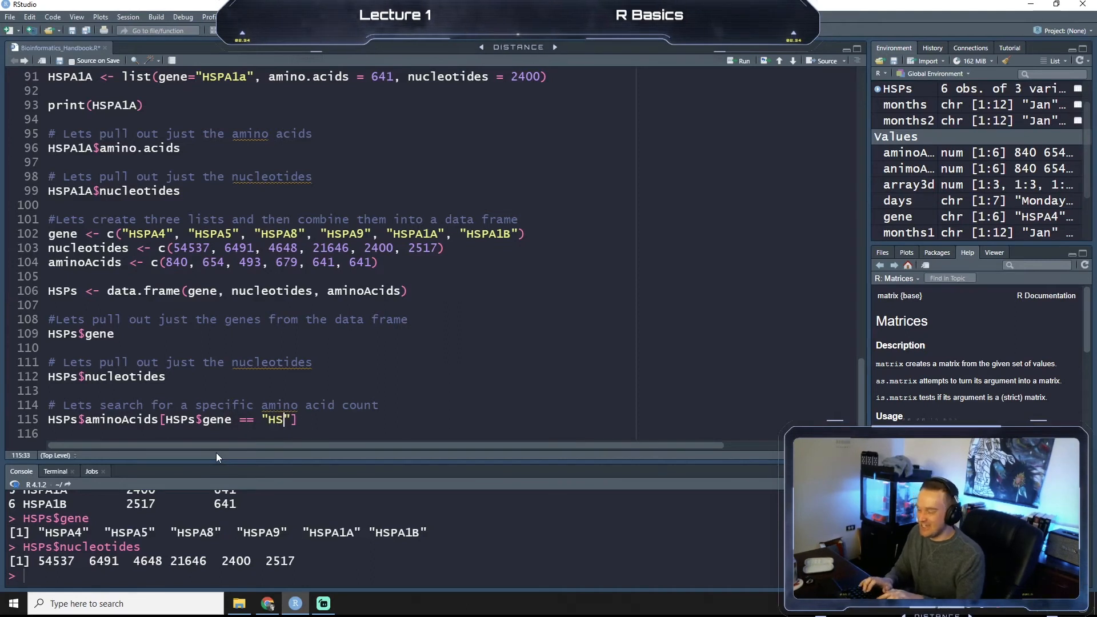
{"action": "type", "text": "PA8"}
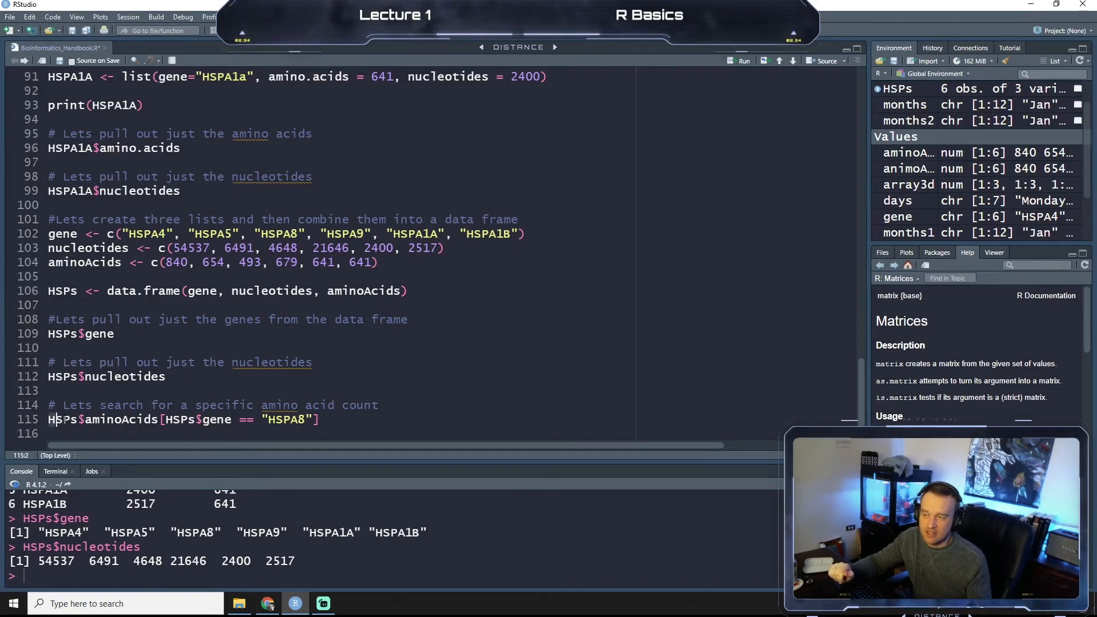
{"action": "double_click", "coordinate": [62, 419]}
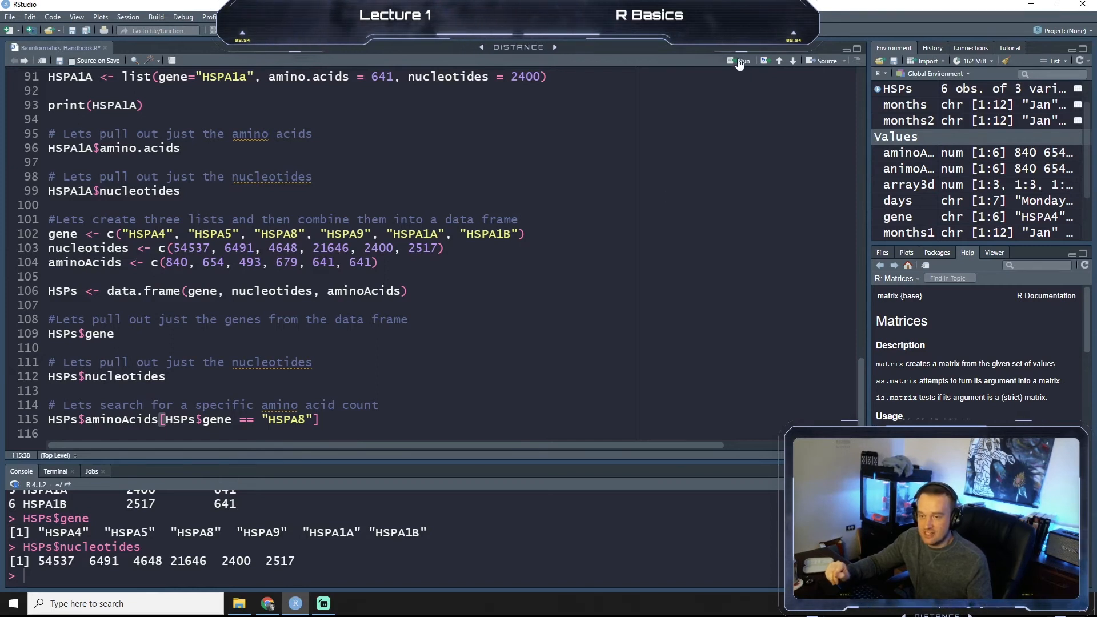
- Run the HSPA8 query returning 493 and show the HSPs data frame in the View tab
{"action": "left_click", "coordinate": [741, 61]}
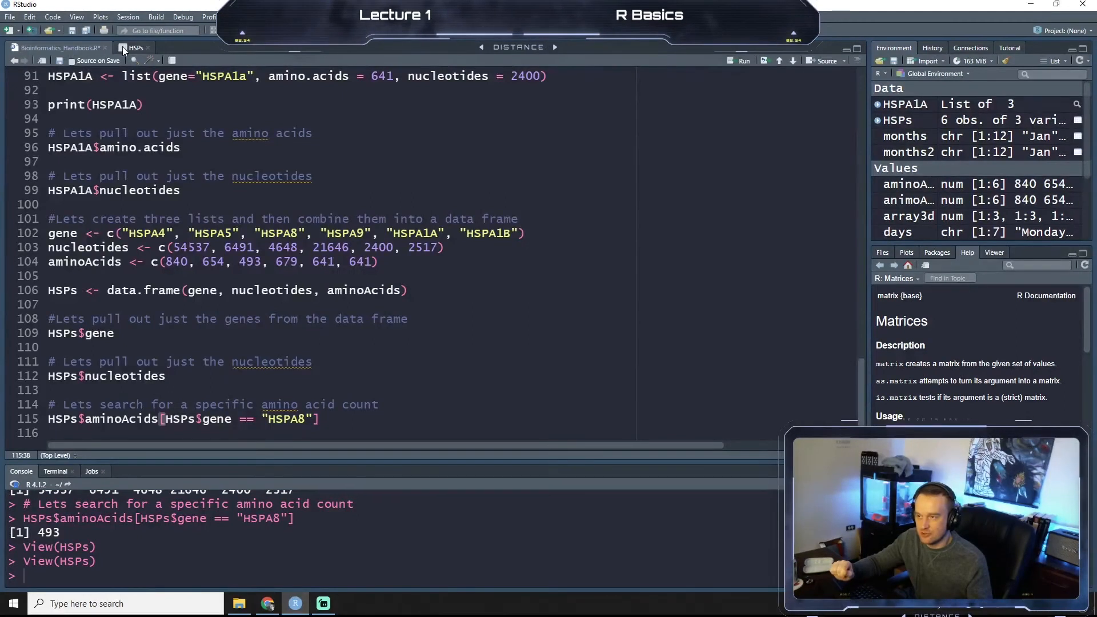
{"action": "left_click", "coordinate": [134, 47]}
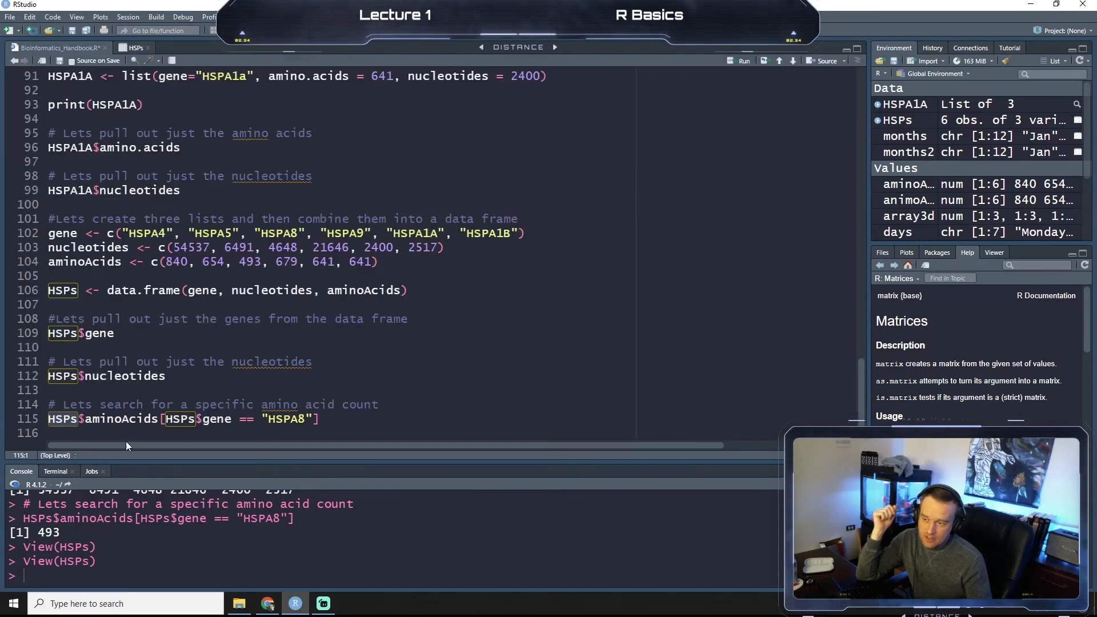
{"action": "double_click", "coordinate": [121, 418]}
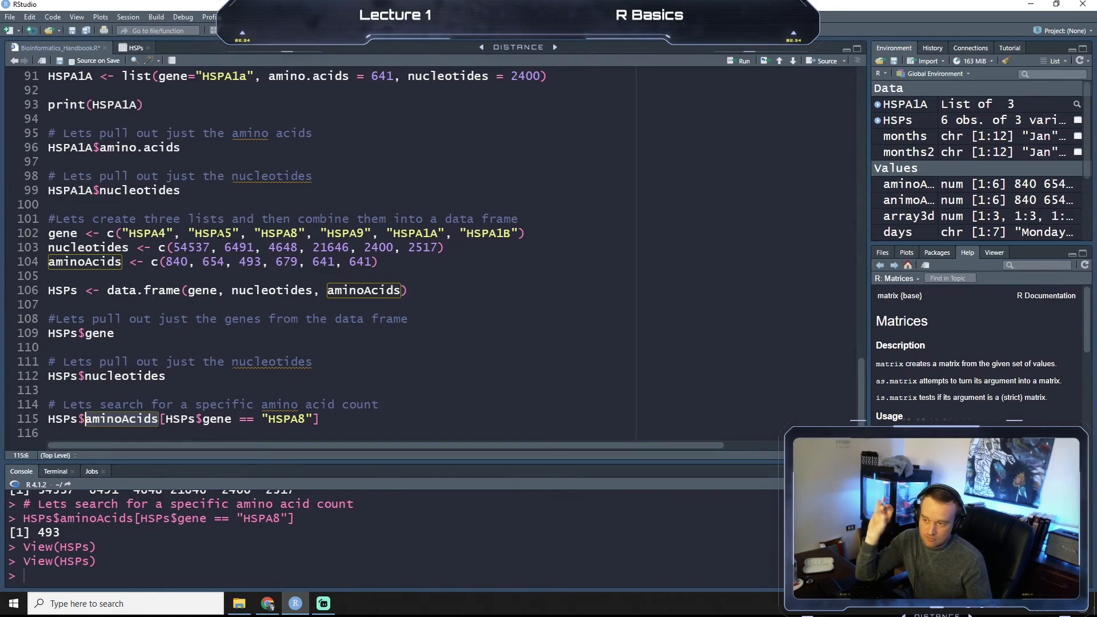
{"action": "left_click", "coordinate": [281, 262]}
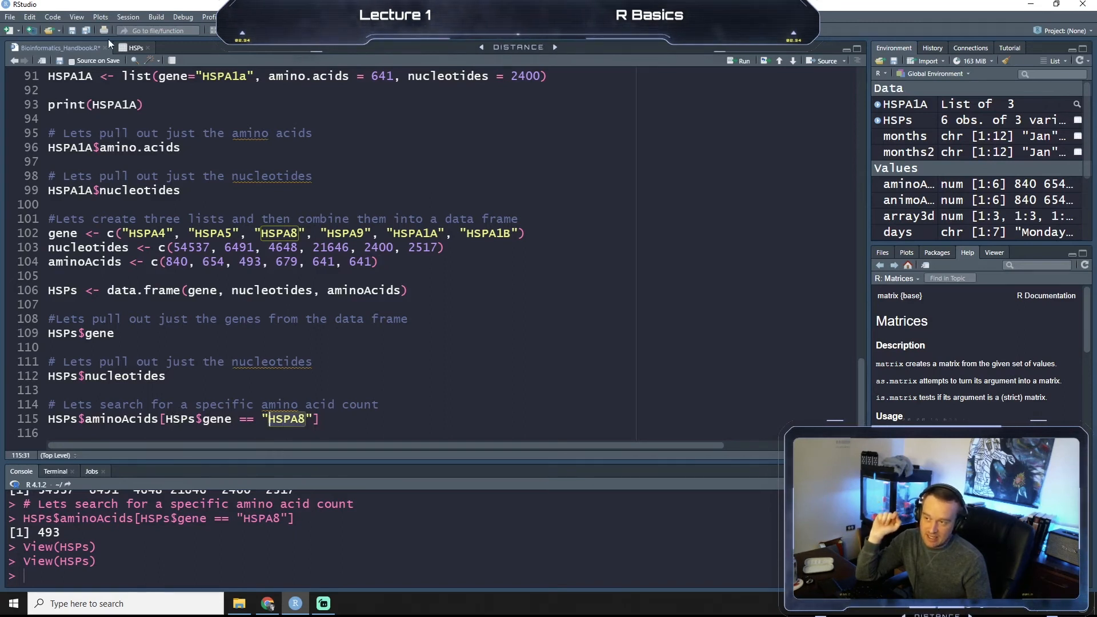
{"action": "left_click", "coordinate": [135, 47]}
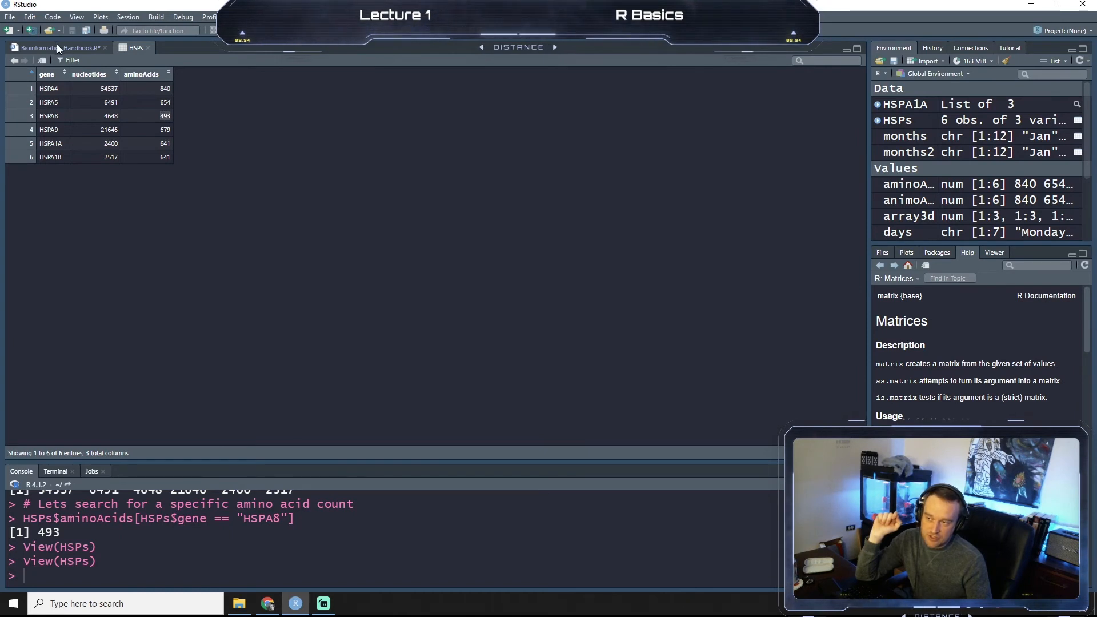
- Toggle between the HSPs table and Bioinformatics_Handbook.R to cross-check 493, ending on the script
{"action": "left_click", "coordinate": [56, 47]}
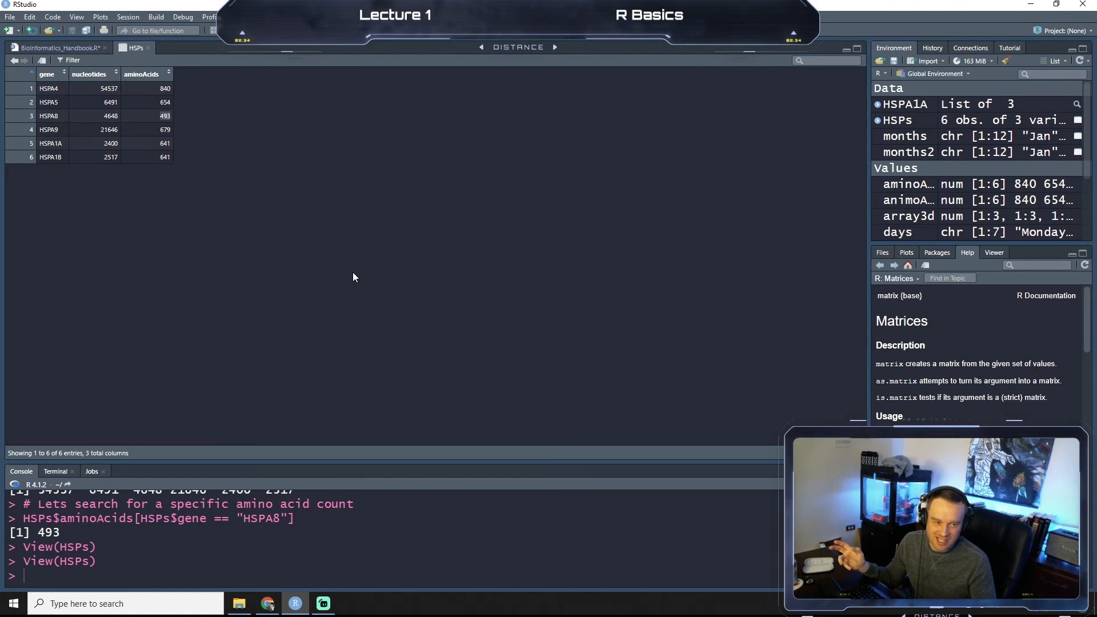
{"action": "mouse_move", "coordinate": [343, 305]}
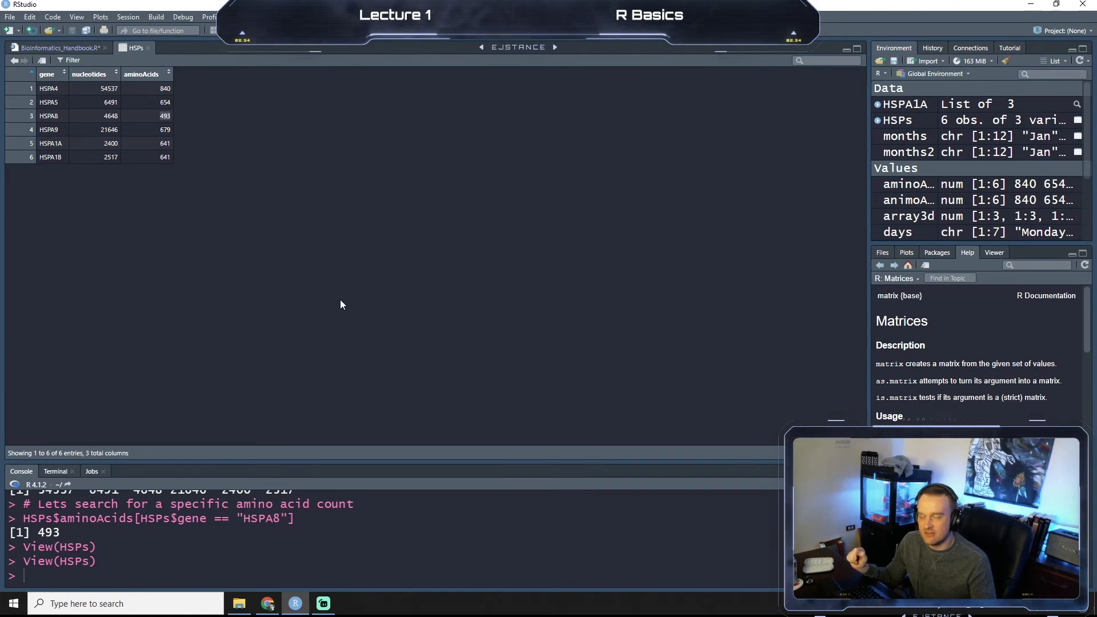
{"action": "left_click", "coordinate": [56, 46]}
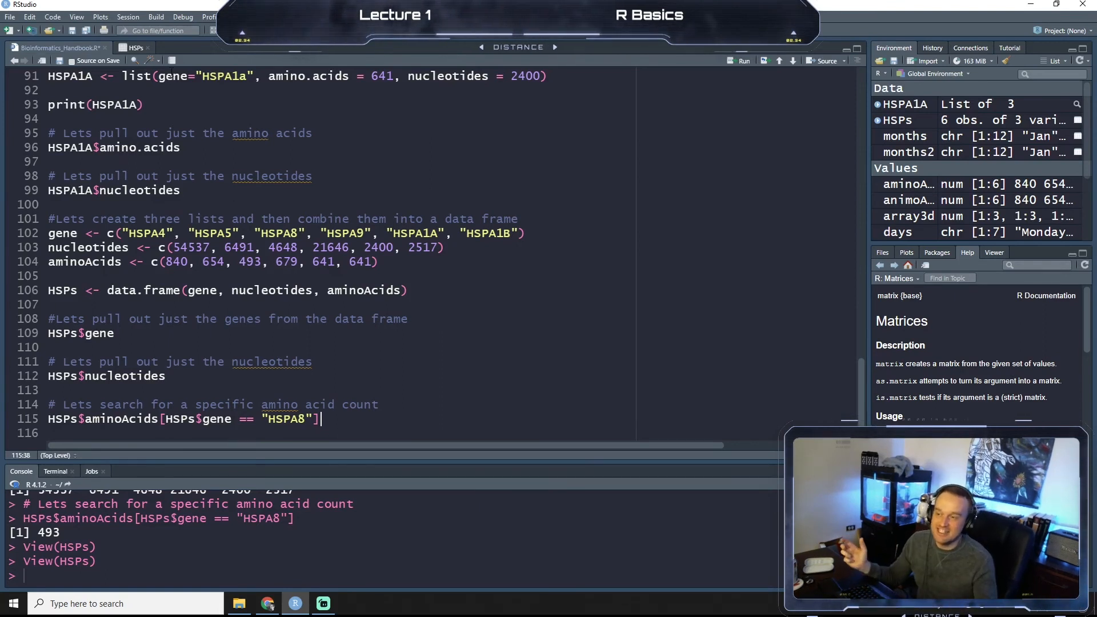
{"action": "left_click", "coordinate": [134, 47]}
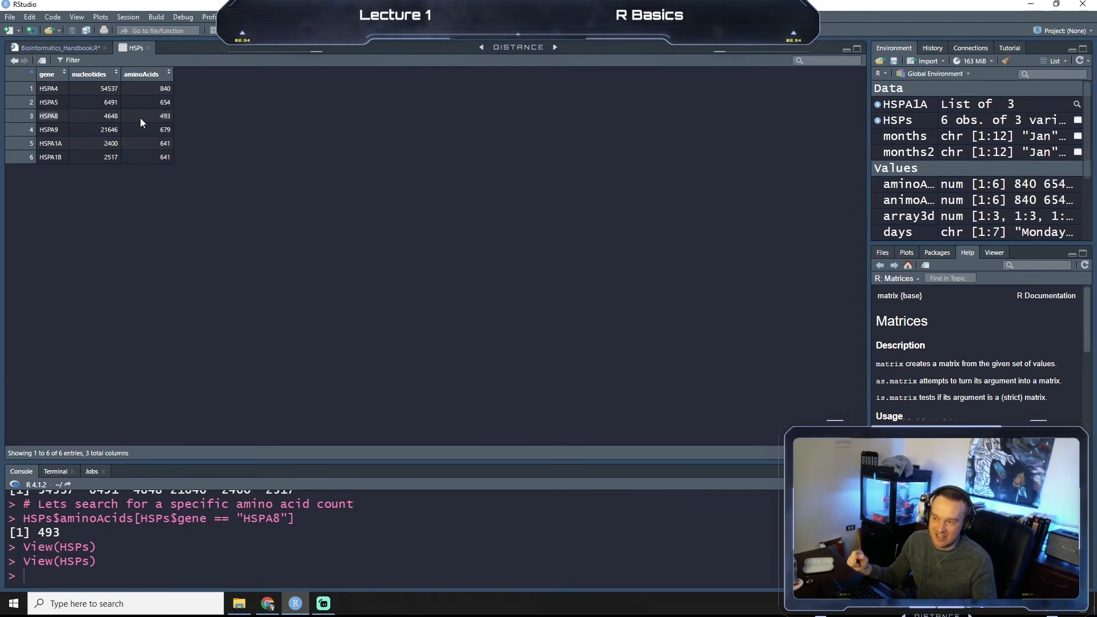
{"action": "left_click", "coordinate": [57, 47]}
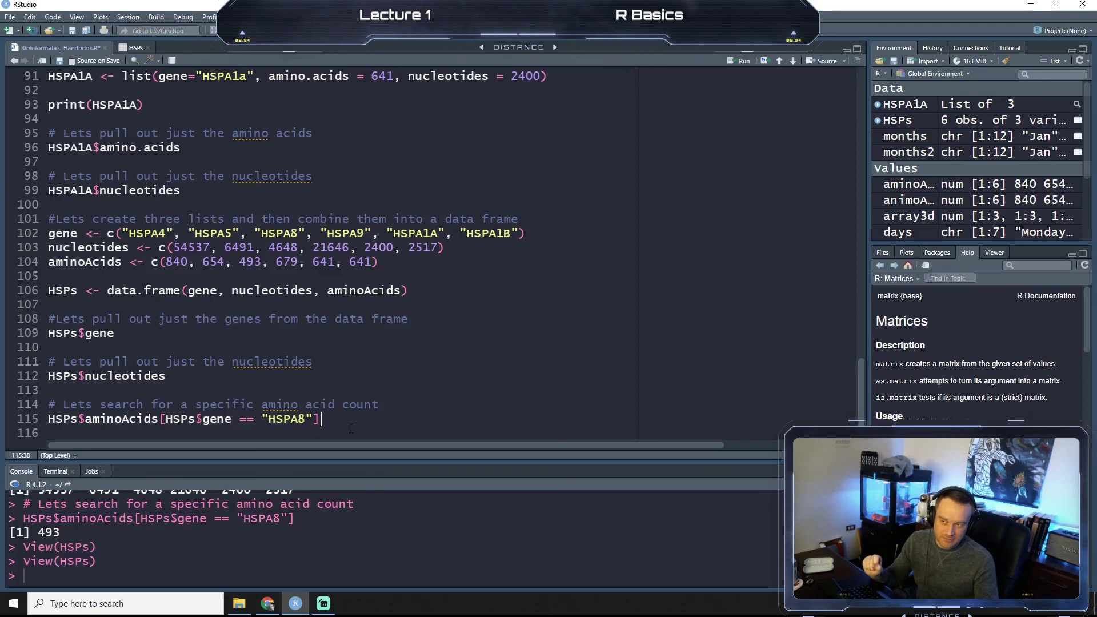
{"action": "left_click", "coordinate": [135, 47]}
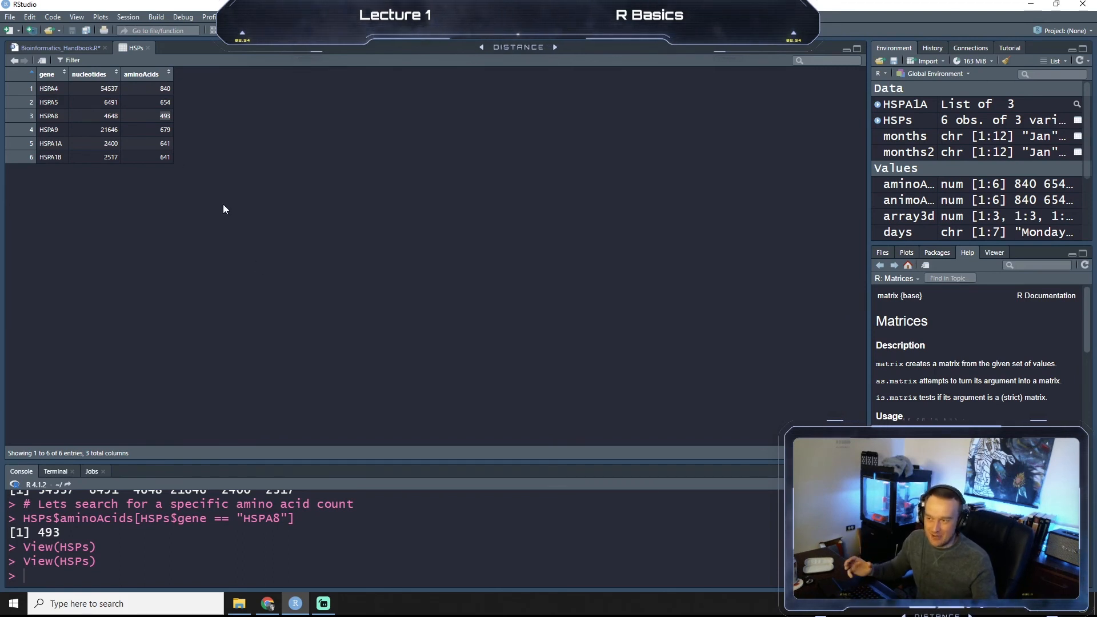
{"action": "left_click", "coordinate": [57, 47]}
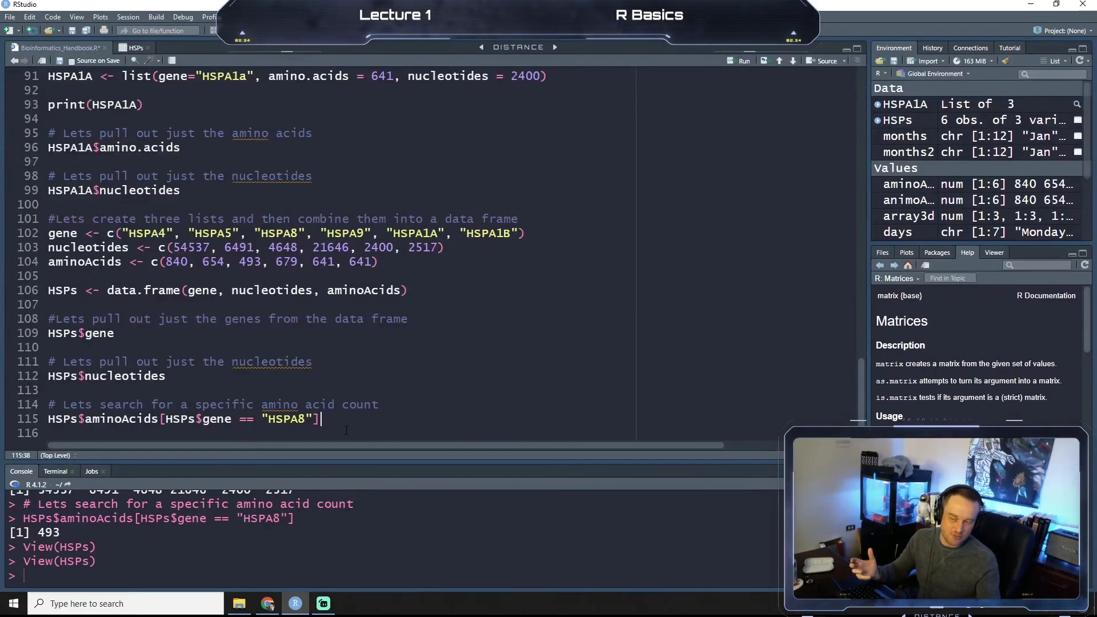